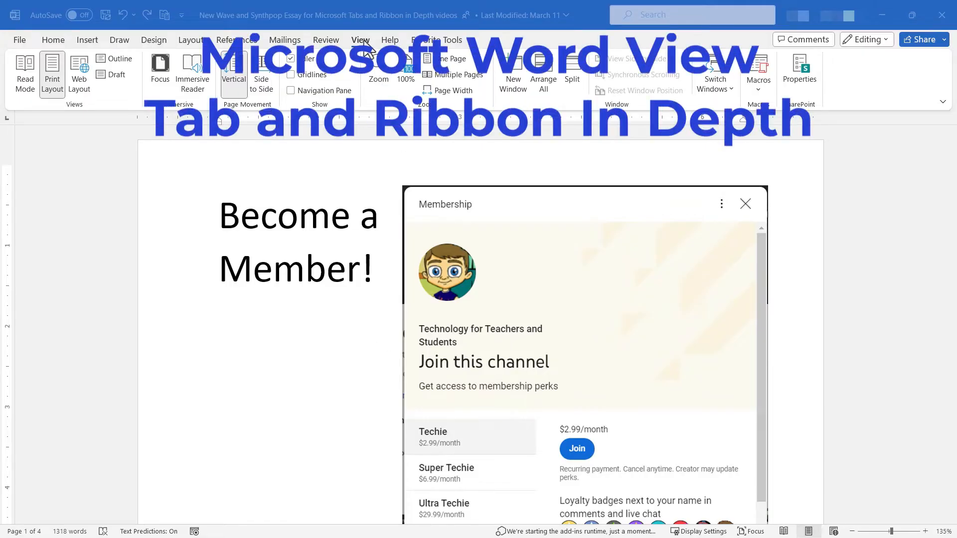
mouse_move(586, 88)
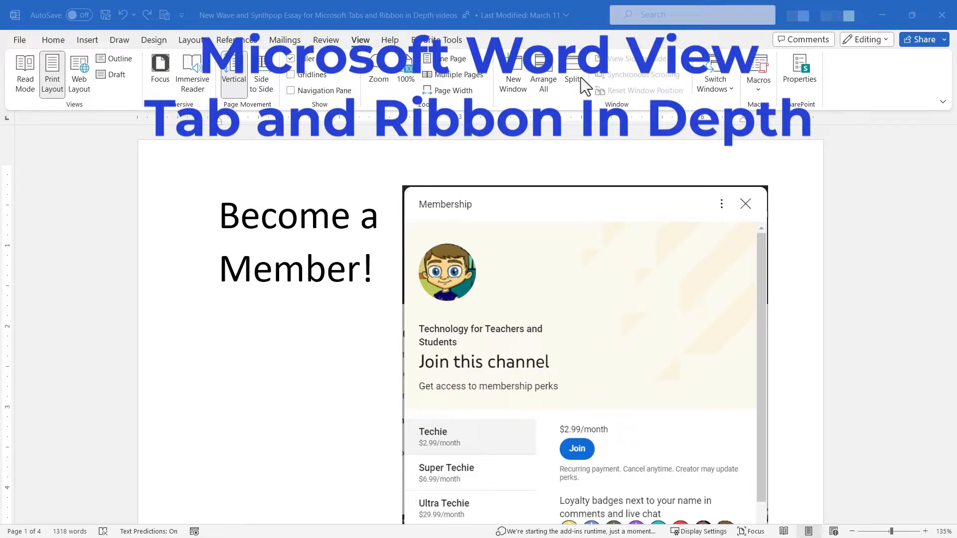
Scroll past the membership graphic to the page with the essay title and Introduction.
scroll(down, 3)
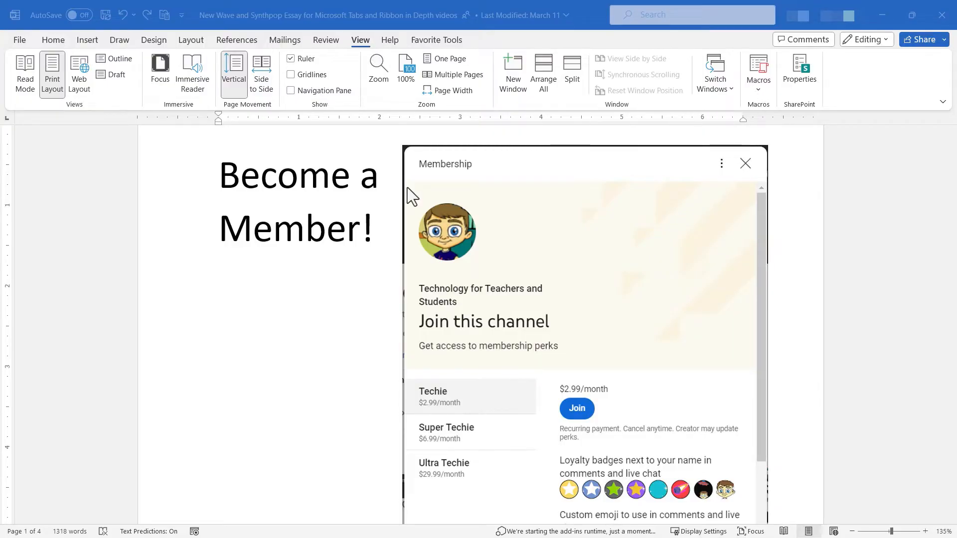
scroll(down, 3)
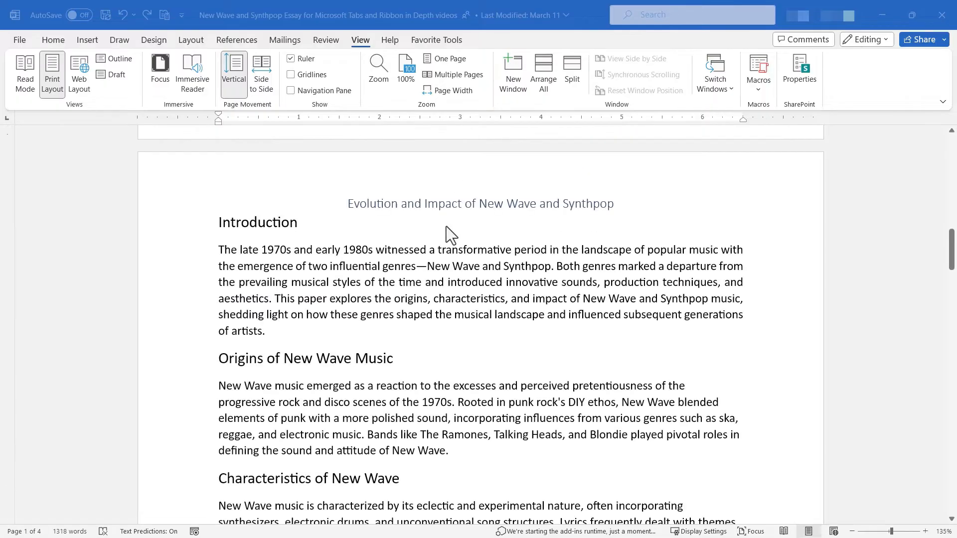
mouse_move(568, 259)
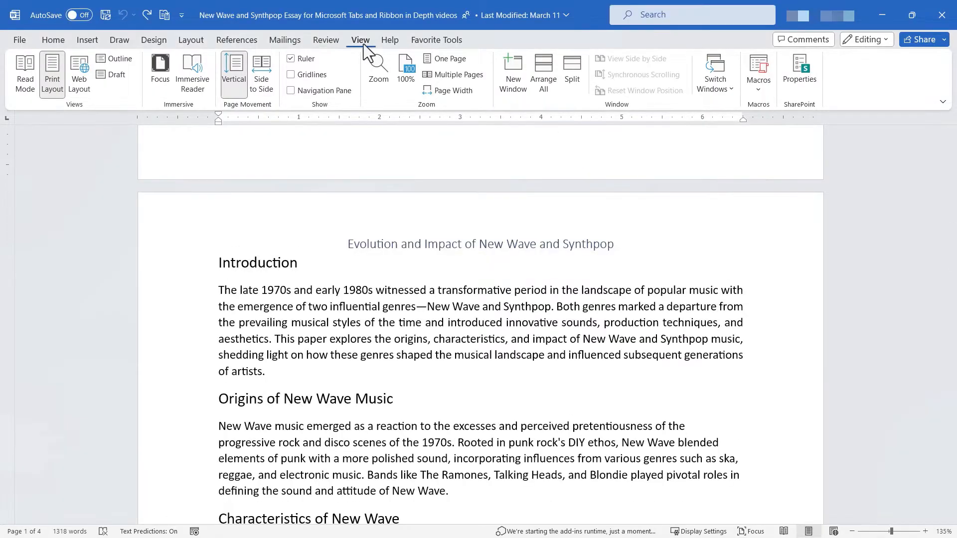
mouse_move(373, 59)
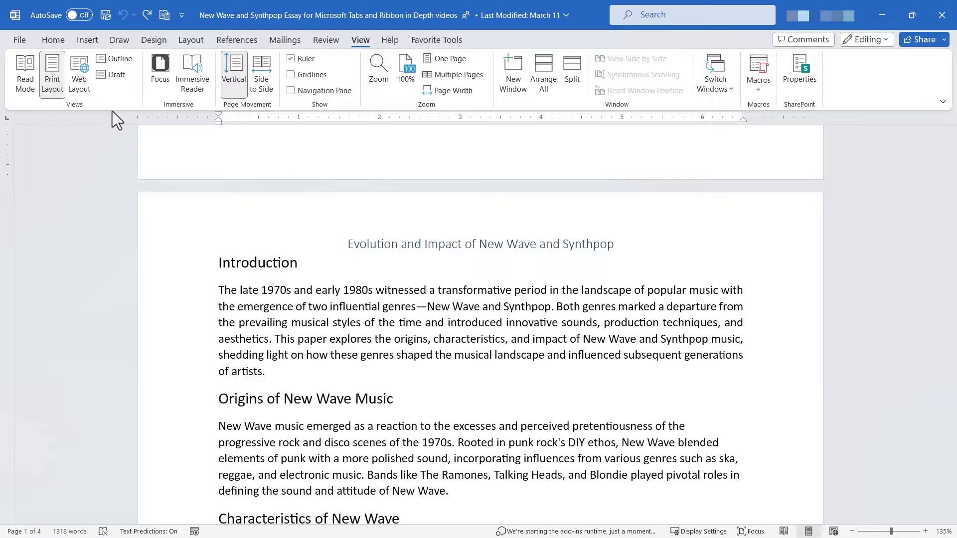
Append the placeholder text 'Asldj;fjaskdfj' after the Introduction's last sentence.
scroll(down, 3)
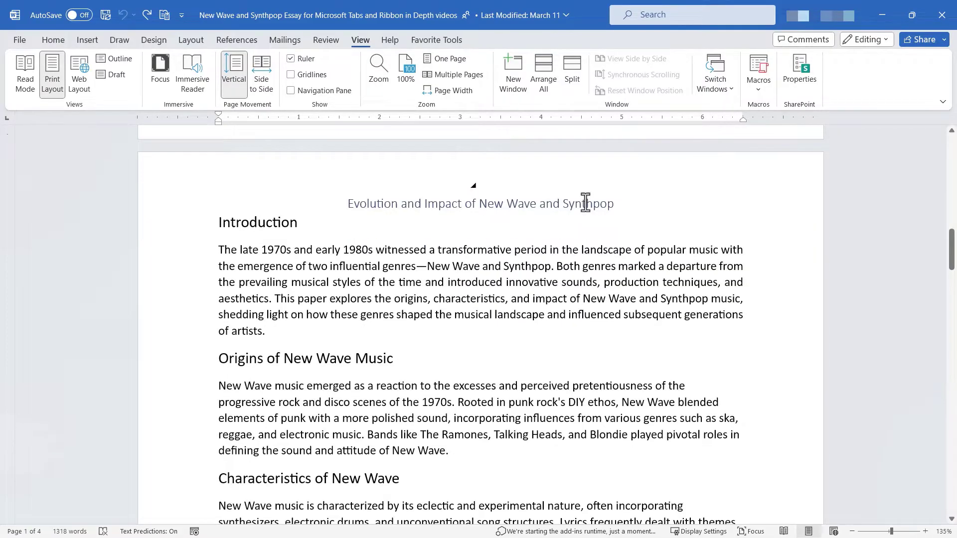
mouse_move(52, 73)
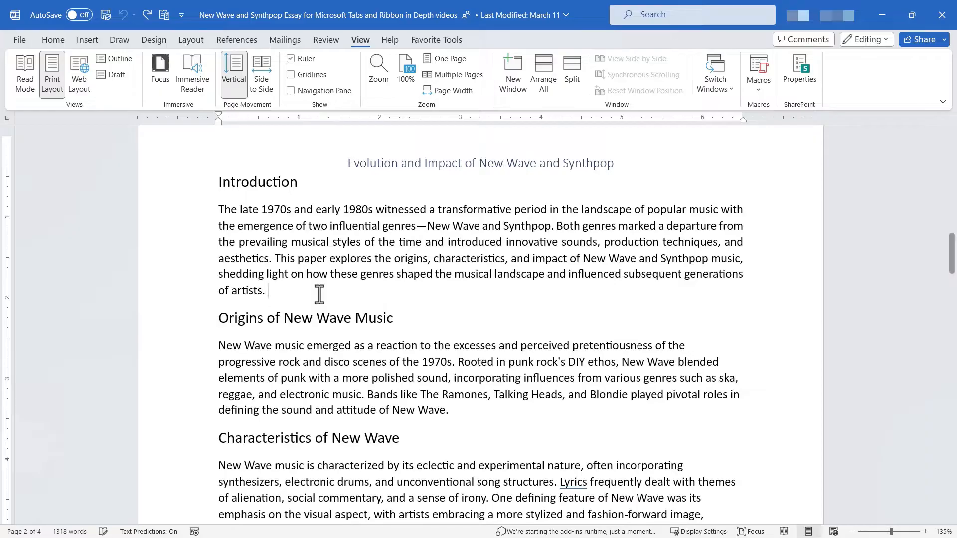
text(Asldj;fjaskdfj)
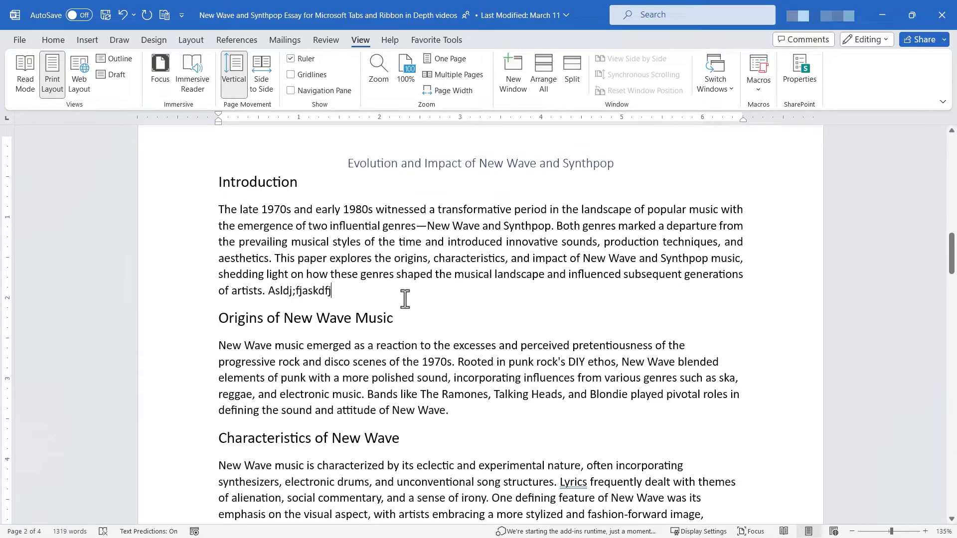
mouse_move(509, 292)
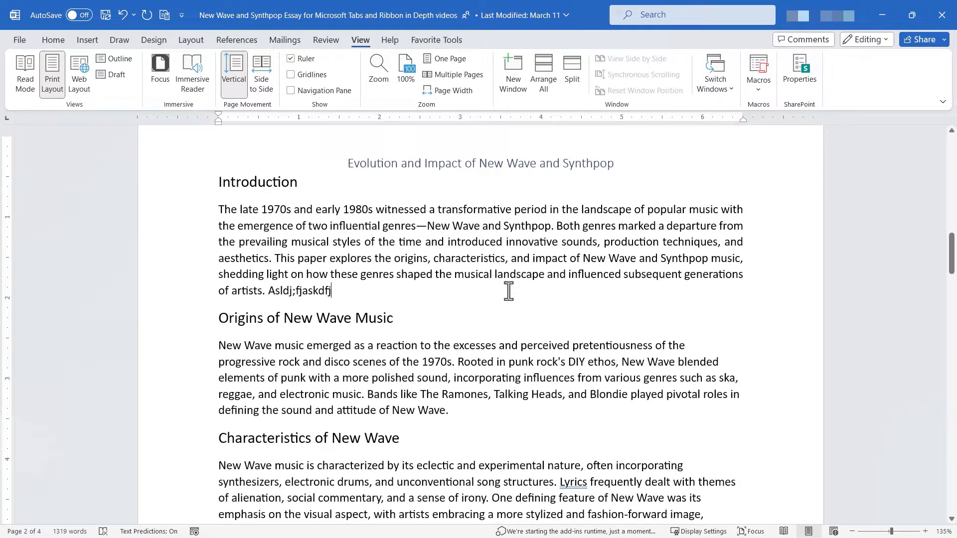
mouse_move(393, 358)
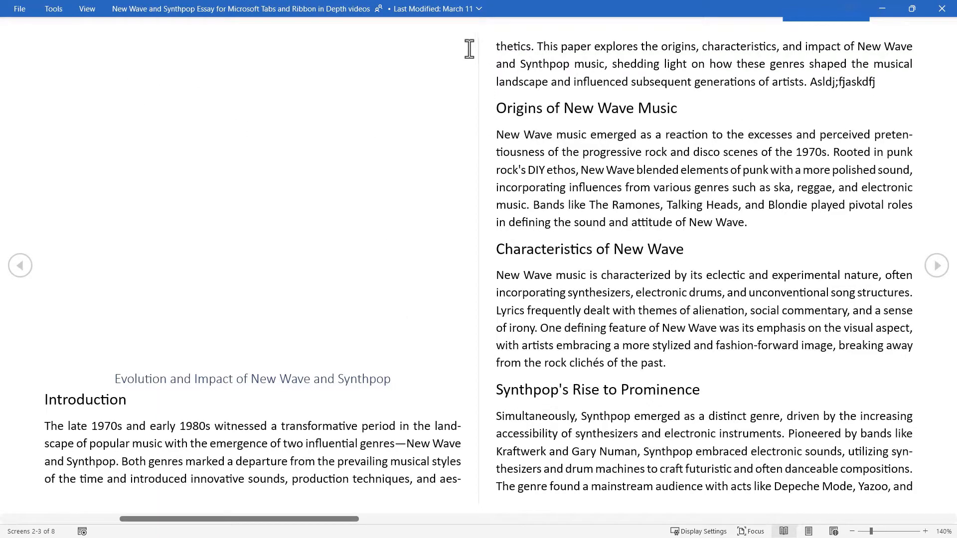
mouse_move(418, 129)
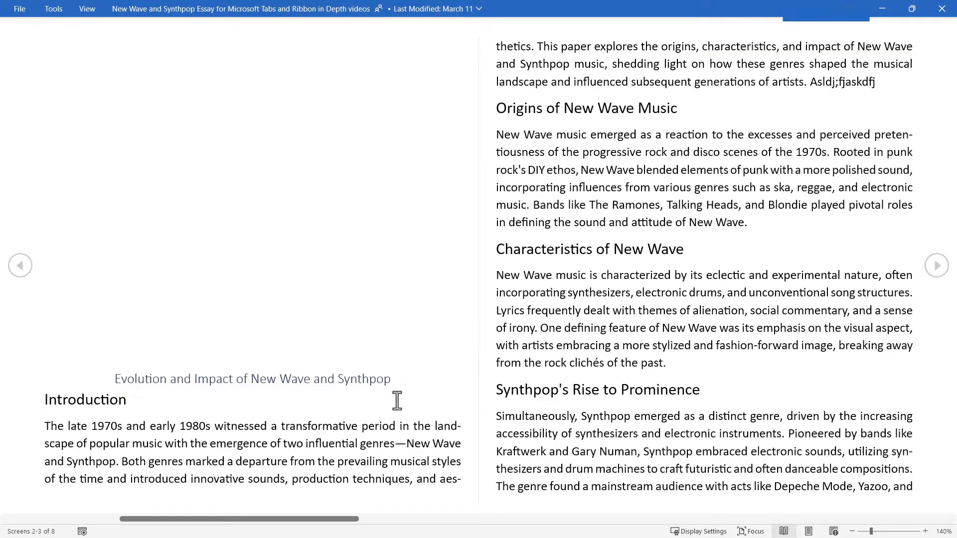
mouse_move(346, 443)
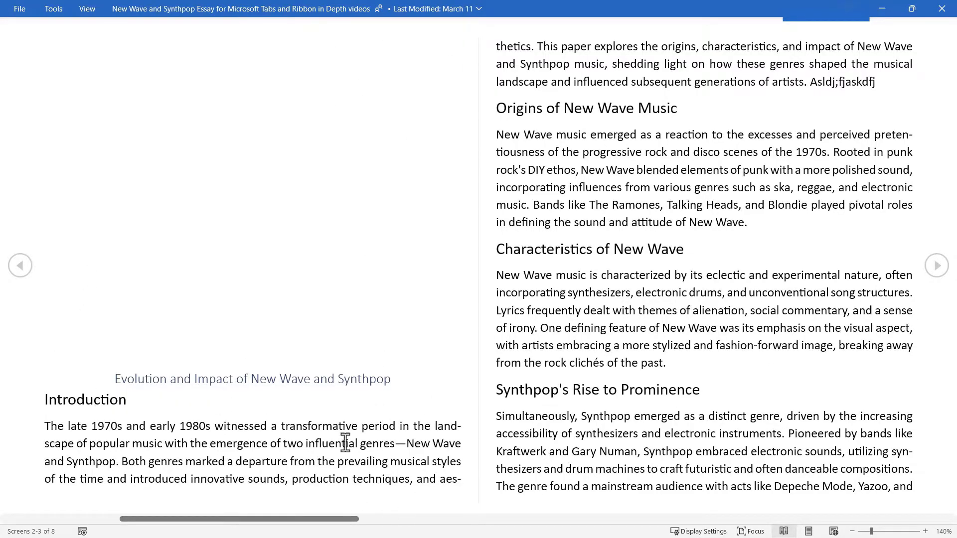
mouse_move(667, 58)
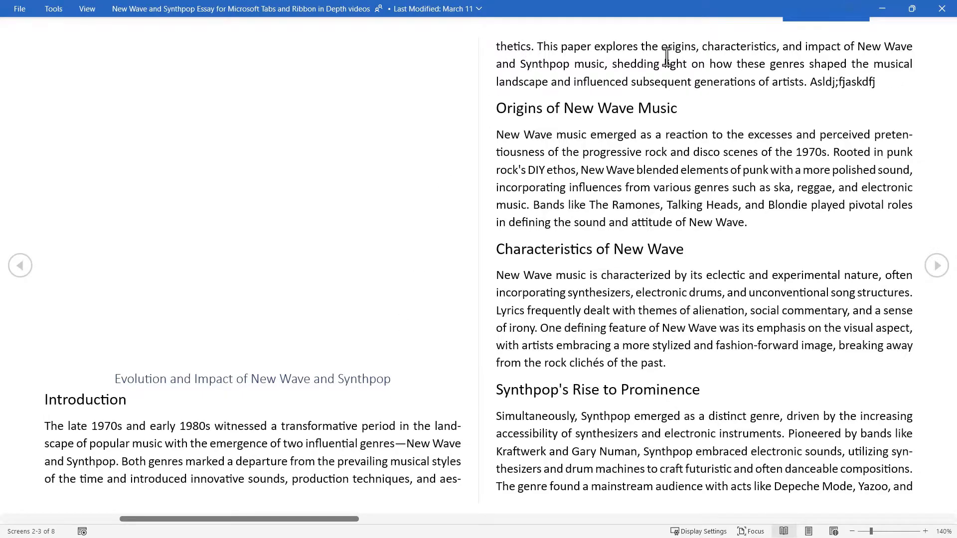
mouse_move(891, 348)
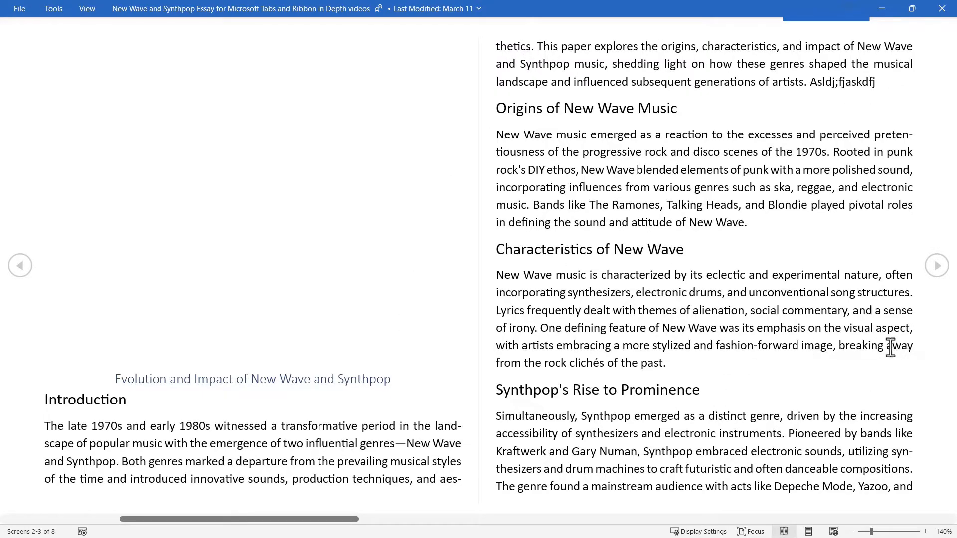
mouse_move(937, 265)
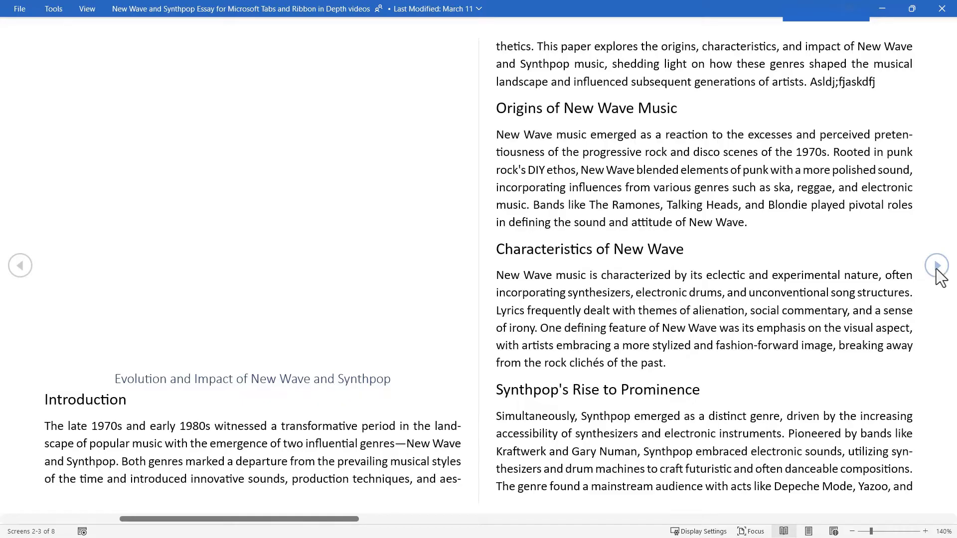
Page forward through Read Mode to the Challenges and Criticisms and Conclusion screens.
click(937, 265)
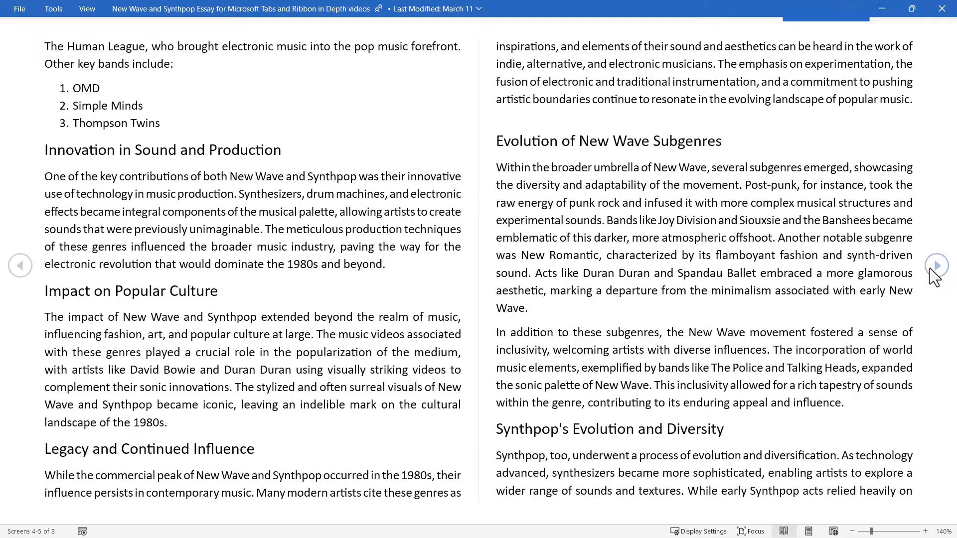
click(936, 265)
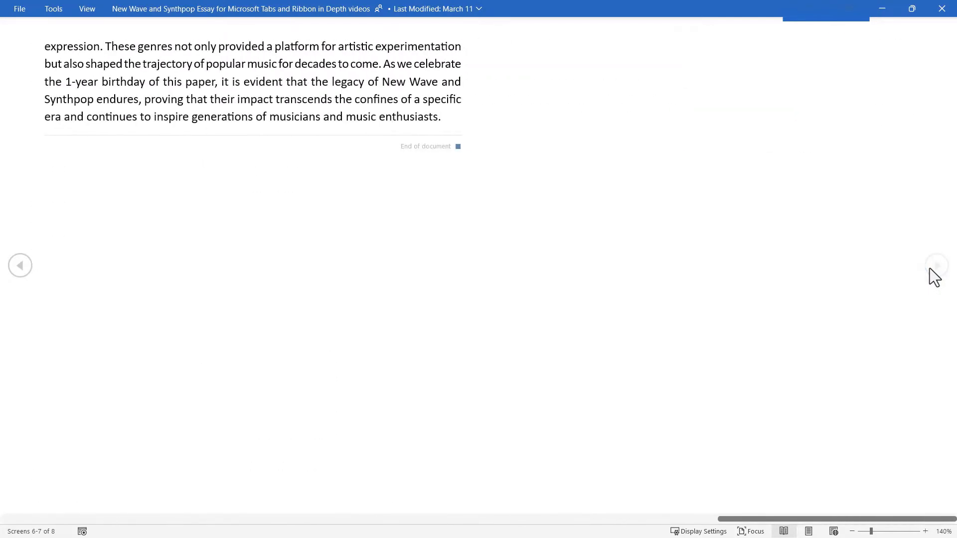
click(20, 265)
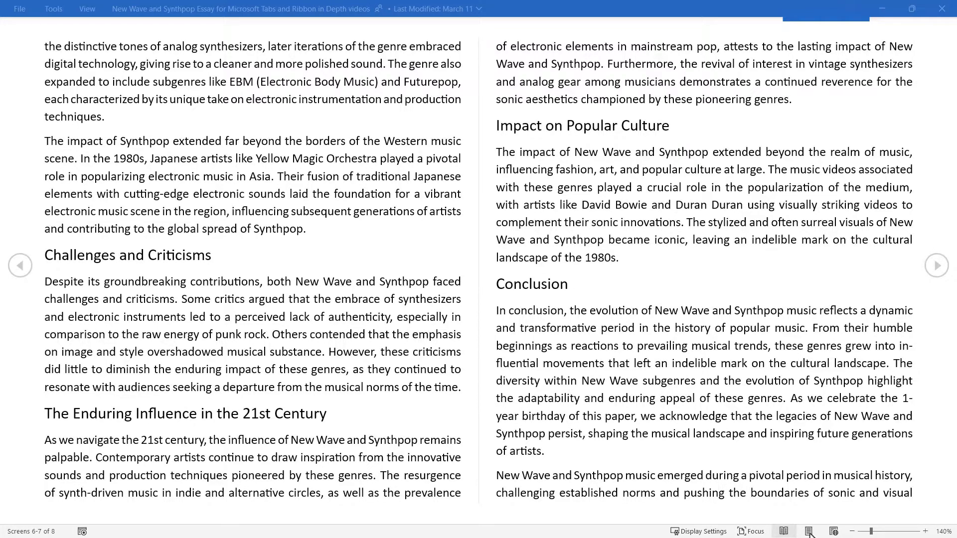
Toggle between Print Layout and Web Layout, ending in Web Layout at 'Become a Member!'.
click(809, 532)
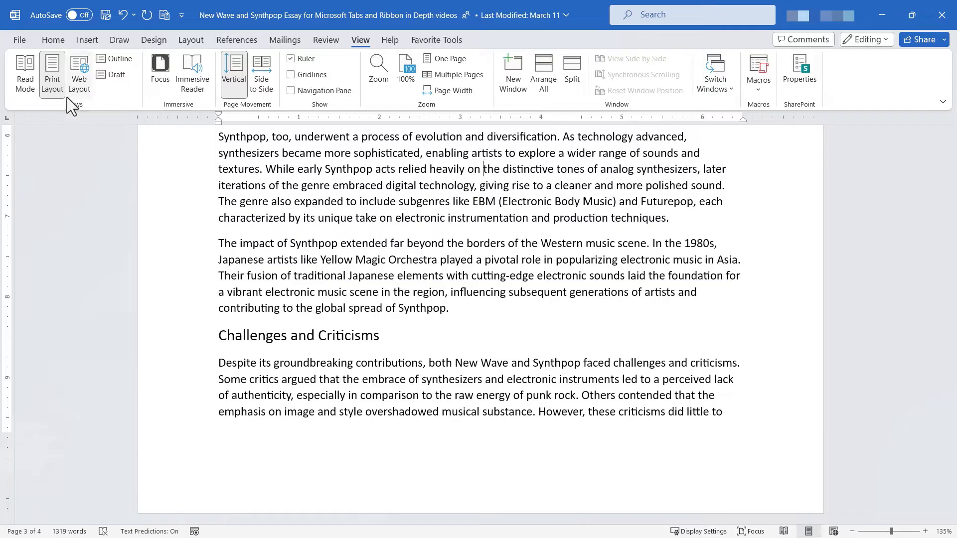
mouse_move(79, 70)
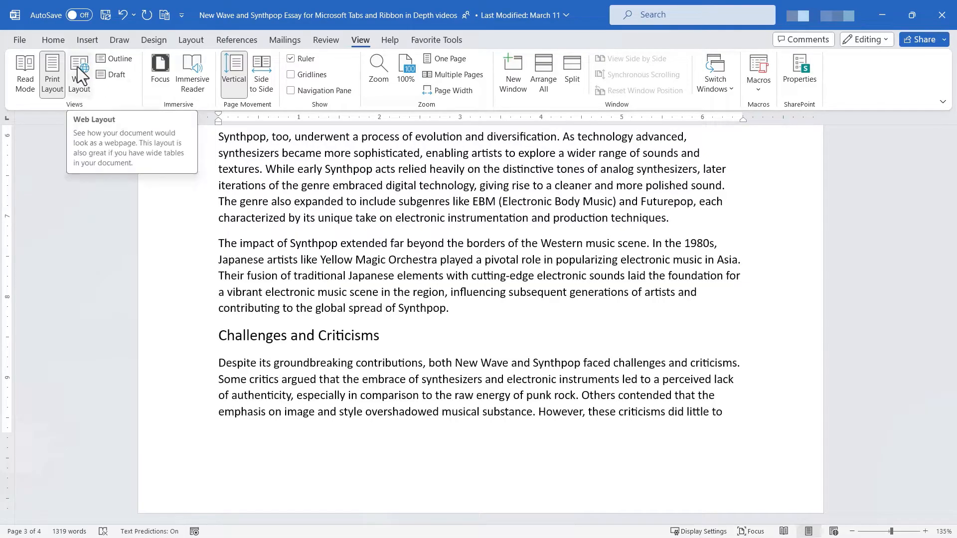
click(79, 71)
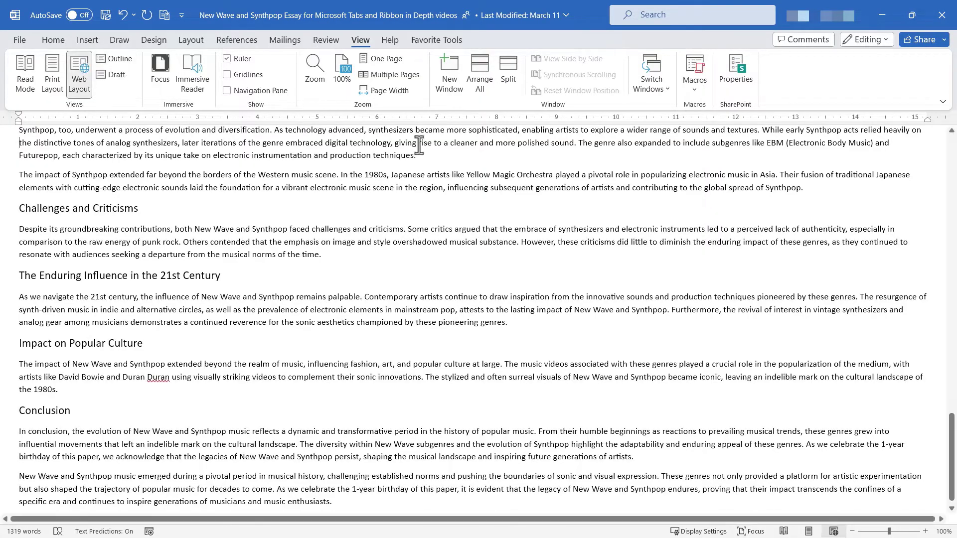
scroll(up, 3)
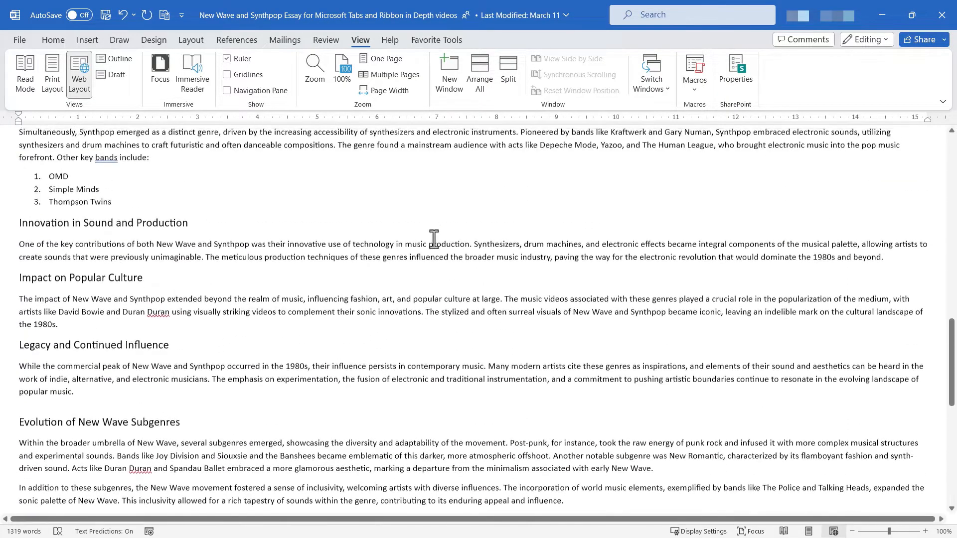
scroll(up, 3)
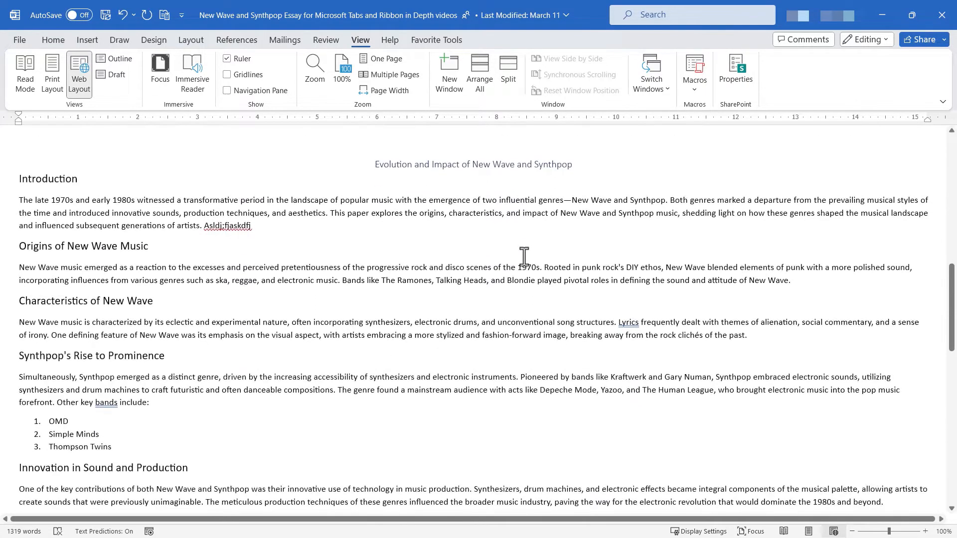
scroll(down, 3)
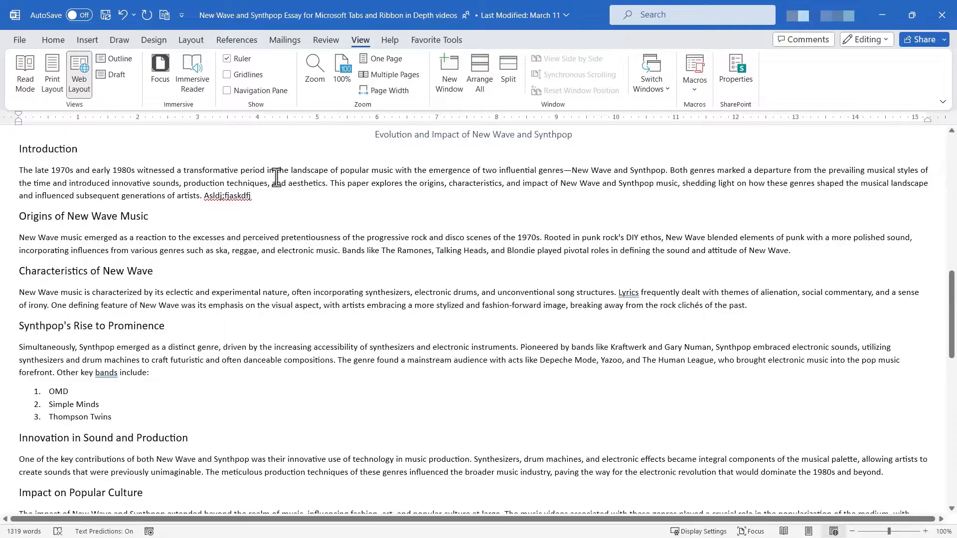
mouse_move(116, 120)
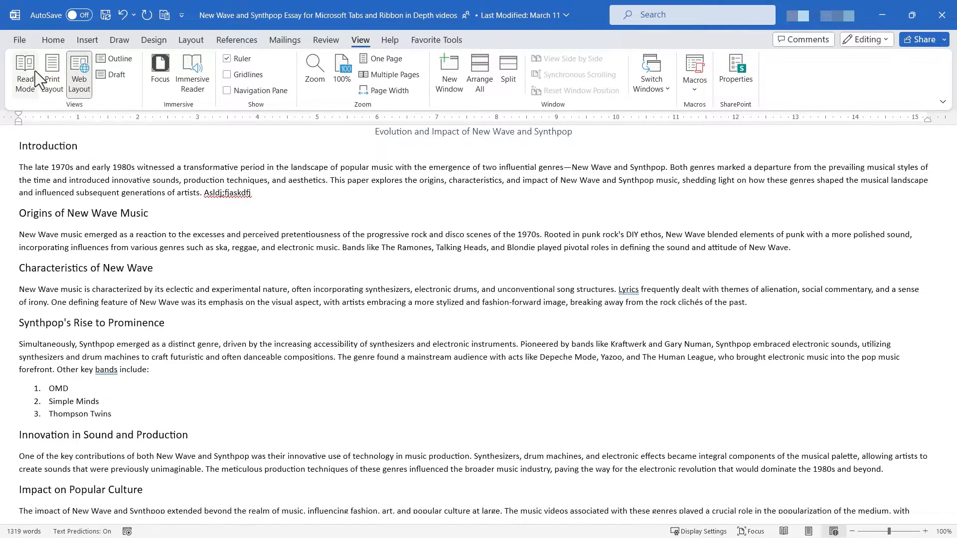
mouse_move(92, 89)
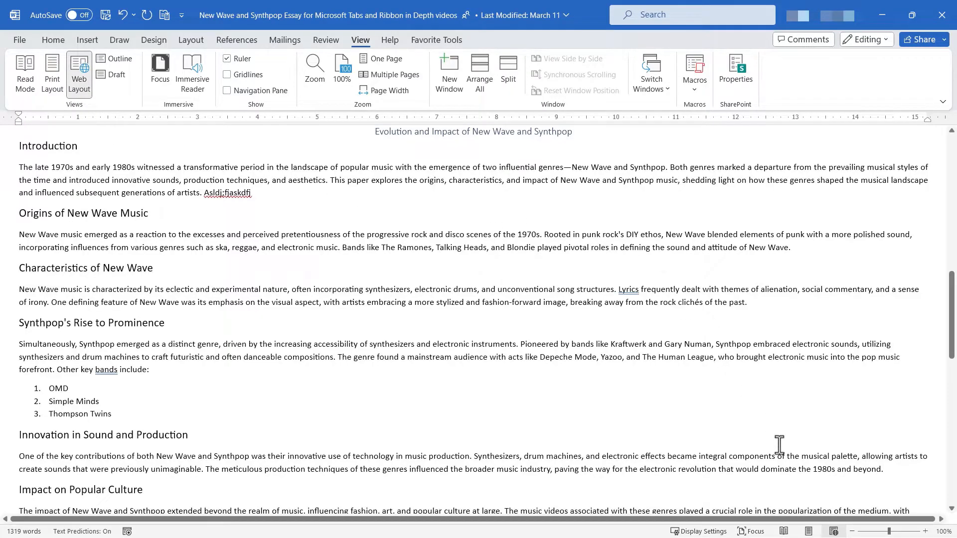
mouse_move(785, 531)
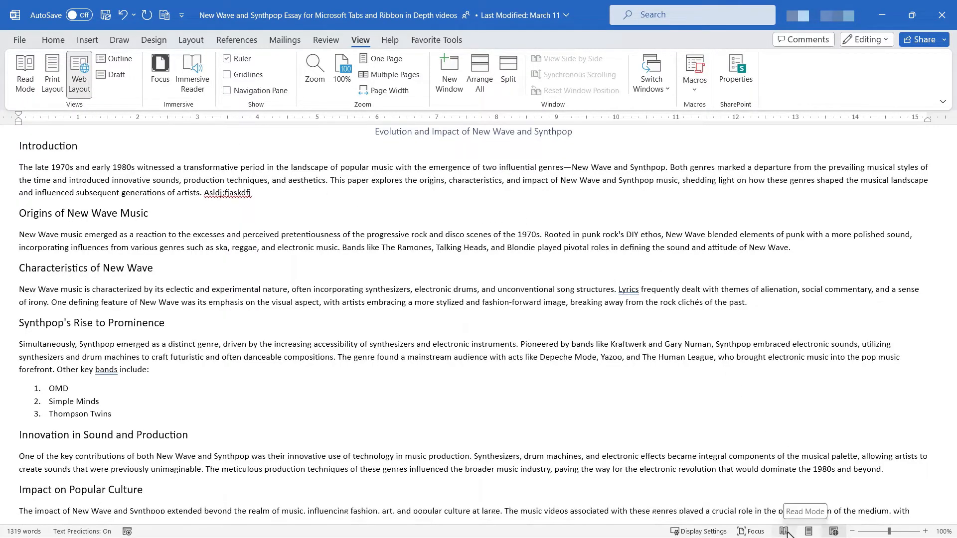
click(783, 532)
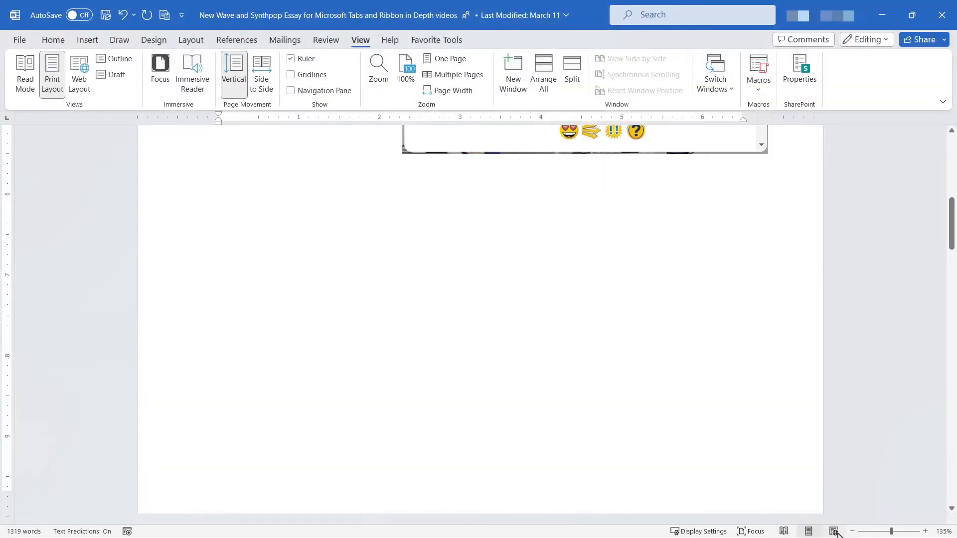
click(79, 74)
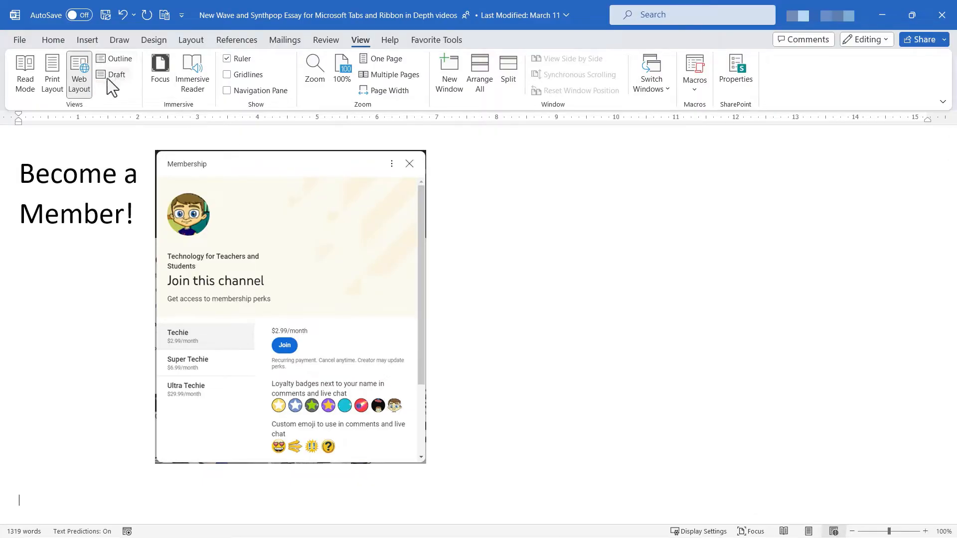
mouse_move(122, 59)
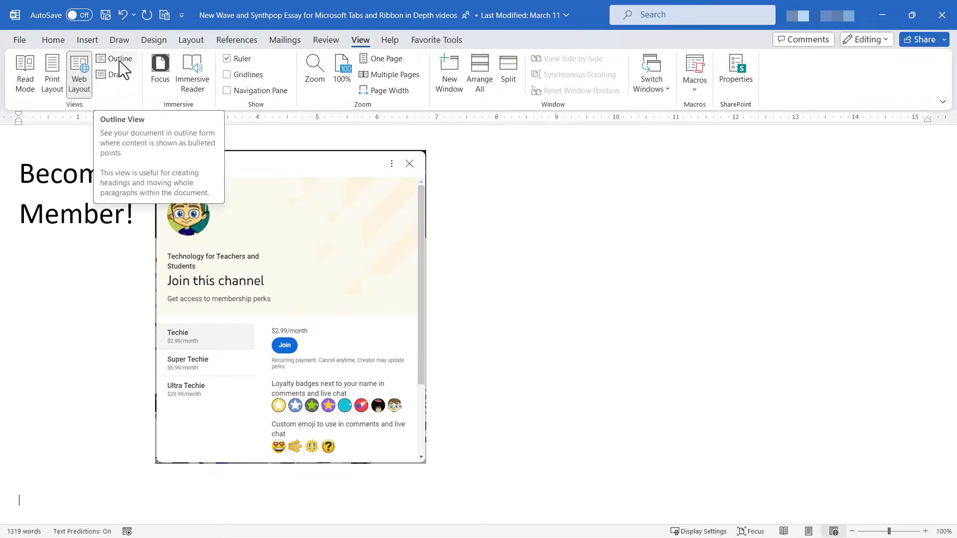
Demote the Origins of New Wave Music paragraph to outline Level 4, then close Outline view.
click(120, 58)
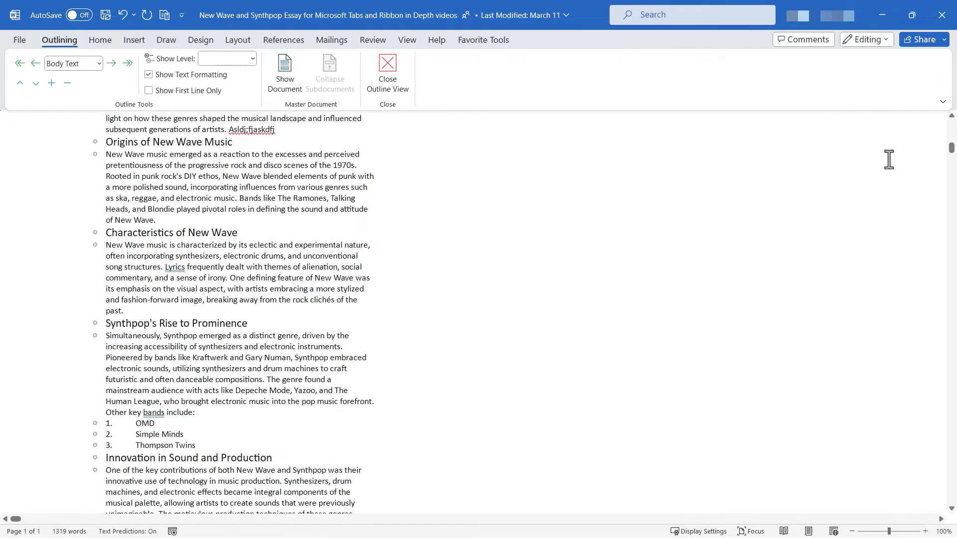
drag(106, 154, 163, 220)
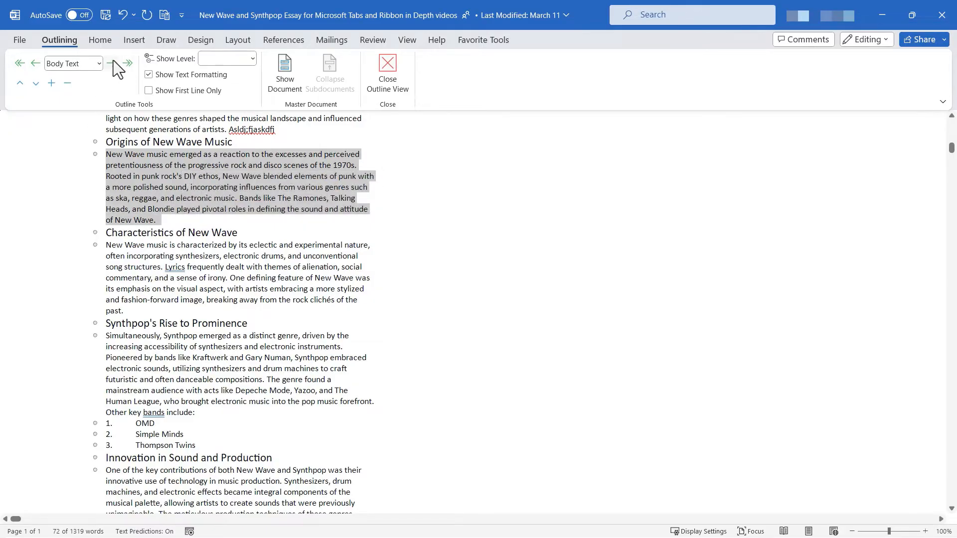
click(111, 63)
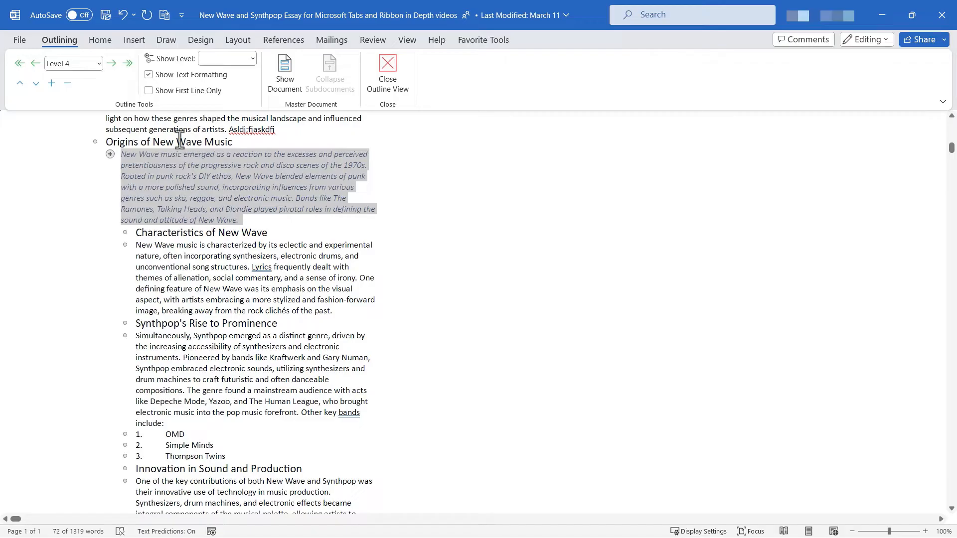
mouse_move(388, 74)
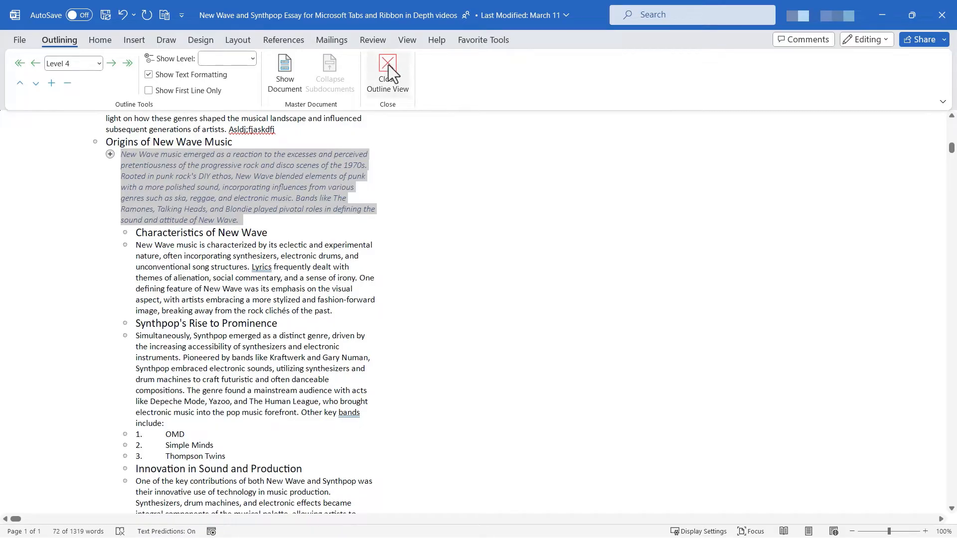
click(388, 66)
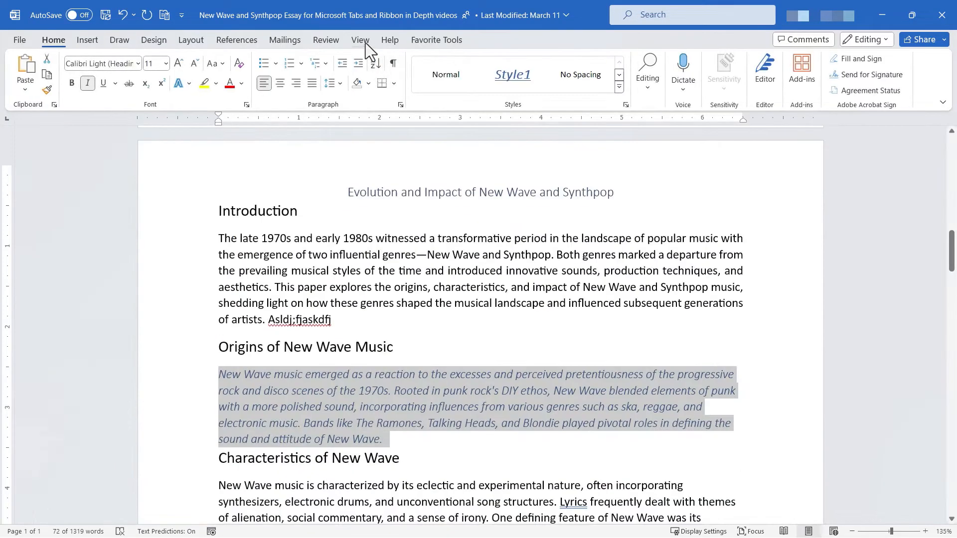
Switch the essay to Draft view and scroll through the continuous text.
click(360, 39)
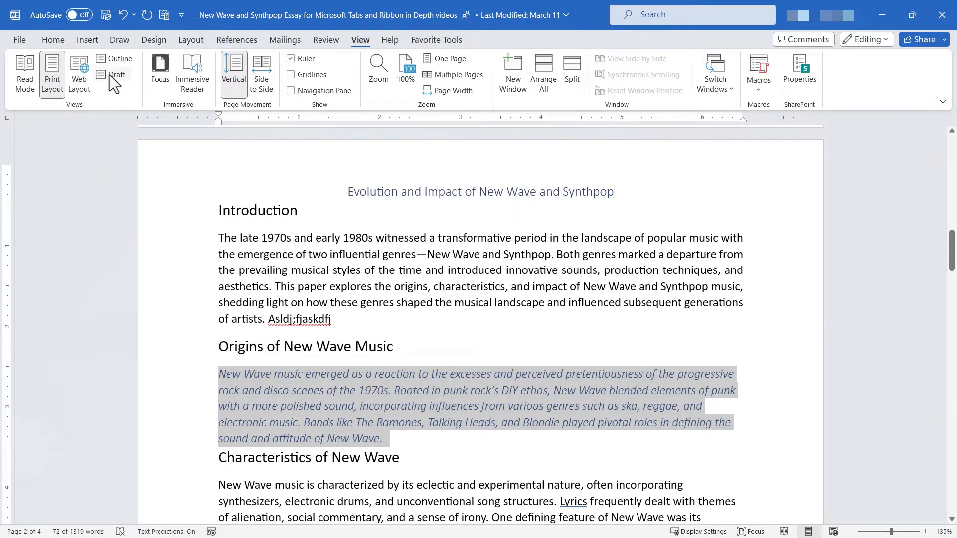
click(116, 74)
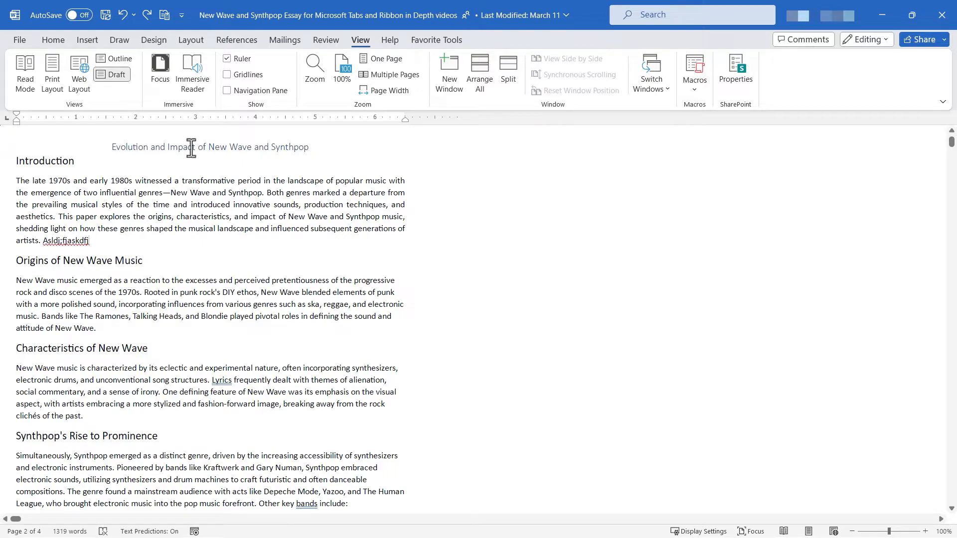
mouse_move(185, 228)
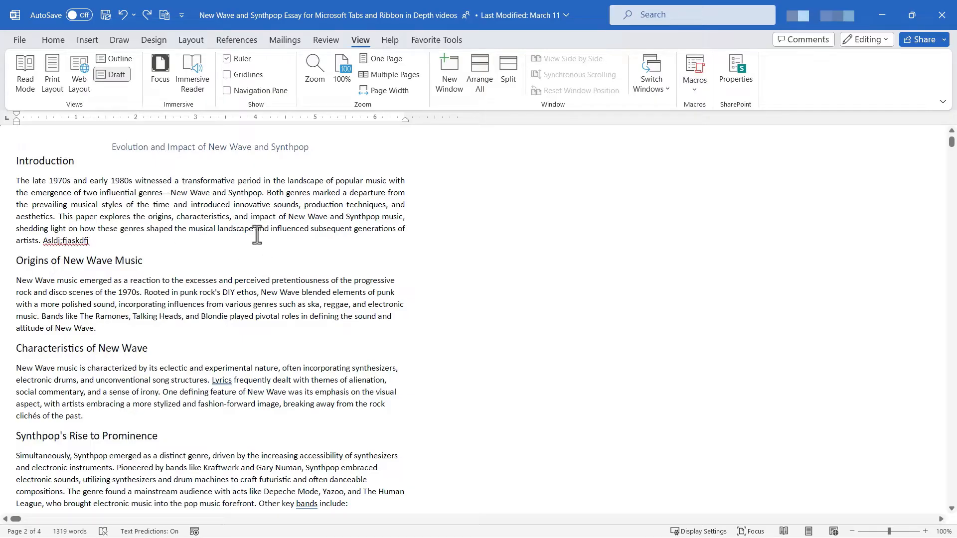
scroll(down, 3)
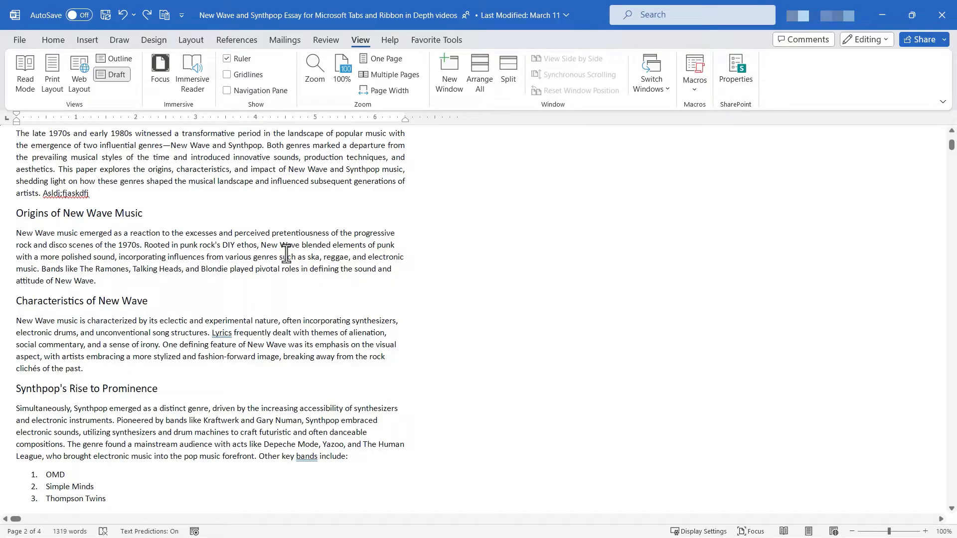
Return the essay to Print Layout and turn on Focus mode.
click(52, 73)
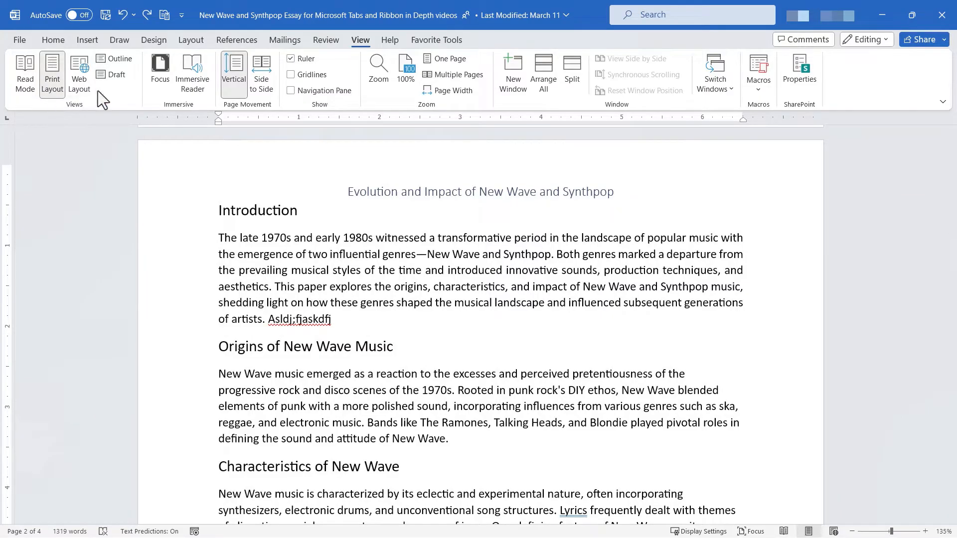
mouse_move(127, 106)
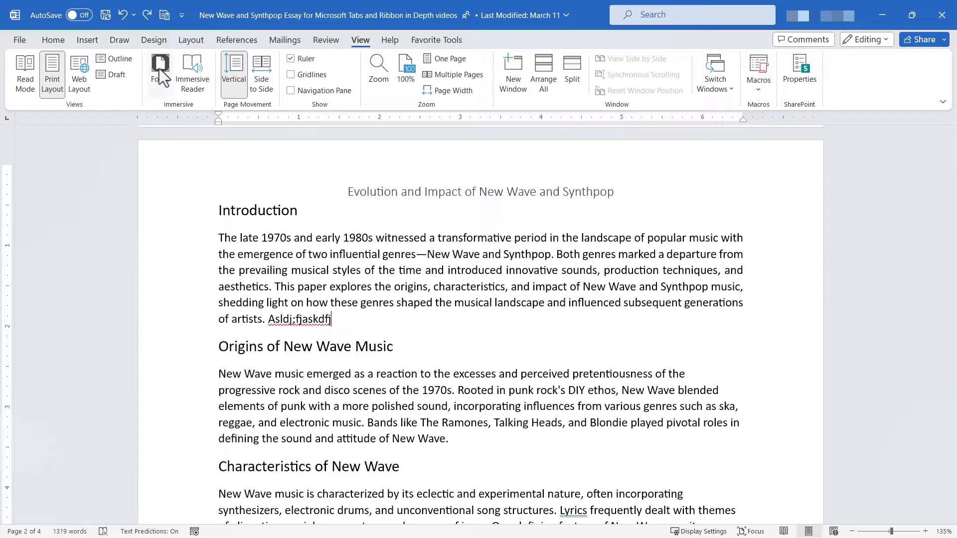
mouse_move(190, 111)
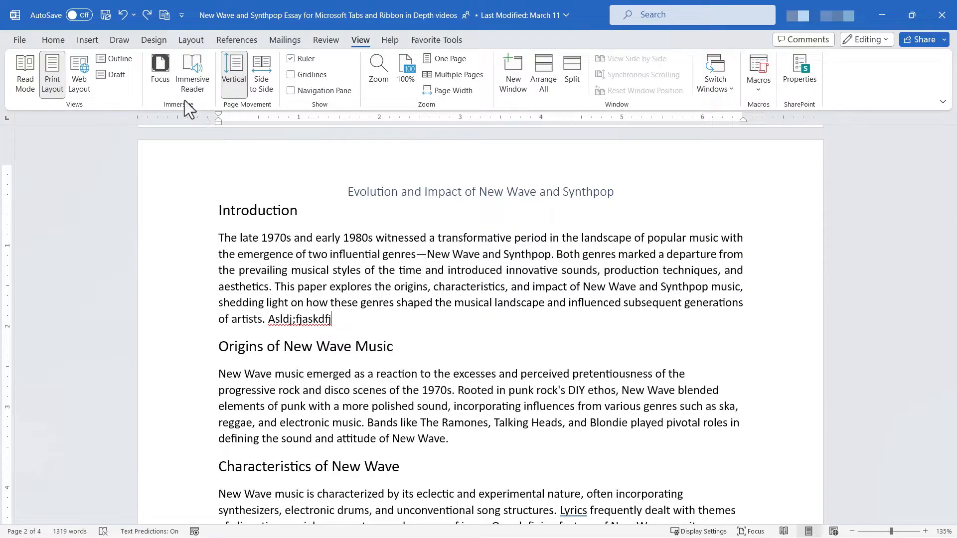
mouse_move(160, 67)
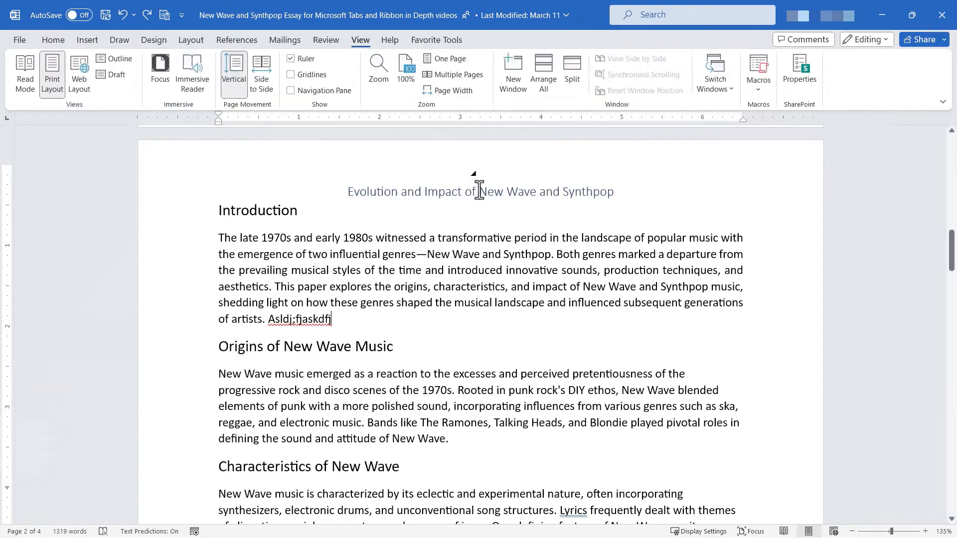
mouse_move(509, 240)
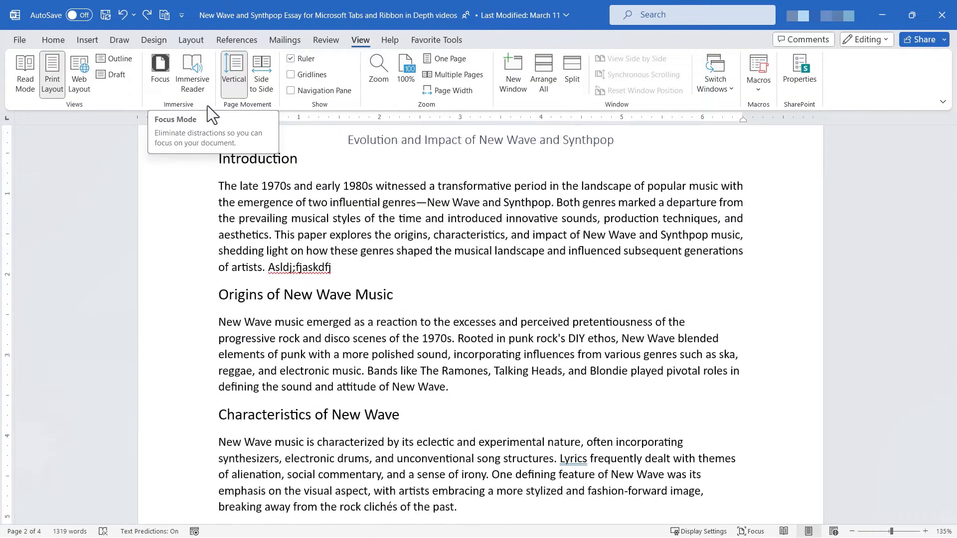
click(160, 65)
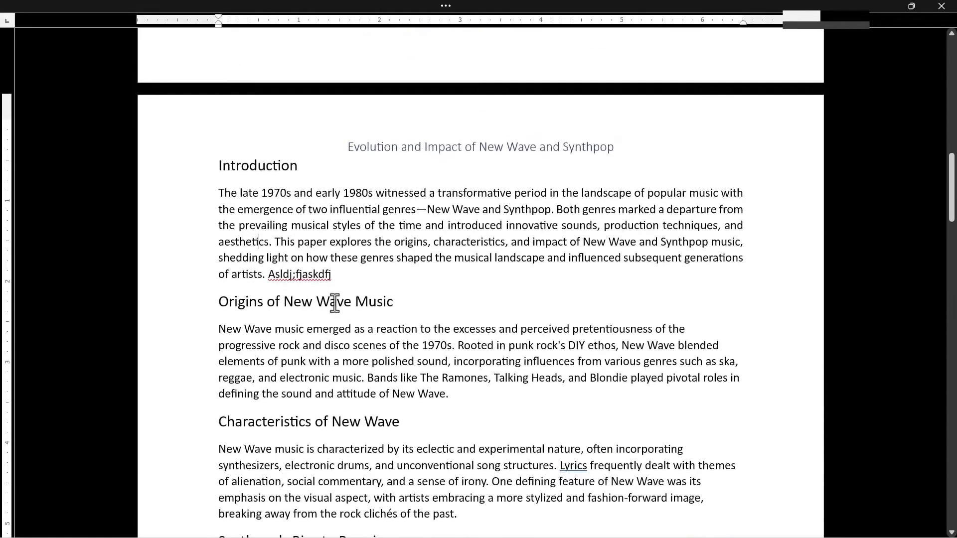
mouse_move(856, 91)
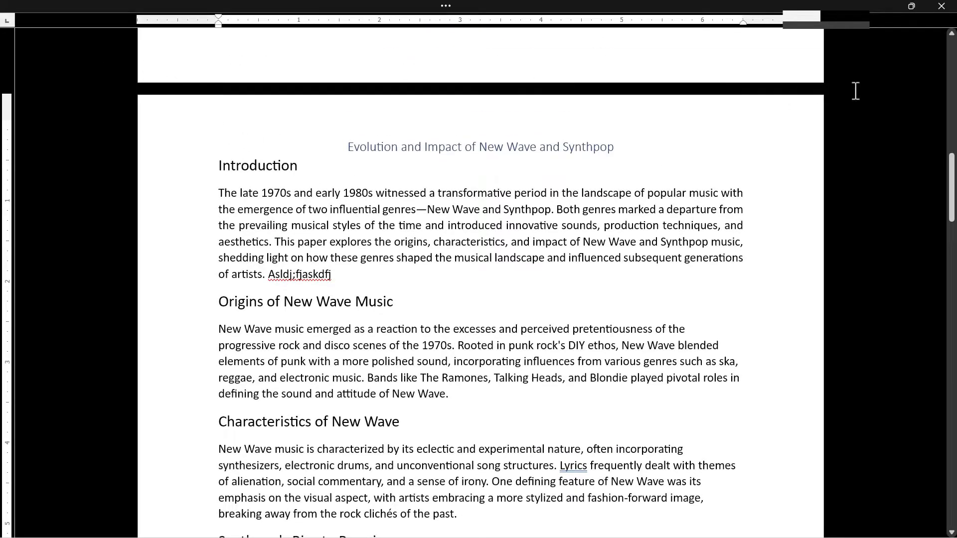
mouse_move(704, 152)
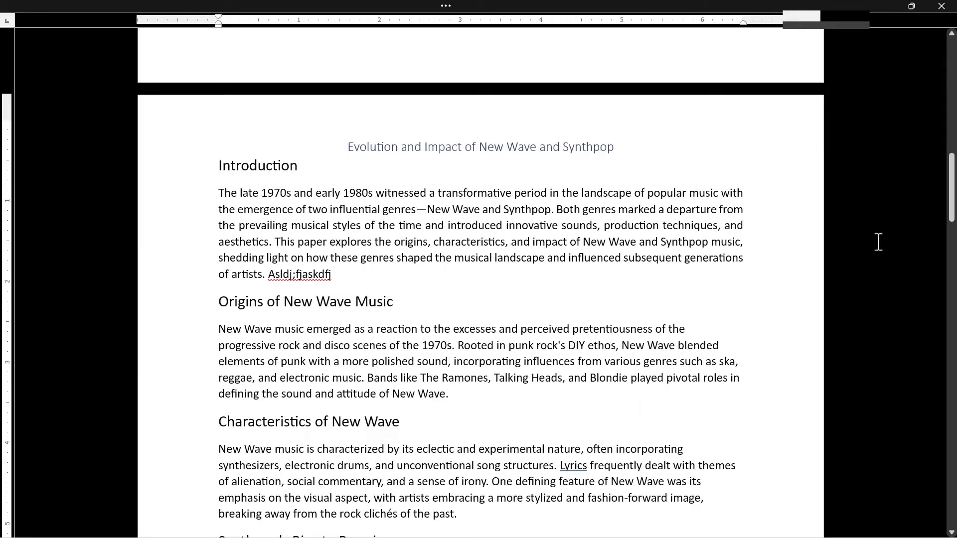
Scroll down through the essay to the Synthpop's Rise to Prominence band list.
scroll(down, 3)
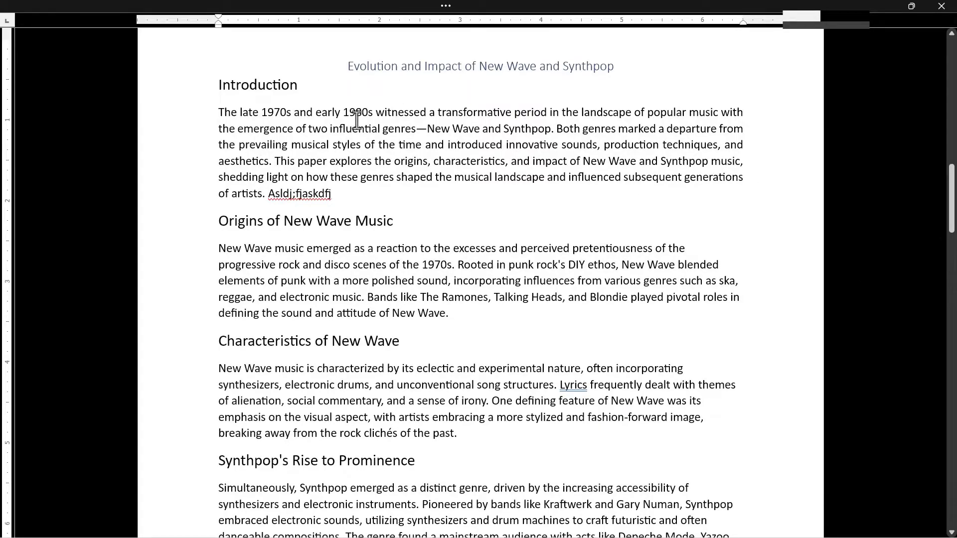
scroll(down, 3)
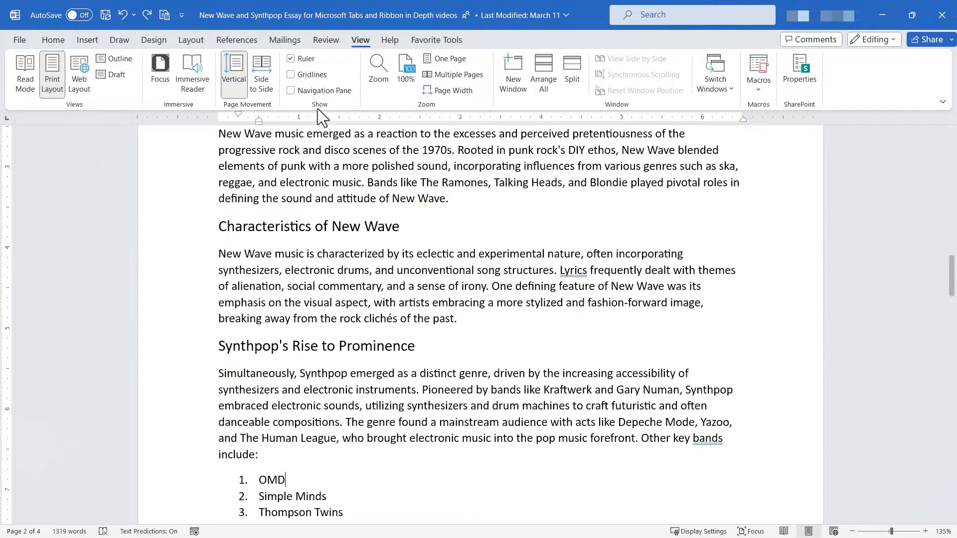
mouse_move(193, 70)
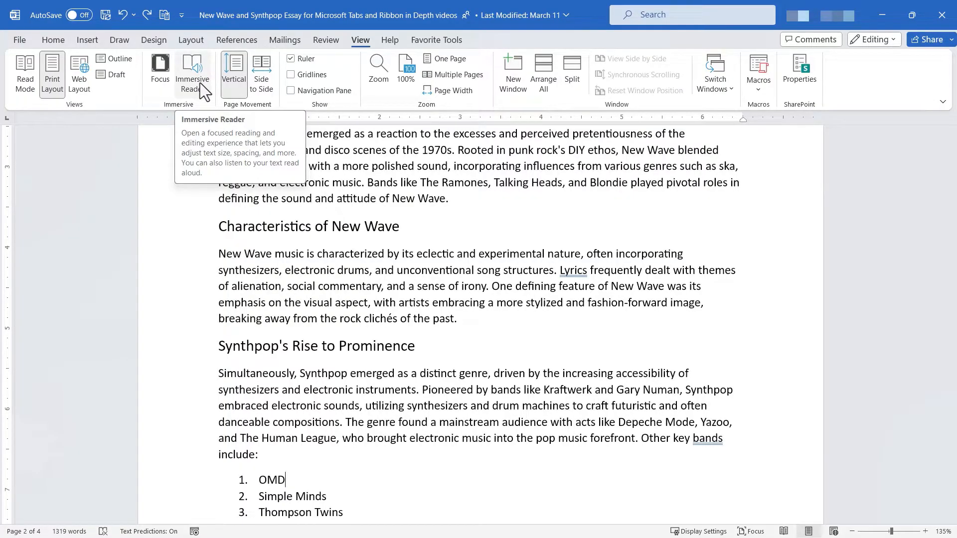
mouse_move(191, 95)
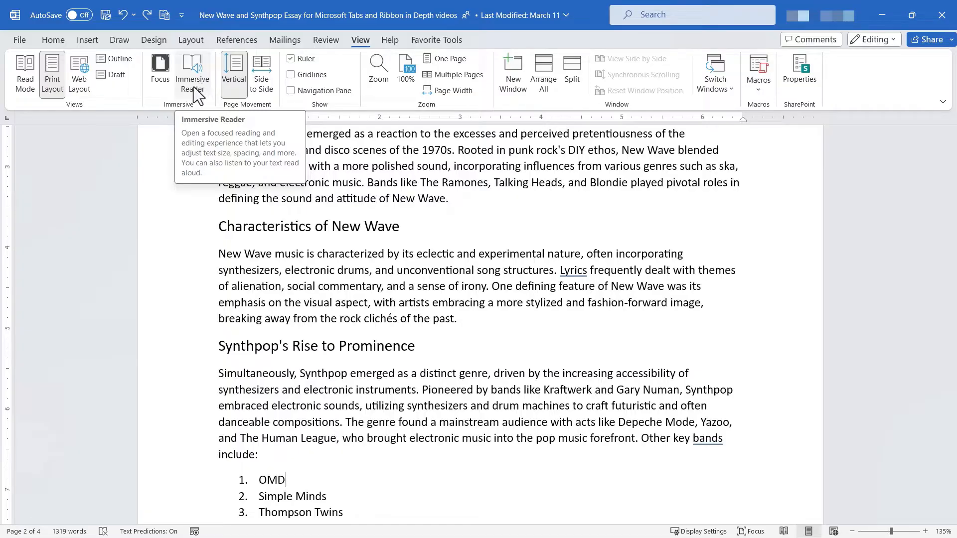
Open Immersive Reader and switch off Text Spacing for tighter letter and word spacing.
click(192, 67)
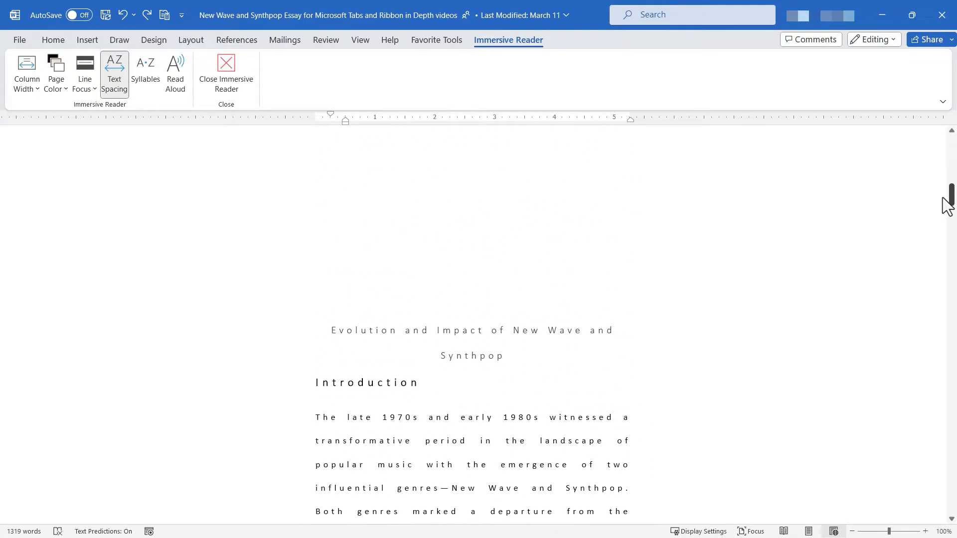
scroll(down, 3)
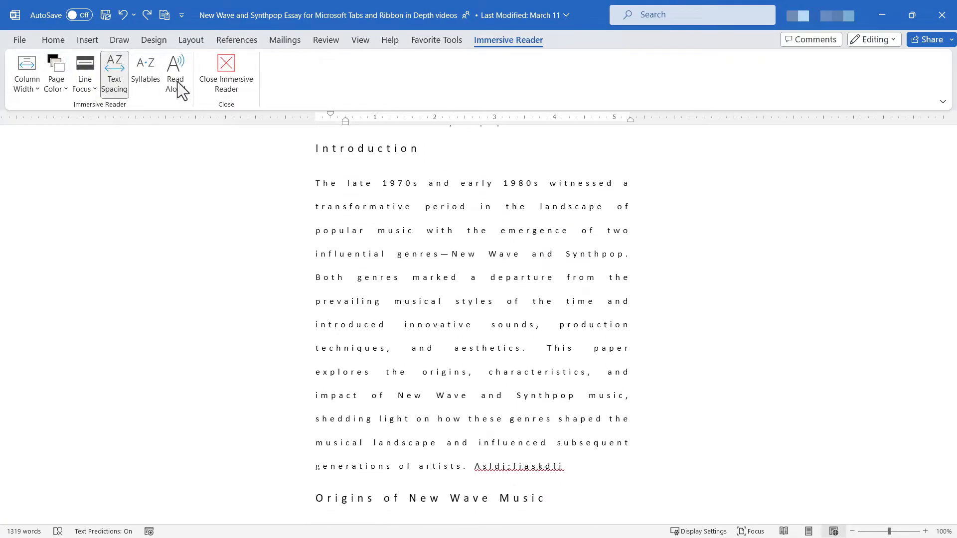
mouse_move(287, 129)
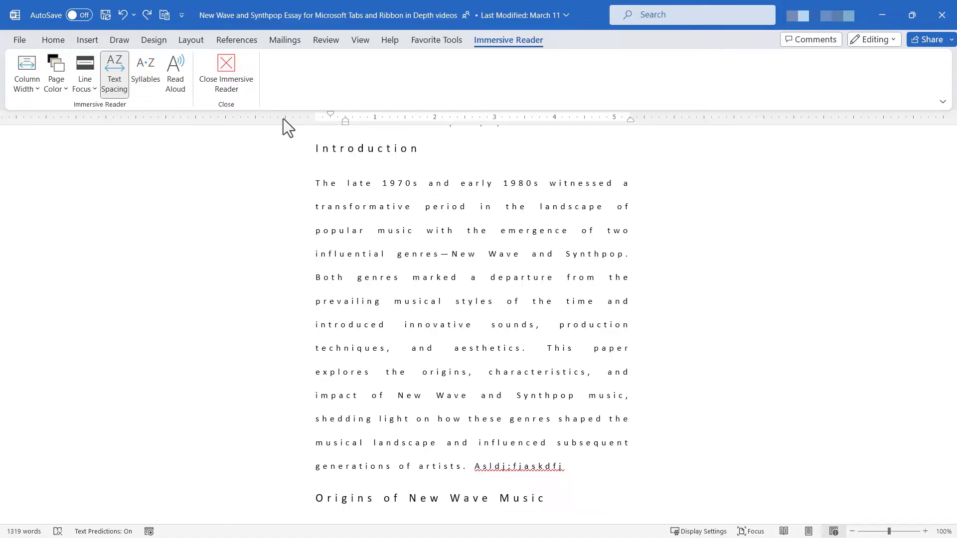
mouse_move(113, 85)
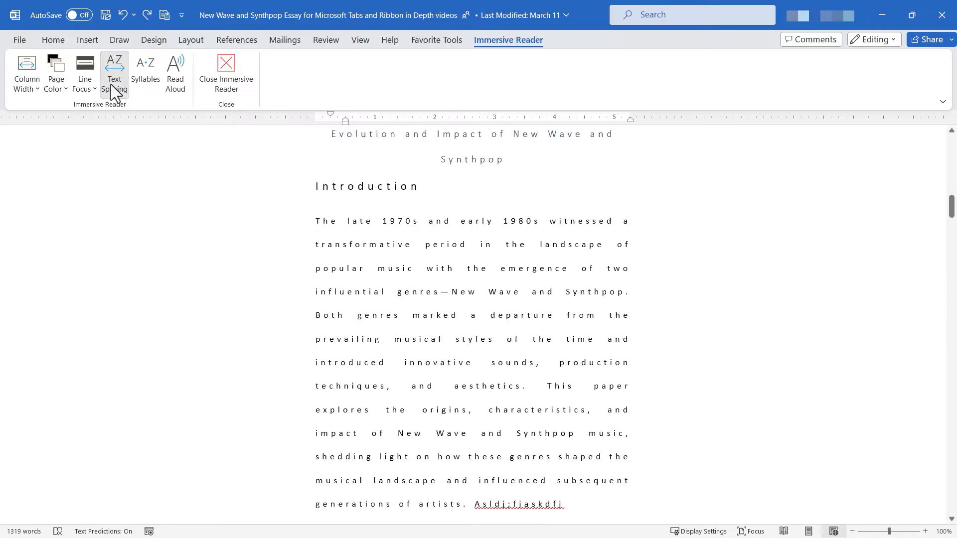
click(114, 70)
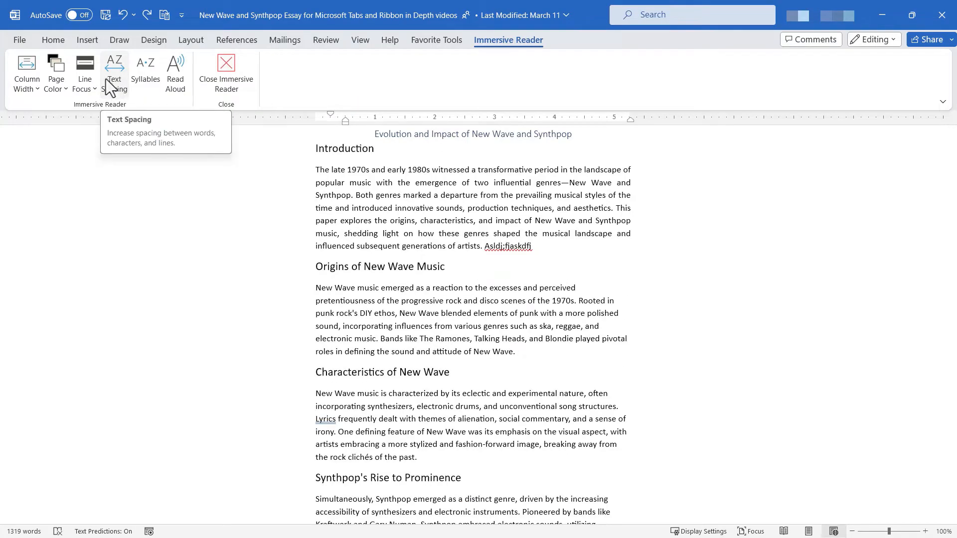
click(114, 70)
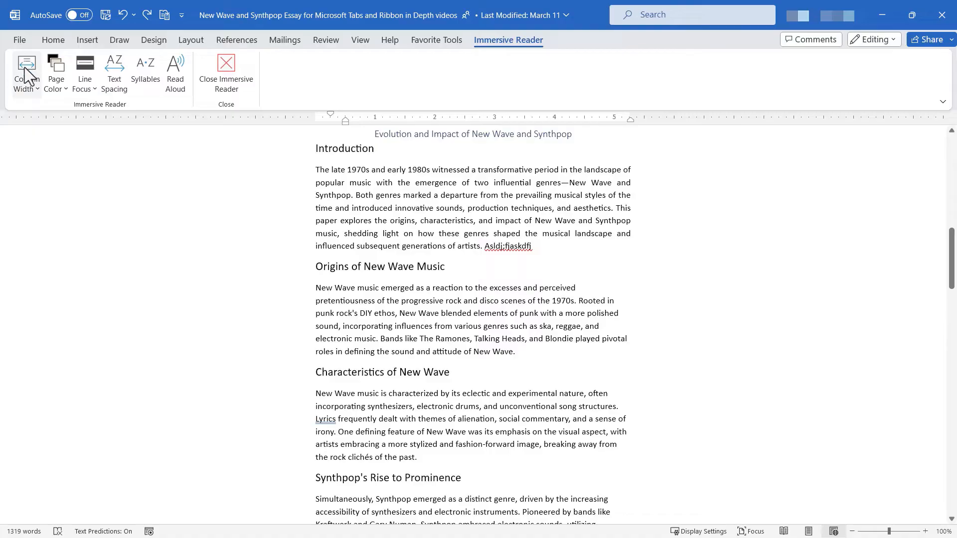
Set the Immersive Reader column width to its widest, full-width option.
click(26, 72)
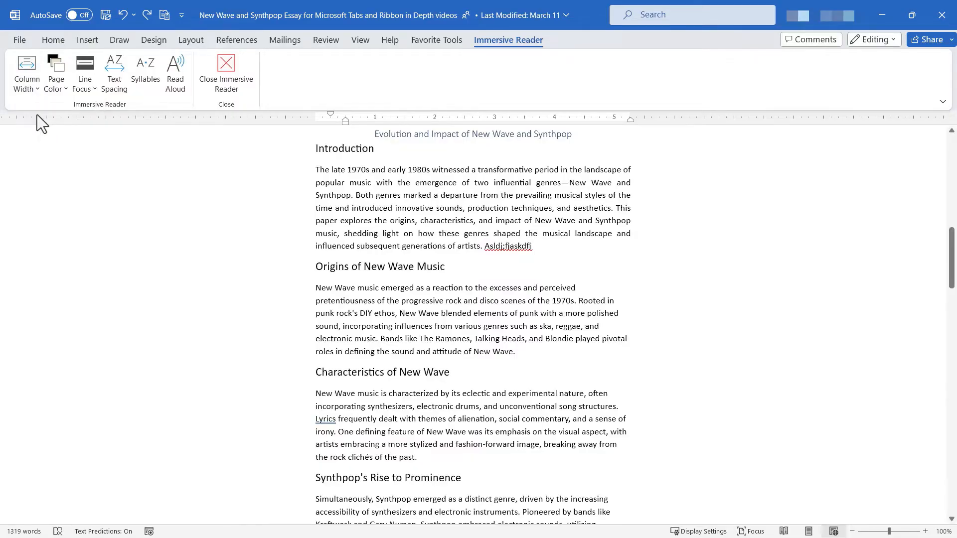
click(27, 63)
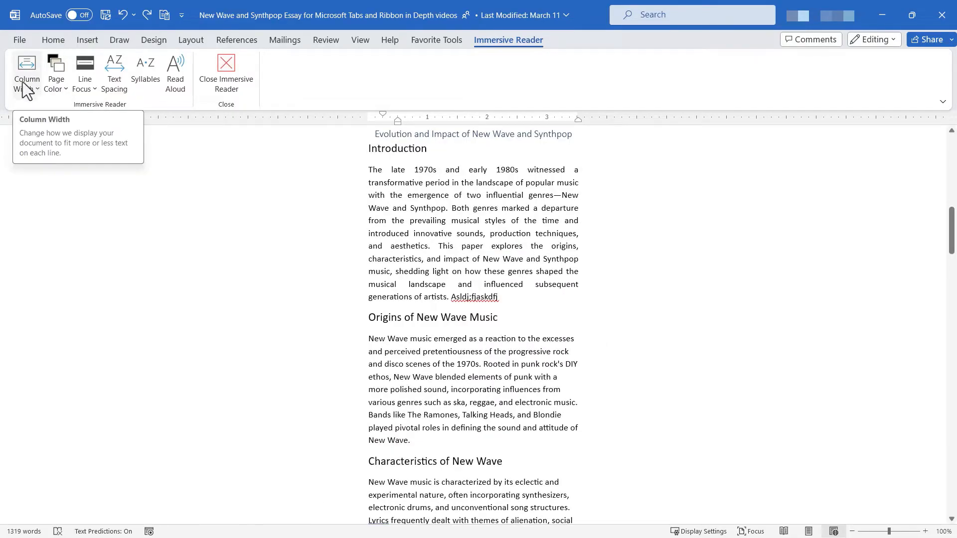
click(27, 69)
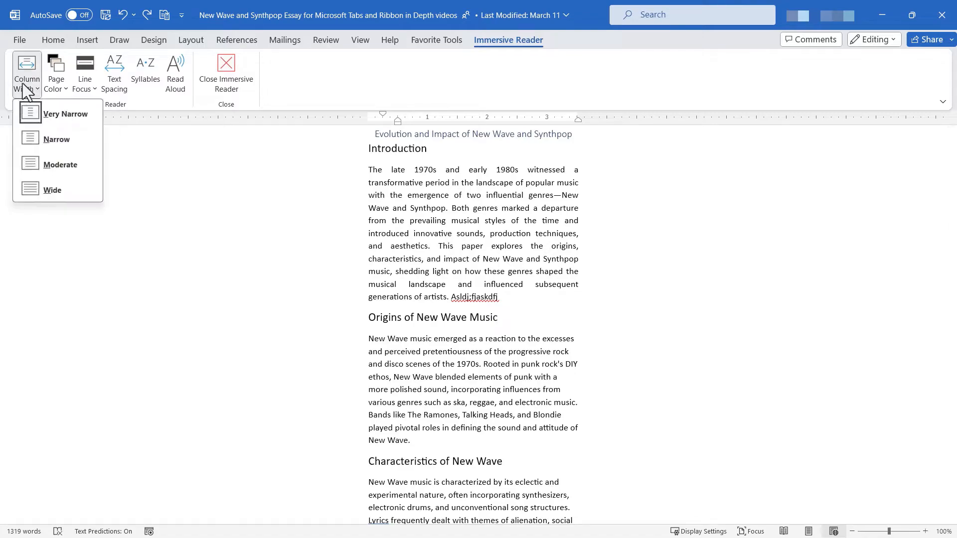
click(52, 190)
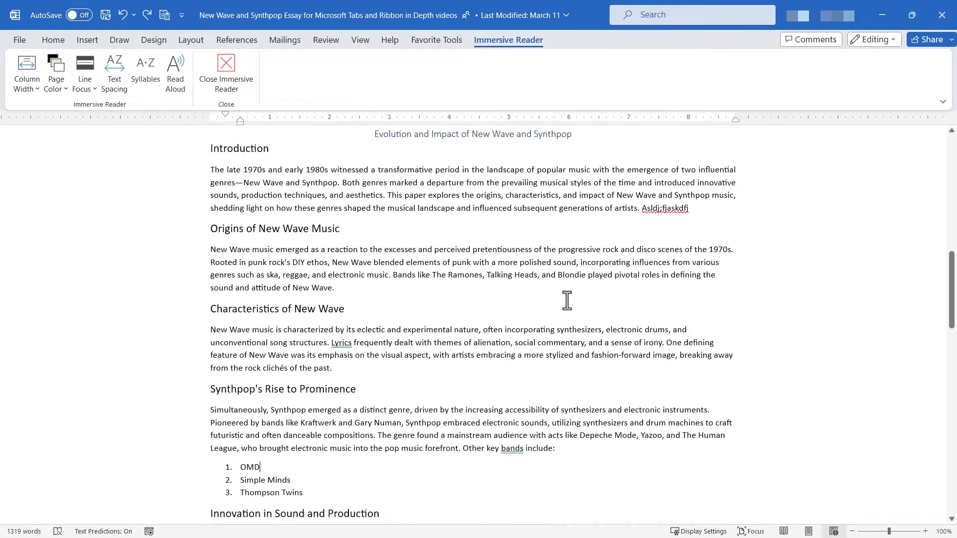
mouse_move(450, 271)
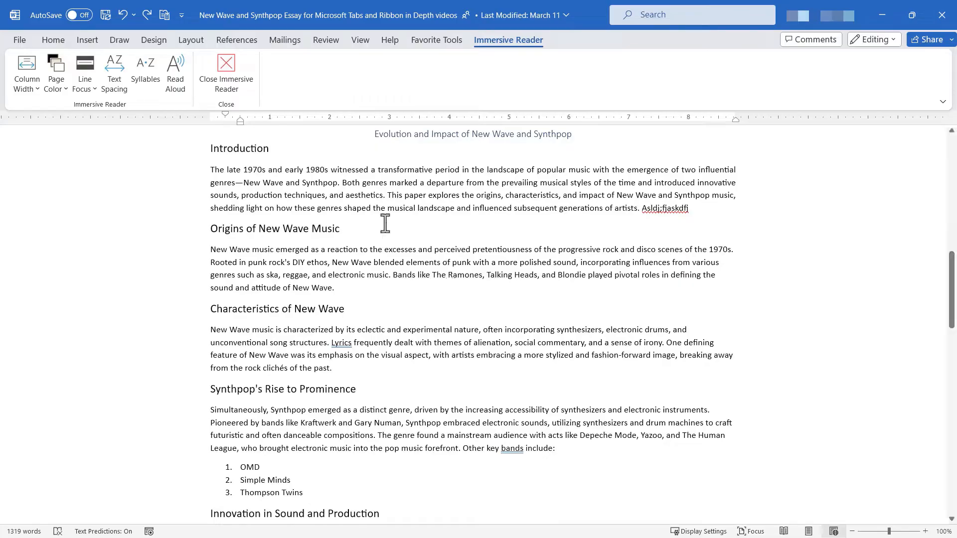
click(258, 467)
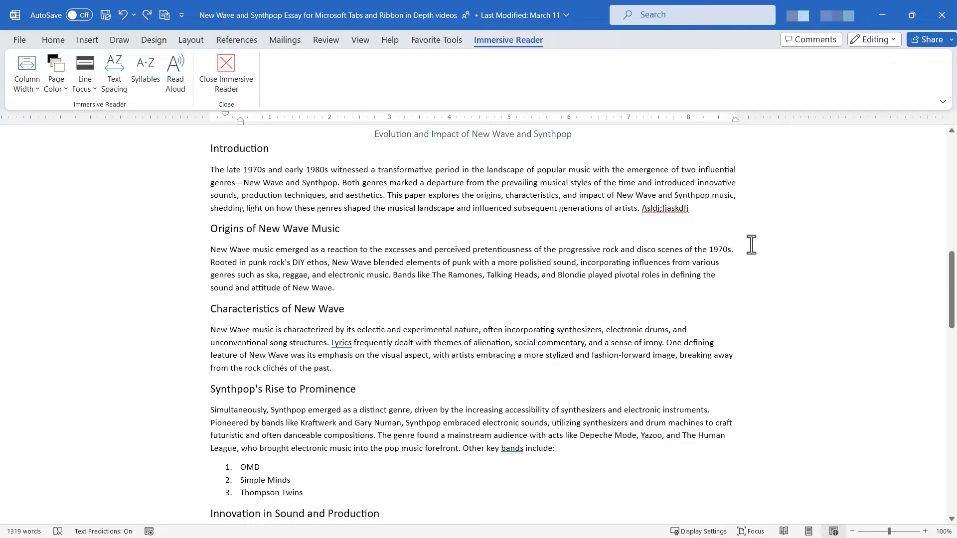
mouse_move(454, 190)
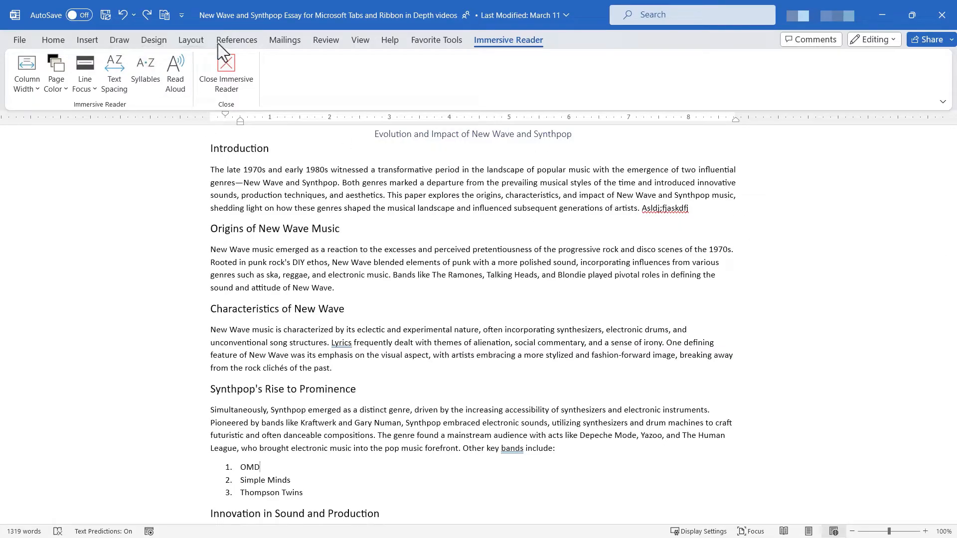
Set Immersive Reader column width to Narrow, then close Immersive Reader.
click(360, 40)
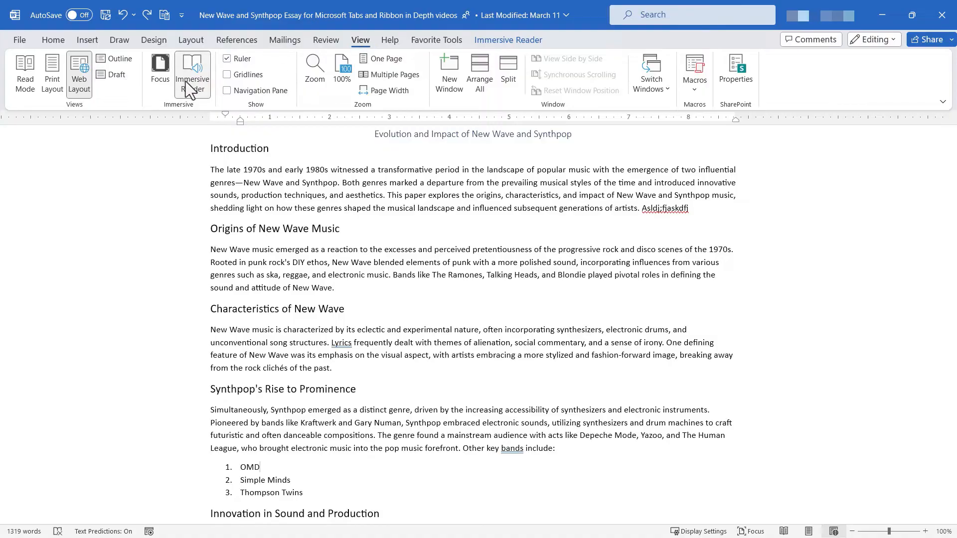
click(190, 75)
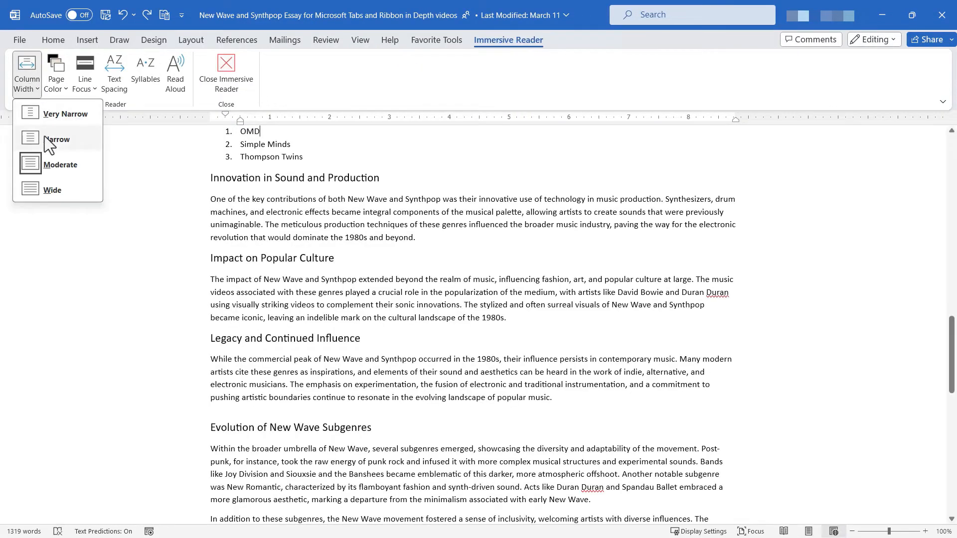
click(57, 140)
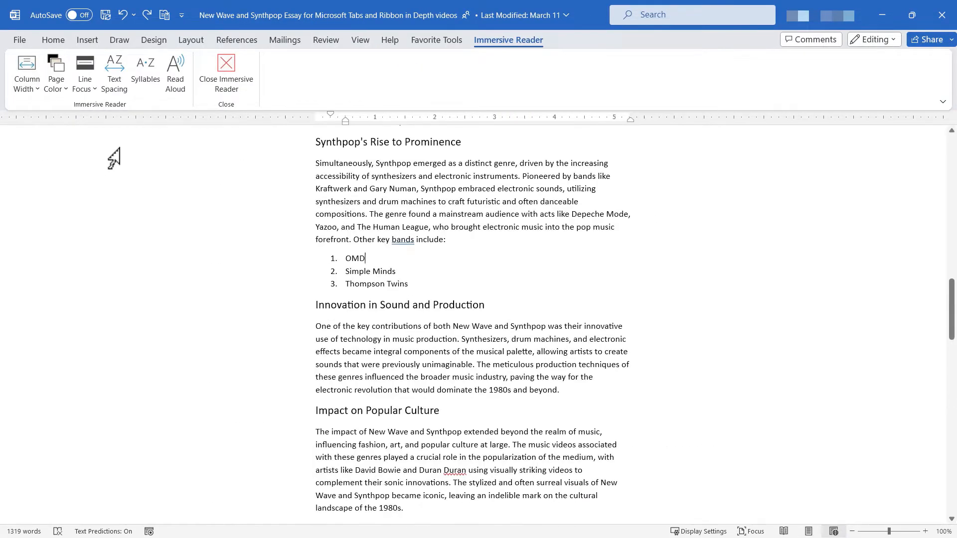
mouse_move(234, 67)
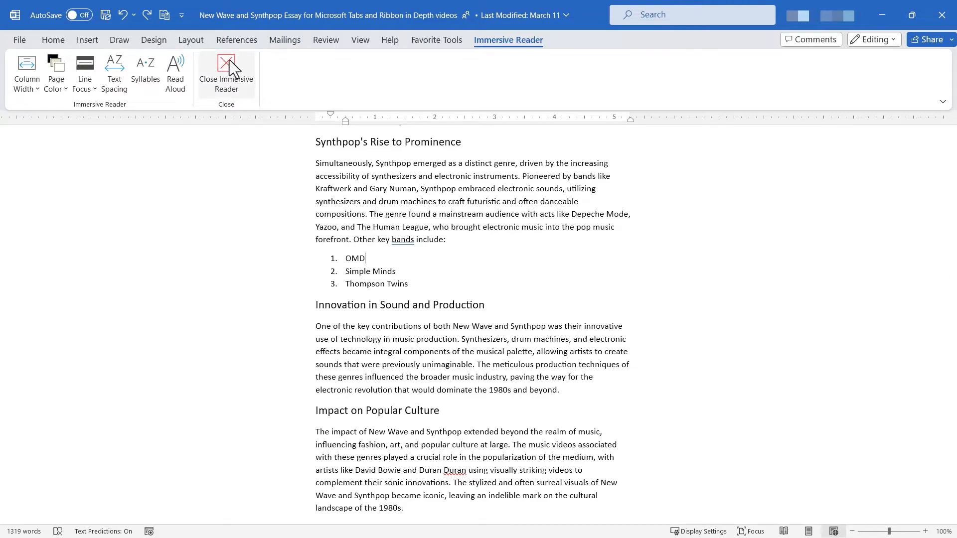
click(226, 65)
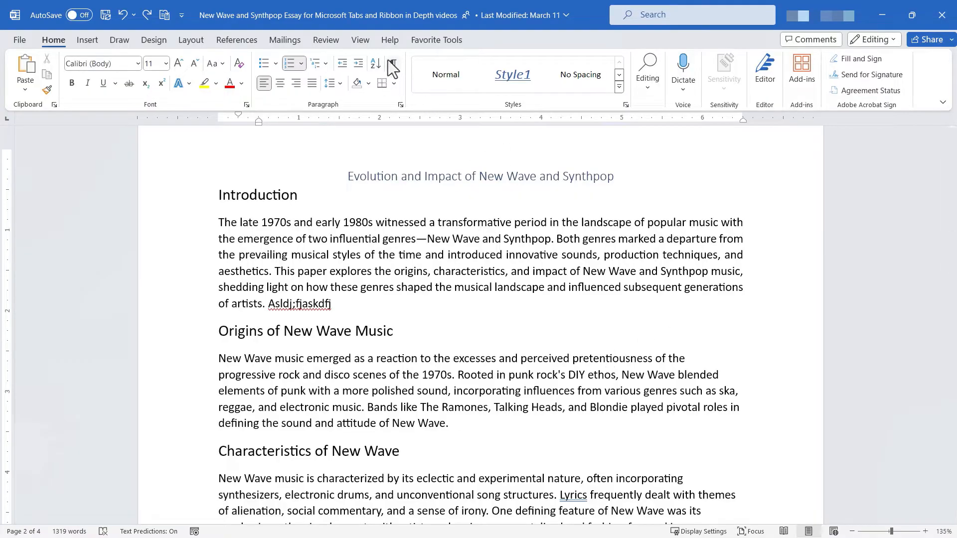
Bring the View tab's options back onto the ribbon.
click(360, 40)
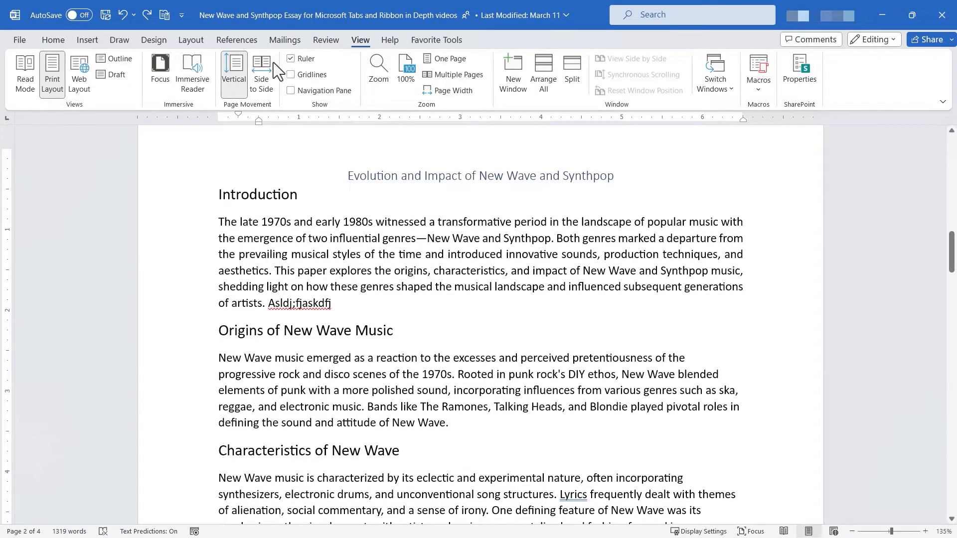
mouse_move(162, 75)
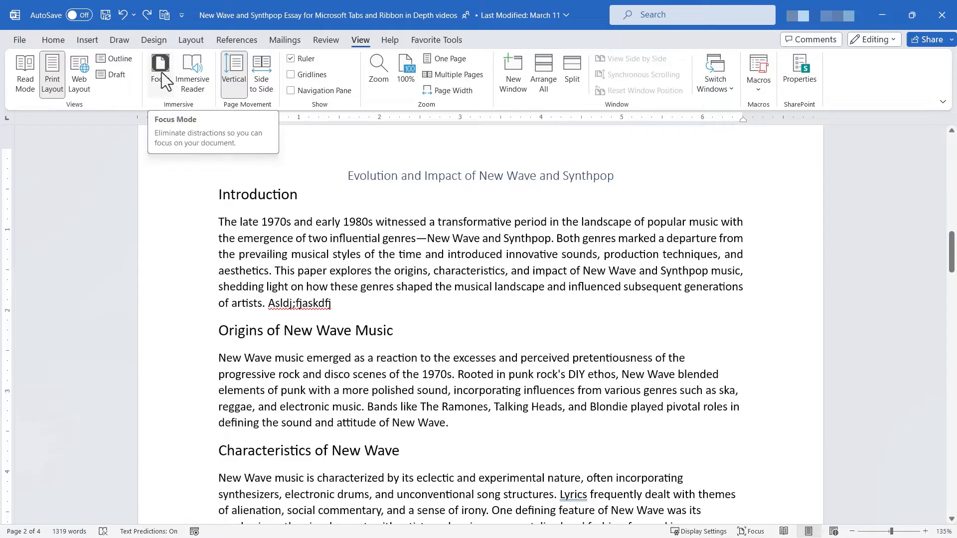
mouse_move(217, 74)
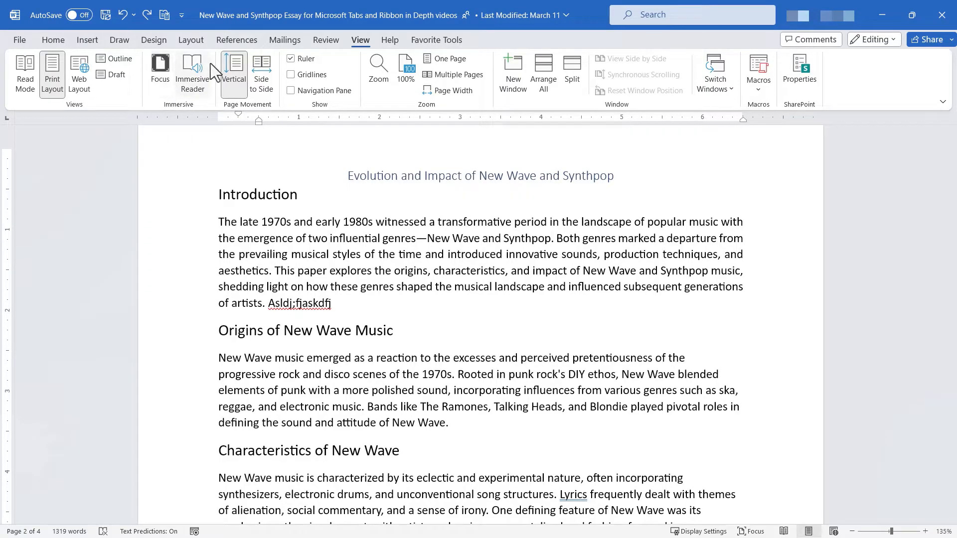
mouse_move(117, 73)
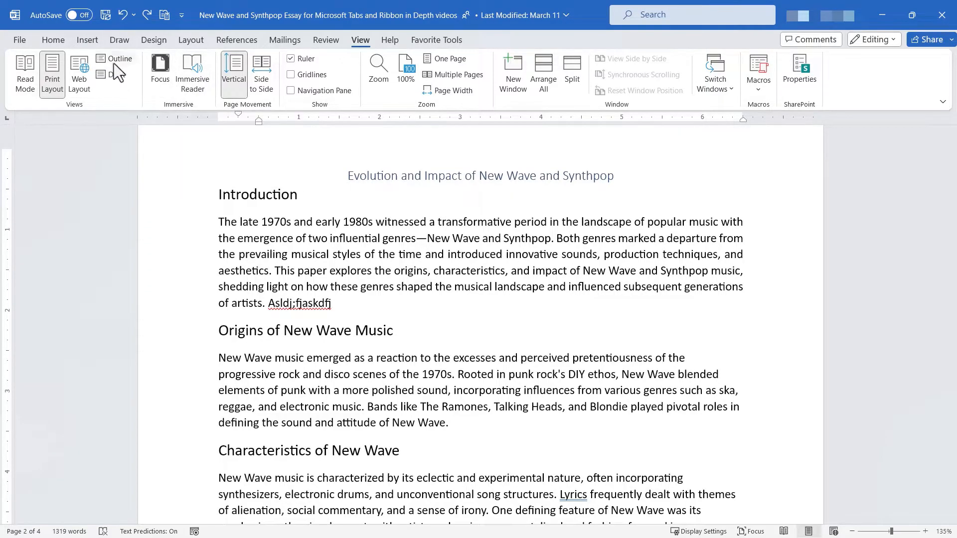
mouse_move(193, 69)
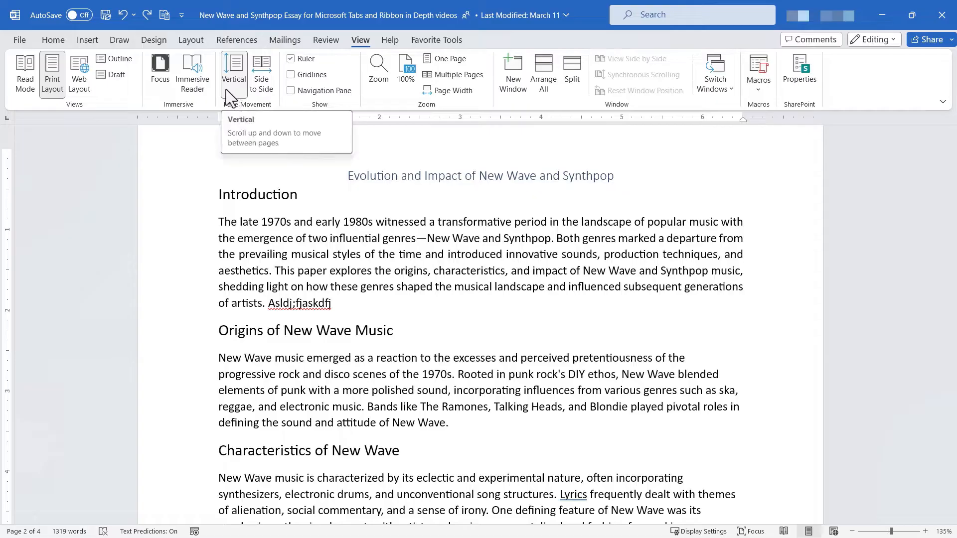
mouse_move(191, 87)
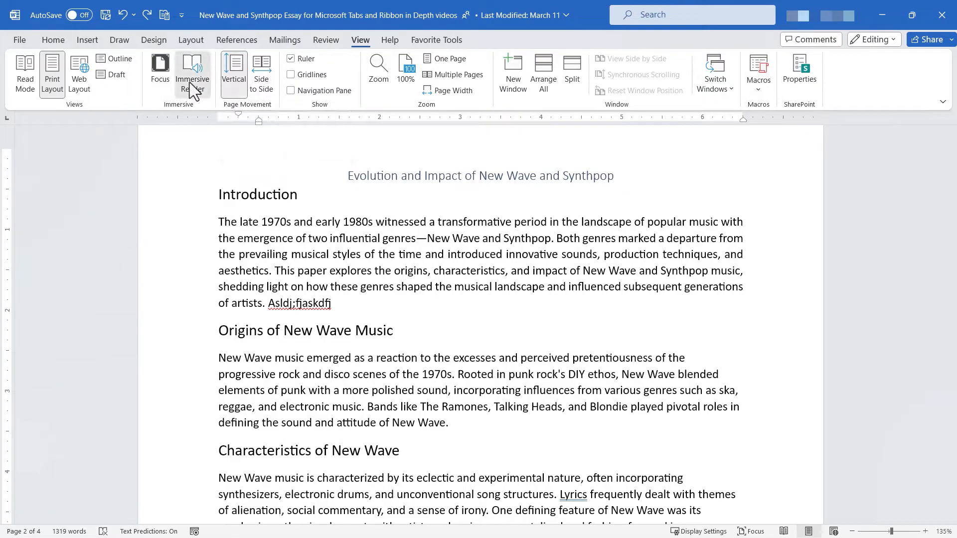
Reopen the essay in Immersive Reader and set the page colour to teal.
click(193, 70)
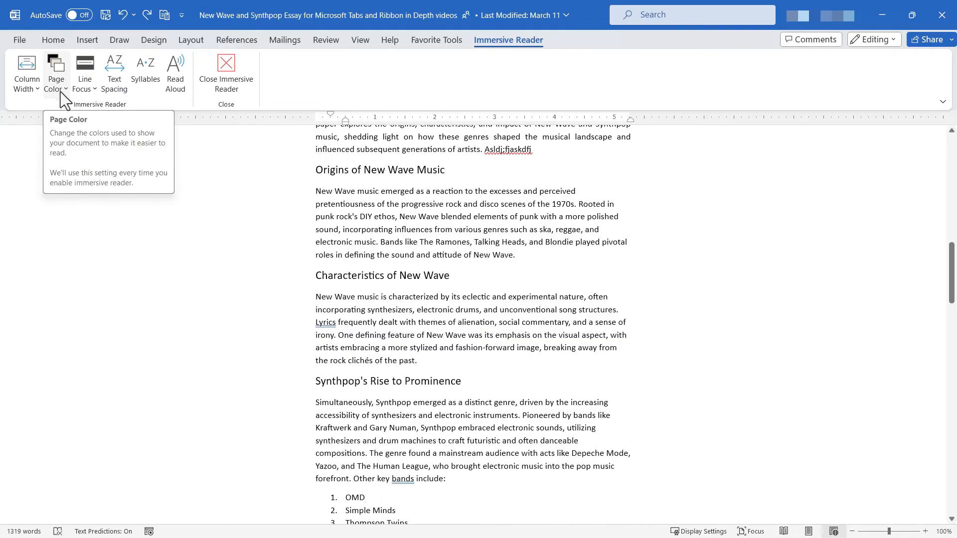
click(56, 70)
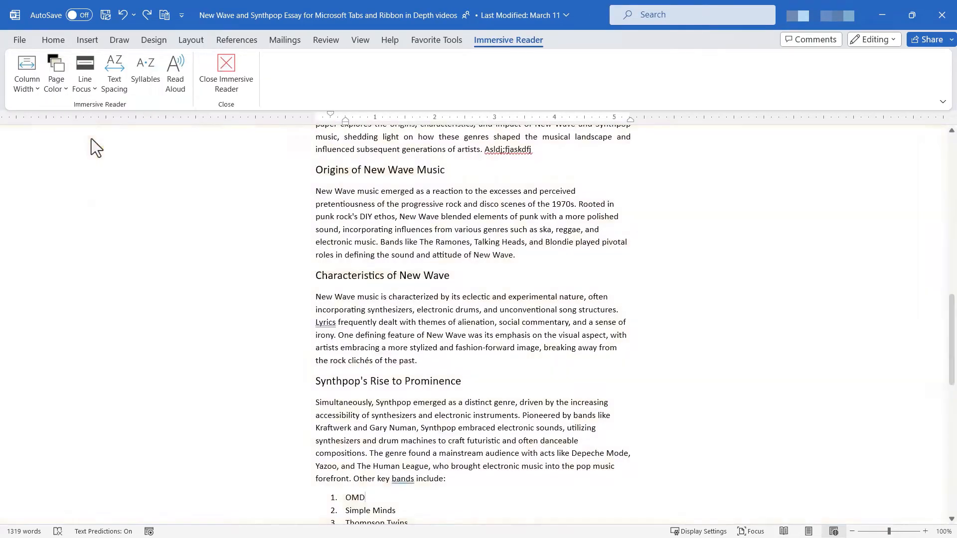
mouse_move(56, 67)
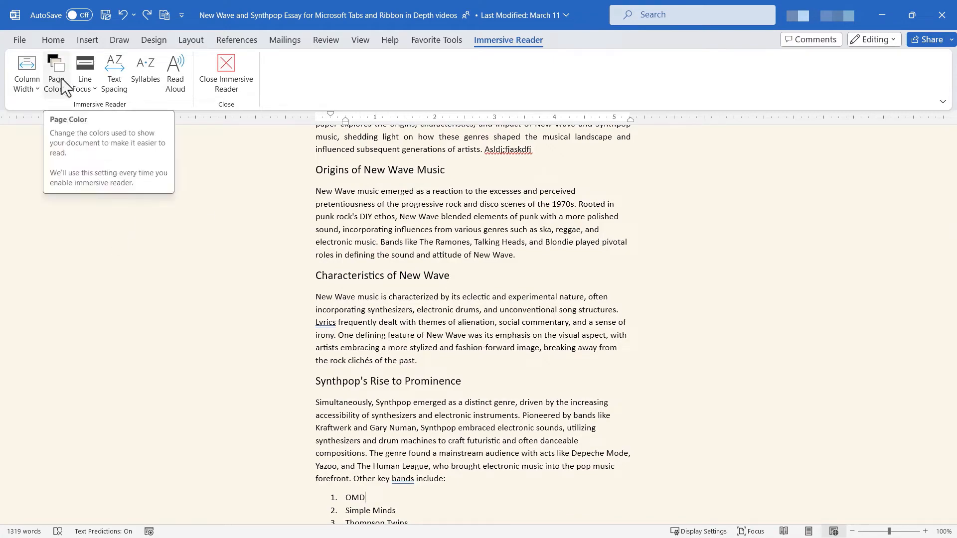
click(56, 71)
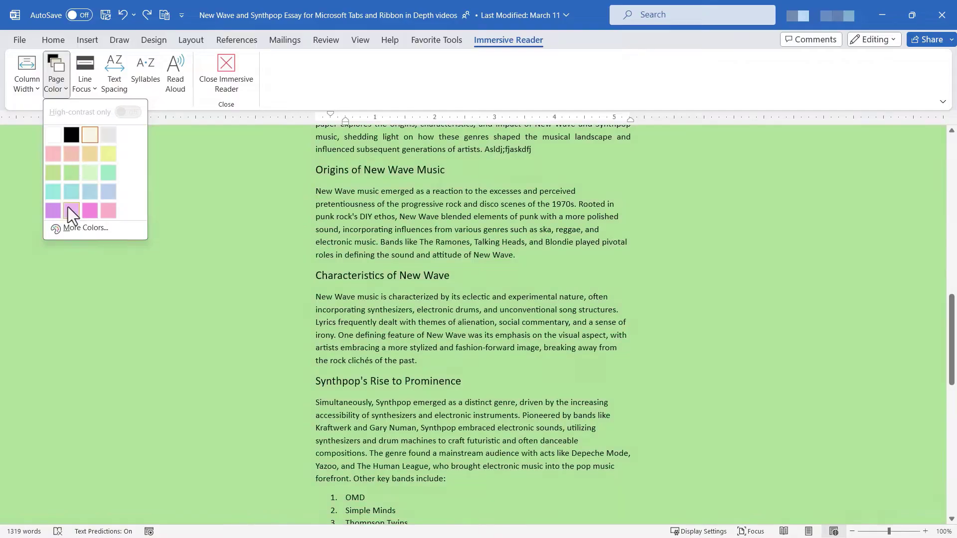
click(108, 154)
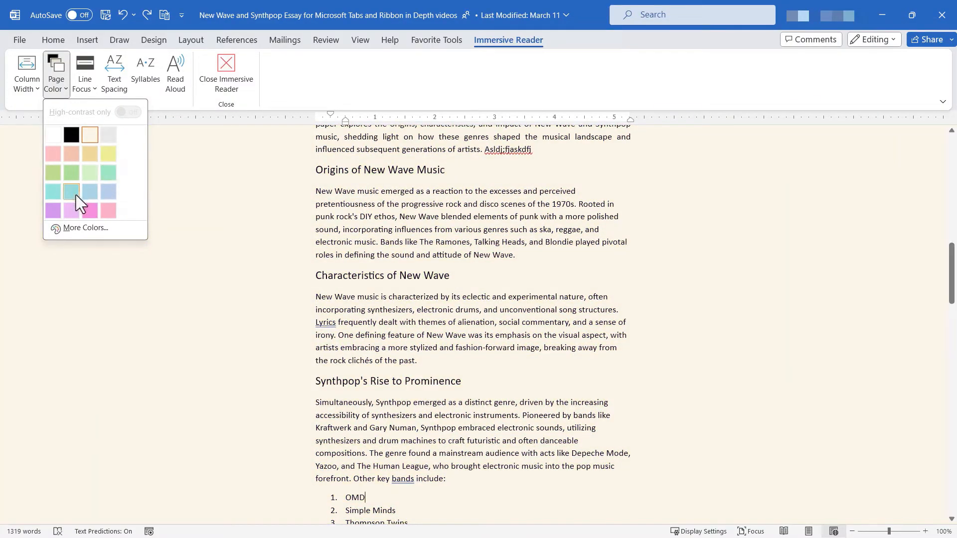
click(70, 189)
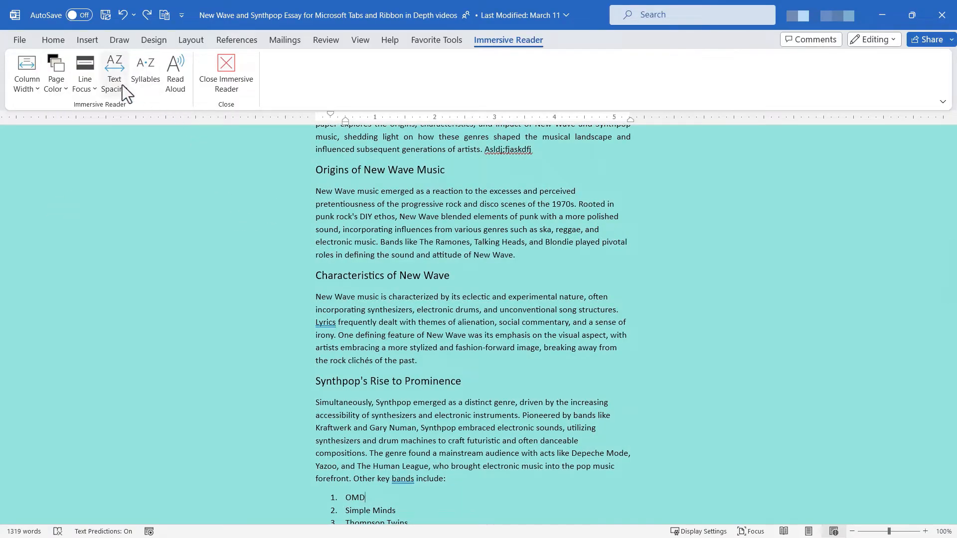
click(84, 70)
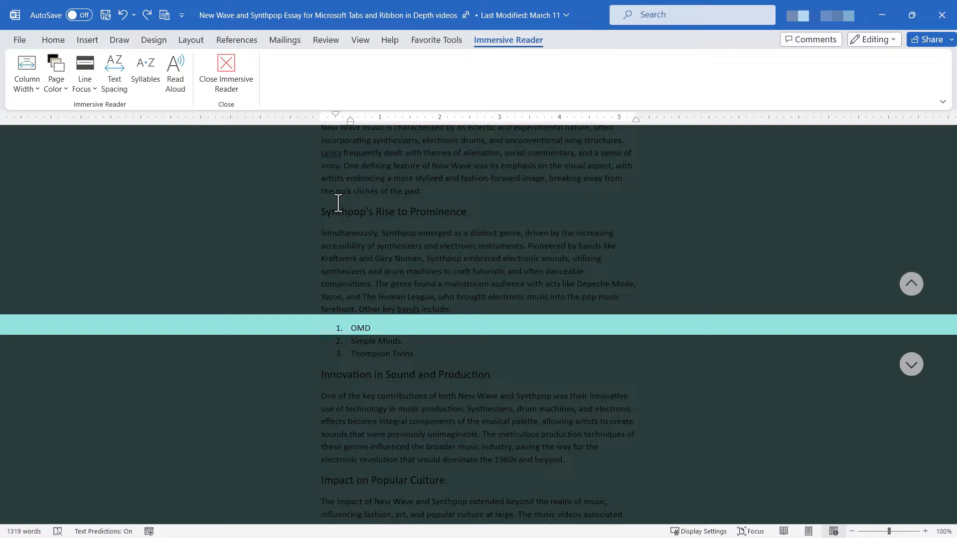
mouse_move(909, 364)
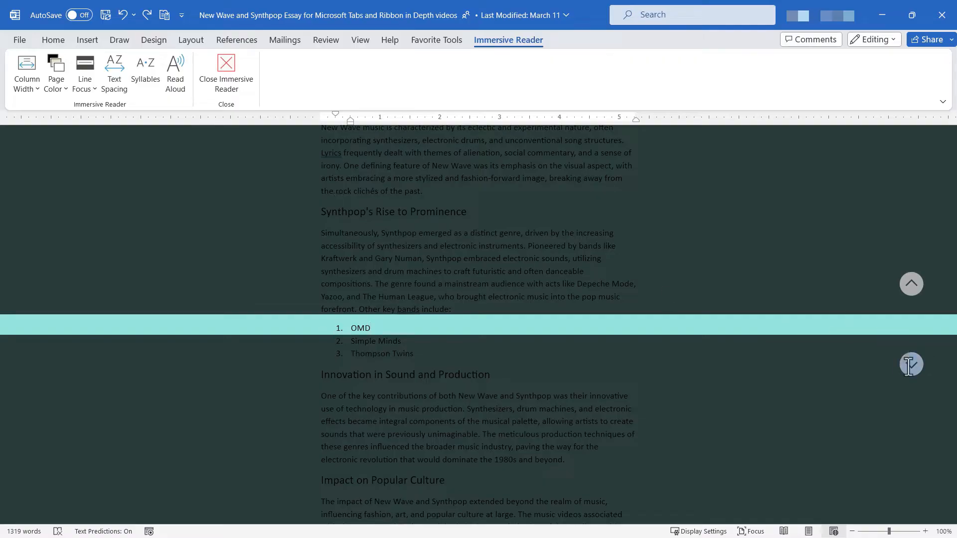
scroll(down, 3)
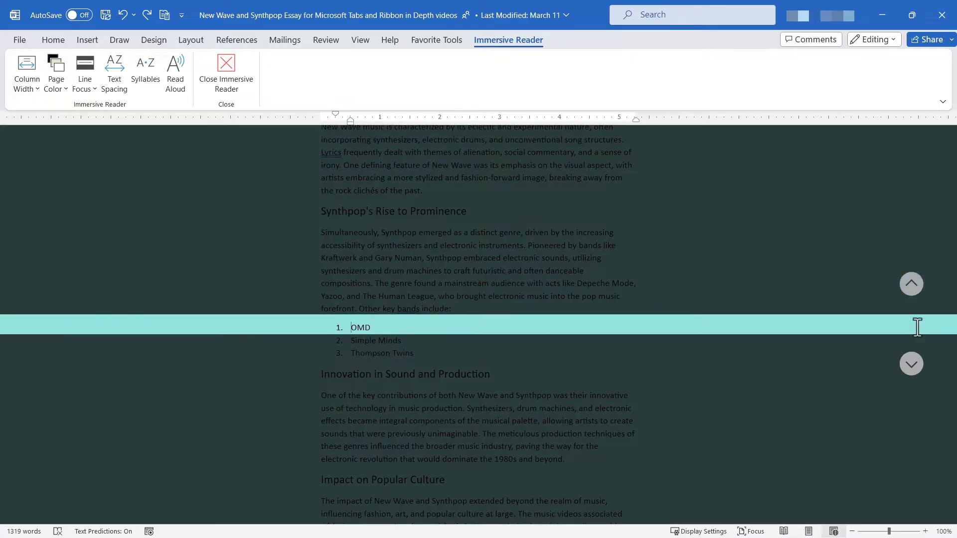
scroll(down, 3)
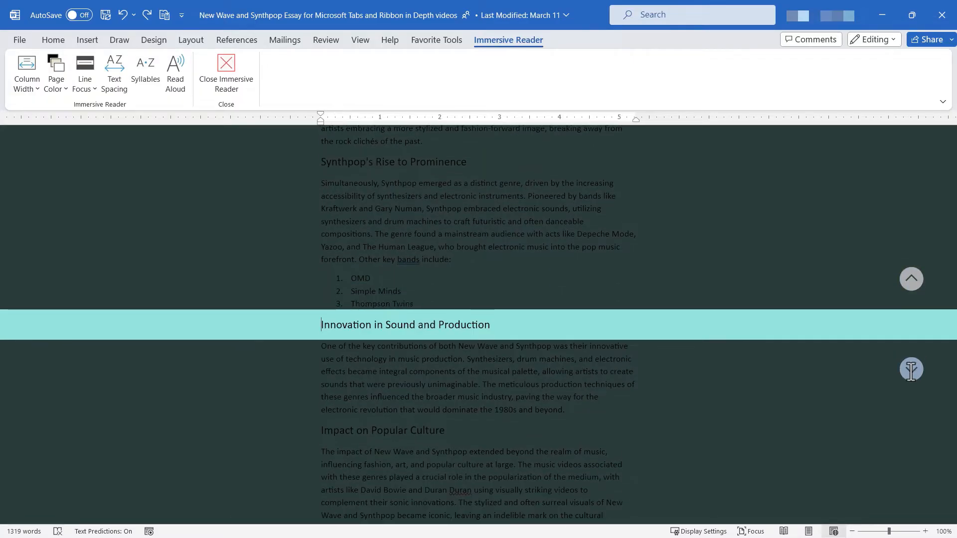
scroll(down, 3)
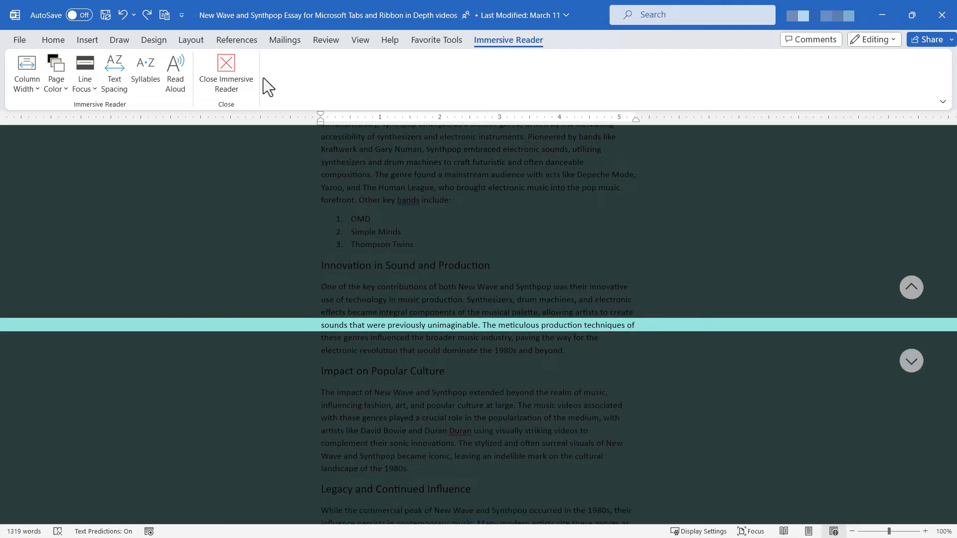
click(85, 72)
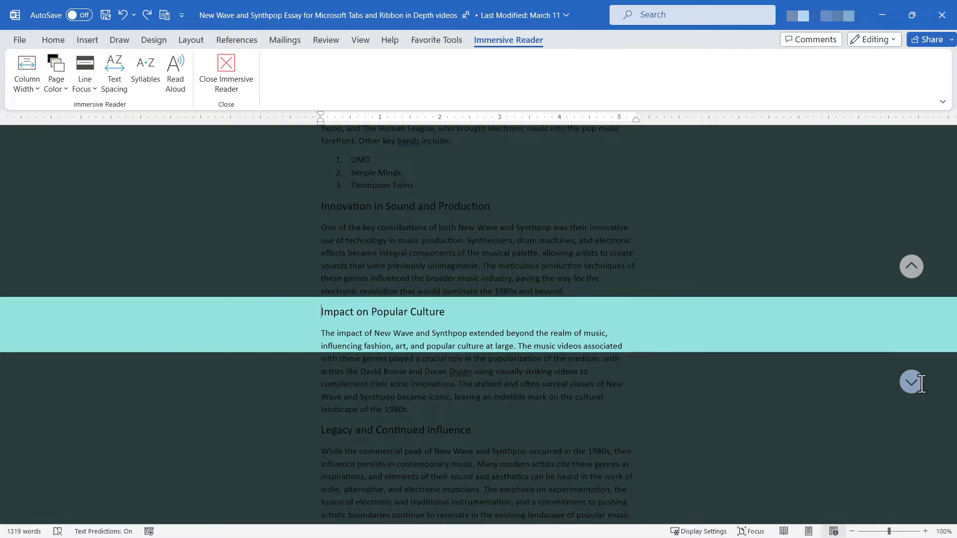
click(83, 72)
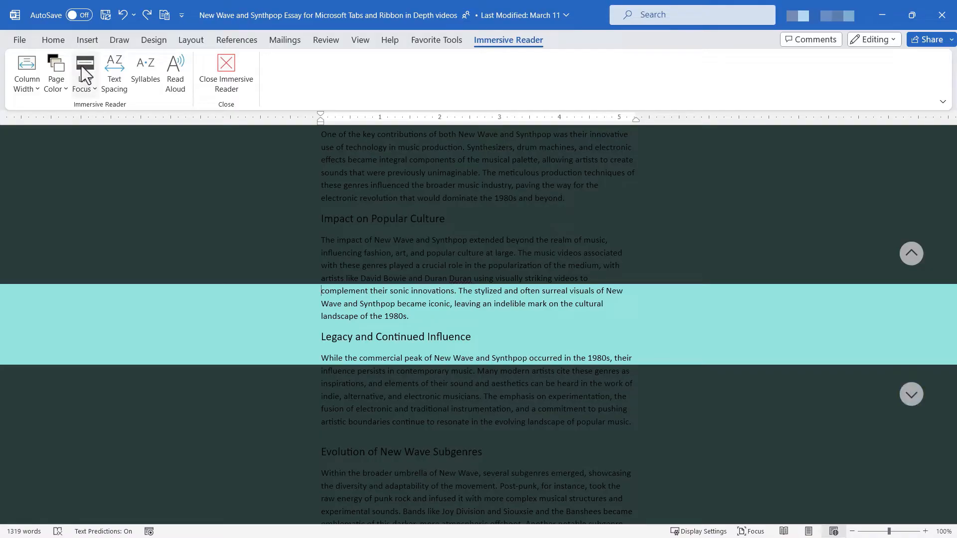
click(84, 67)
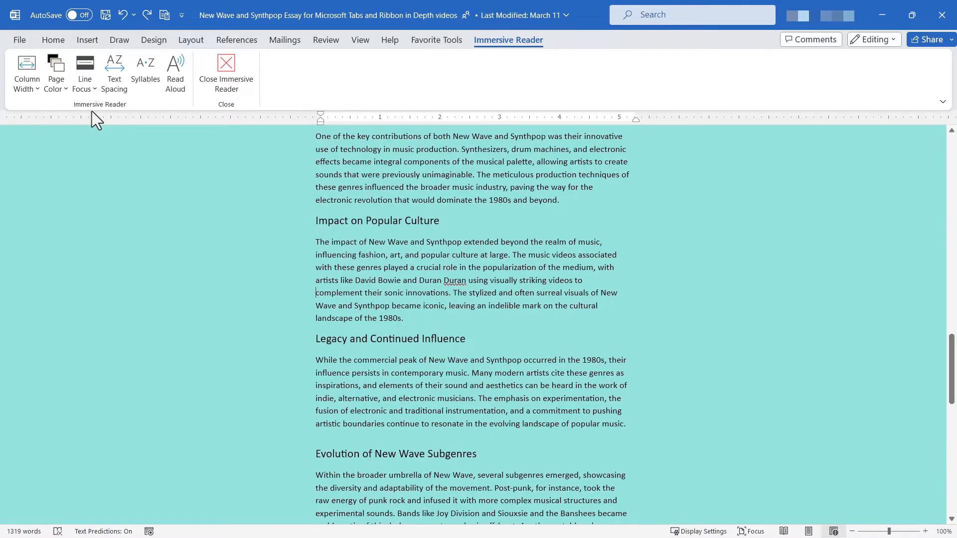
Turn on syllable breaks in Immersive Reader, keeping normal text spacing.
click(114, 72)
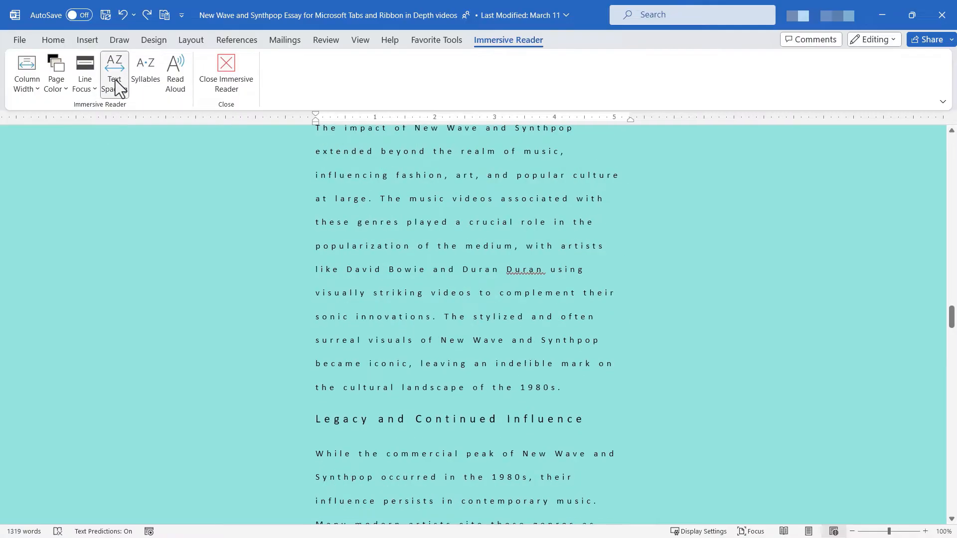
click(146, 70)
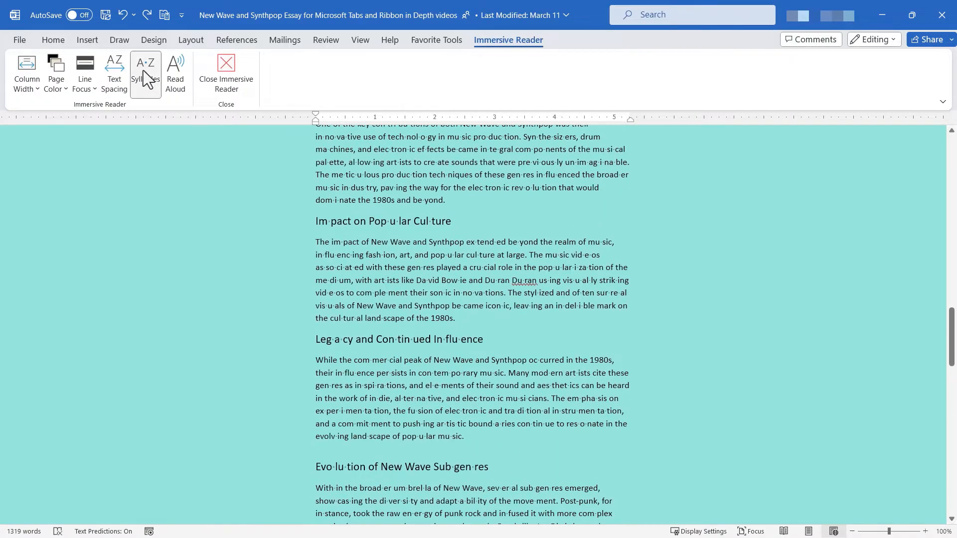
click(146, 72)
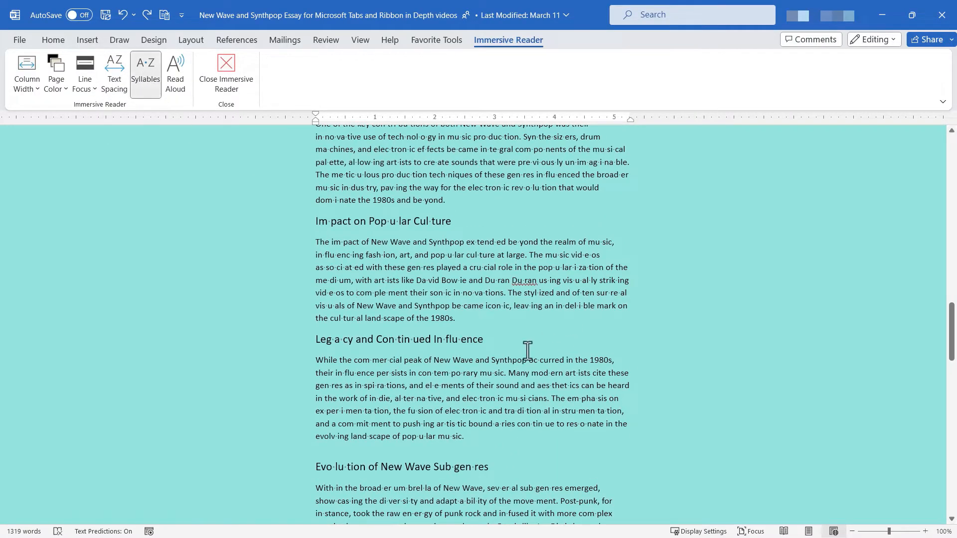
click(27, 72)
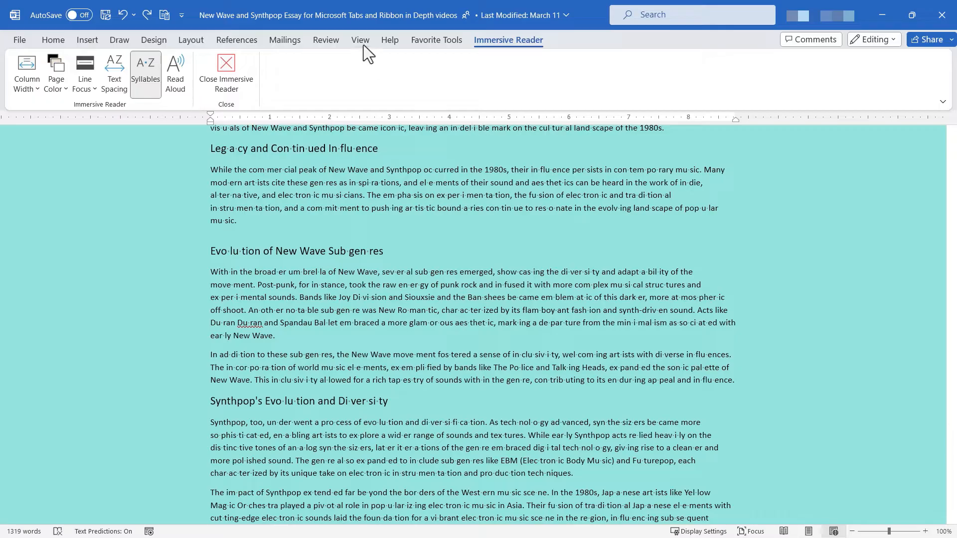
Zoom the teal-page essay to 200% and return to Immersive Reader settings.
click(315, 67)
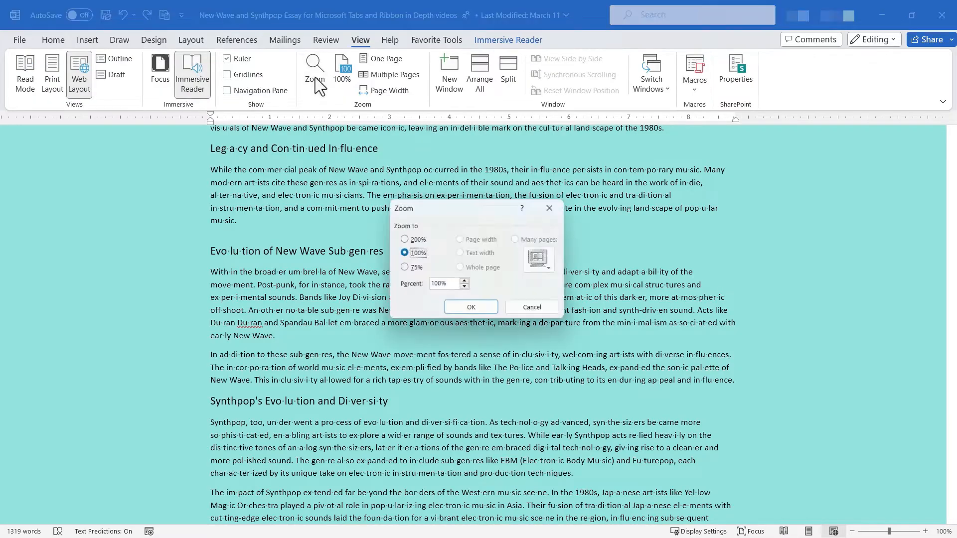
click(404, 239)
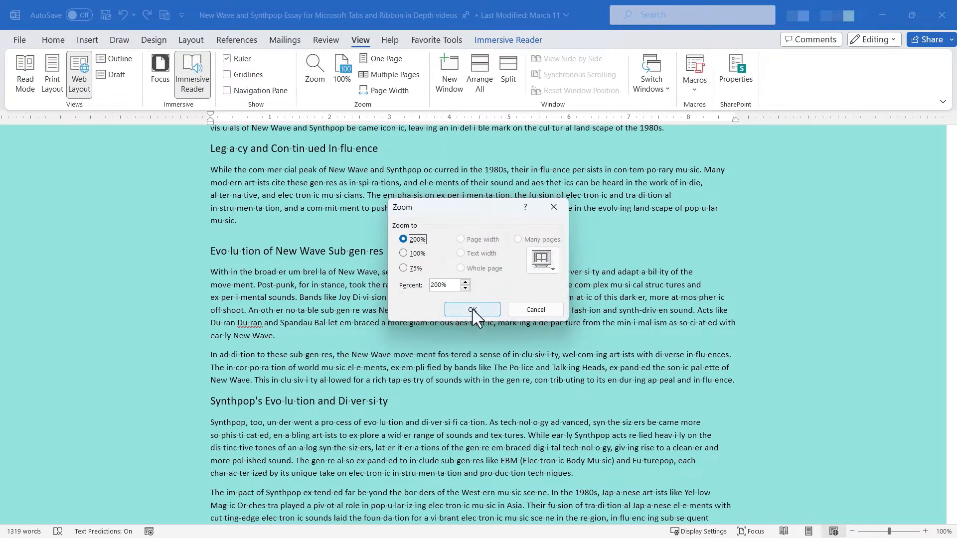
click(472, 310)
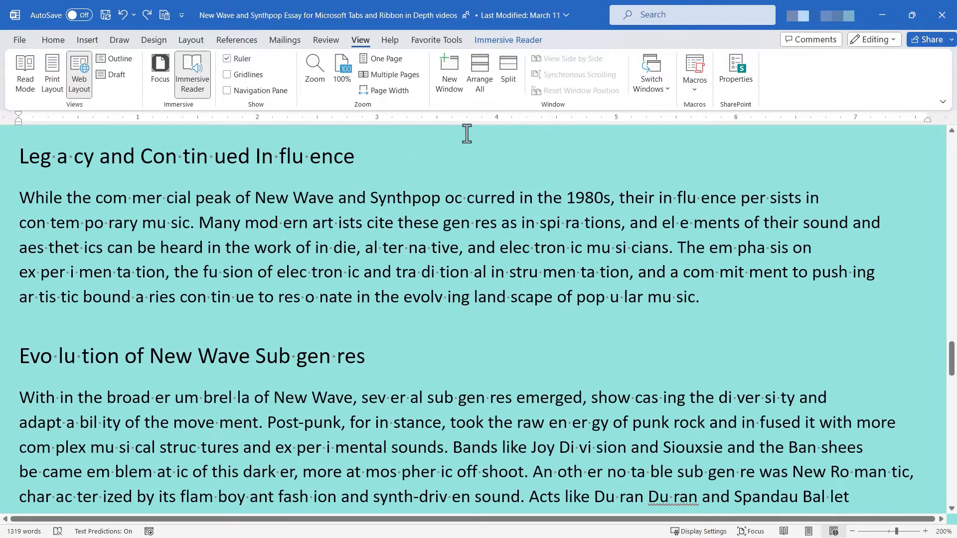
click(508, 39)
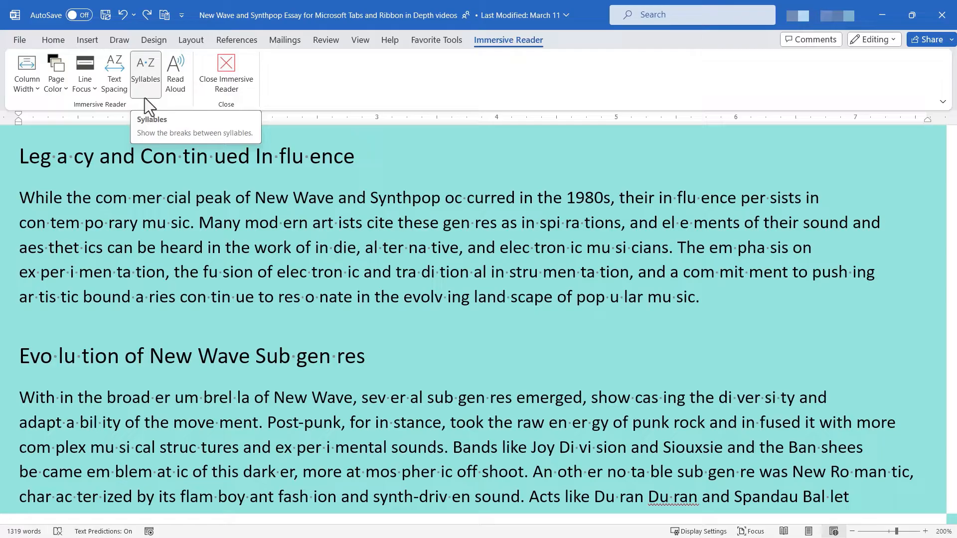
mouse_move(152, 234)
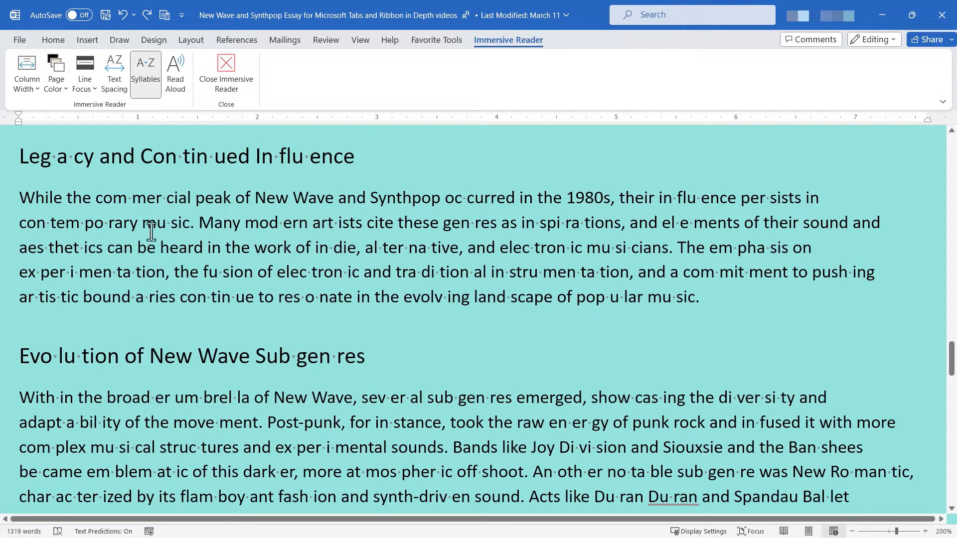
mouse_move(20, 155)
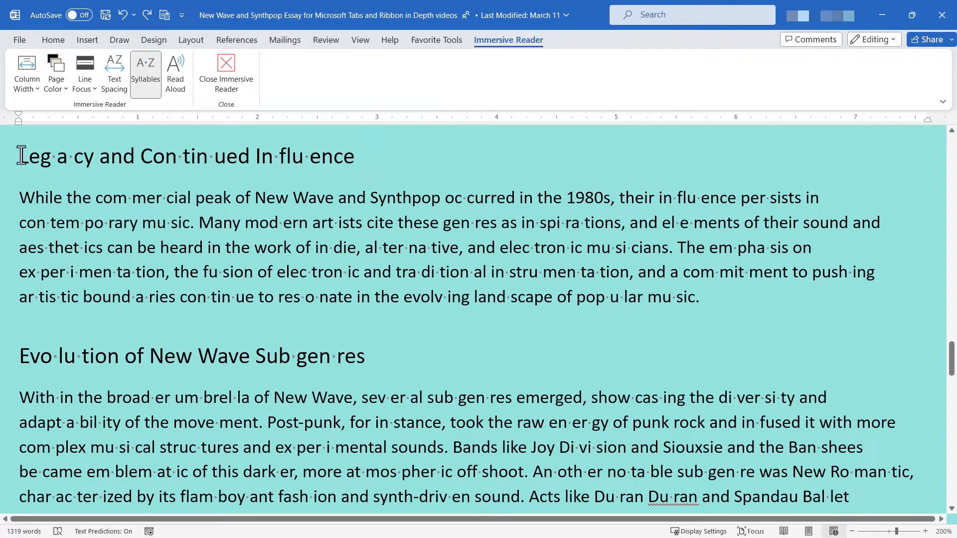
Read the Legacy and Continued Influence heading and paragraph aloud, then pause narration.
drag(19, 156, 700, 297)
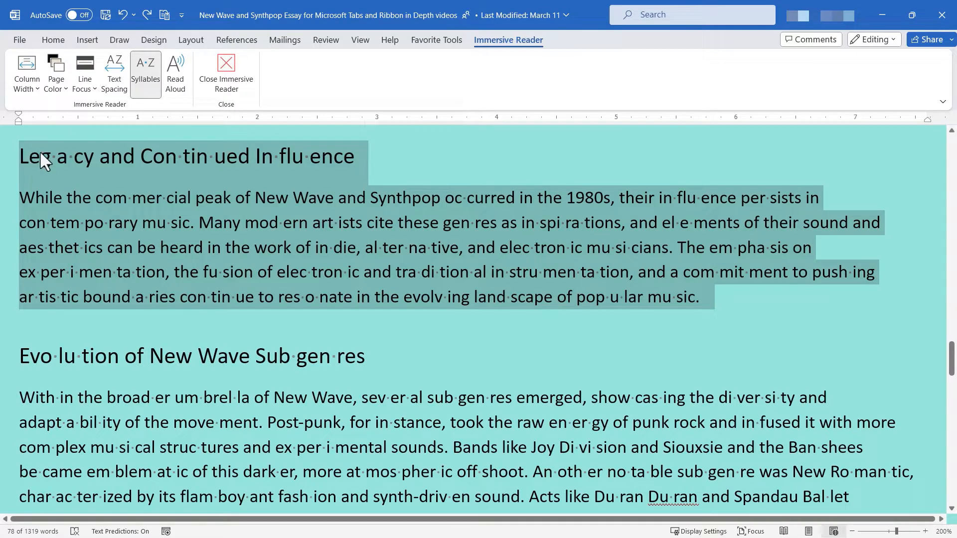
click(175, 70)
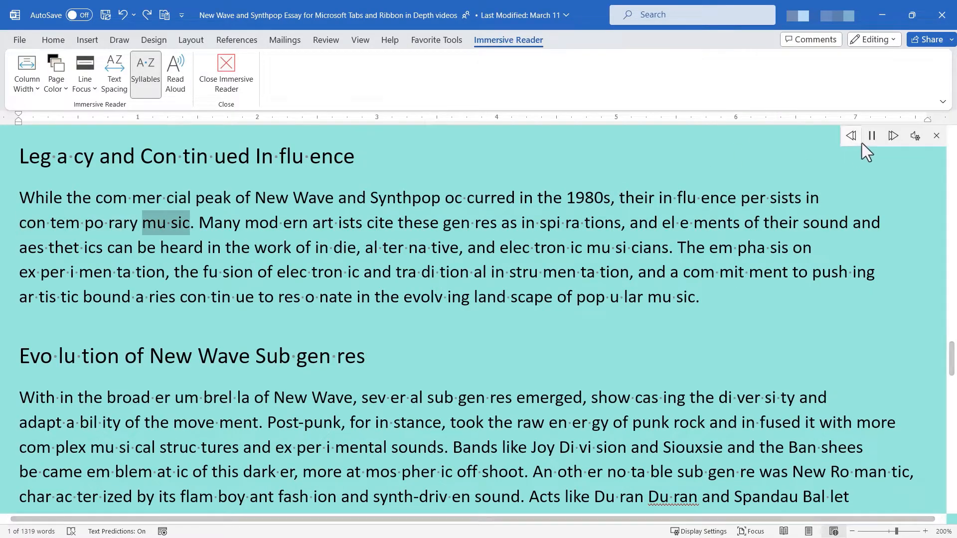
click(871, 135)
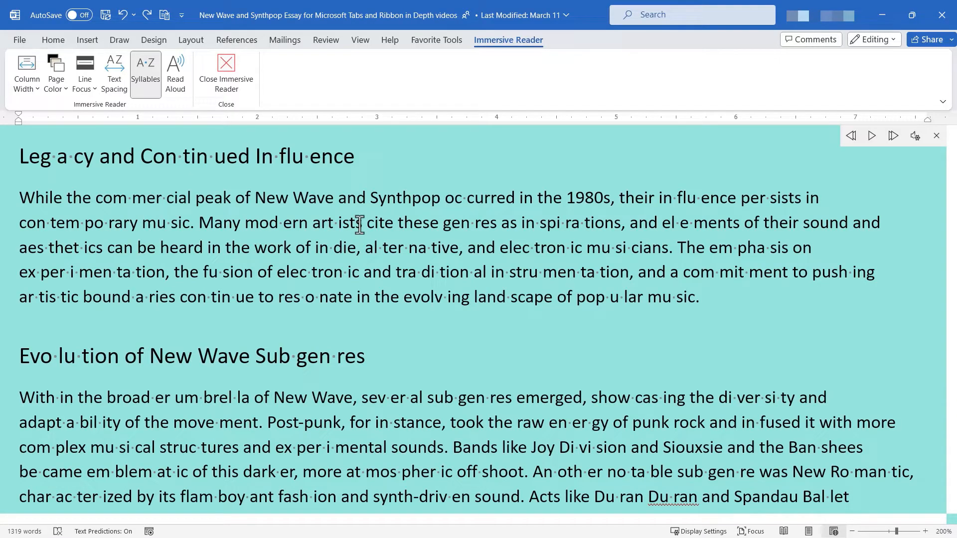
mouse_move(190, 82)
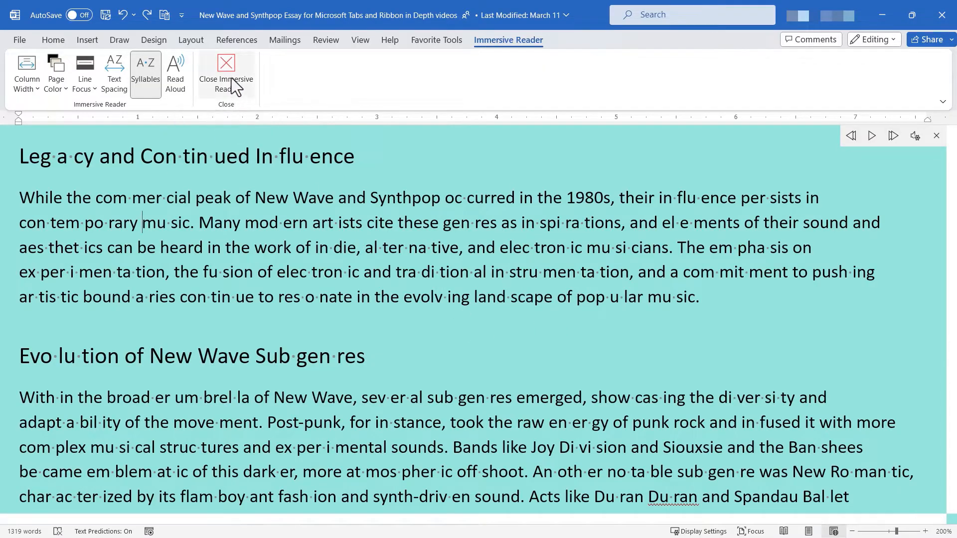
Exit Immersive Reader, show the View tab, and scroll down the essay.
click(226, 68)
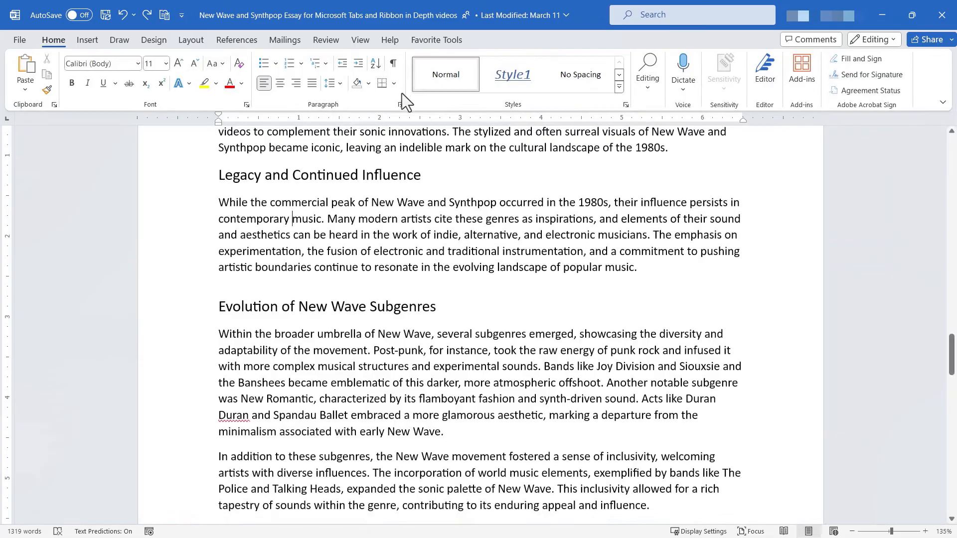
click(359, 40)
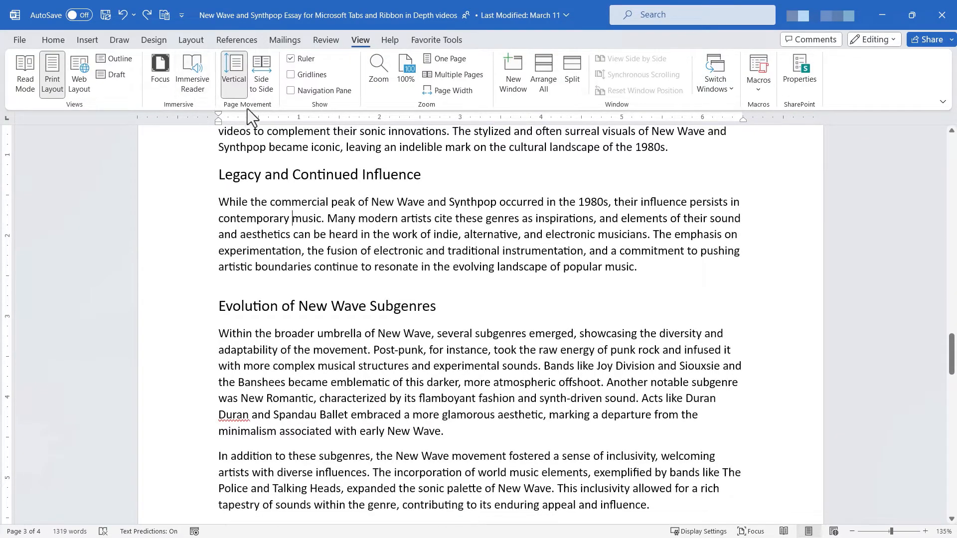
mouse_move(235, 85)
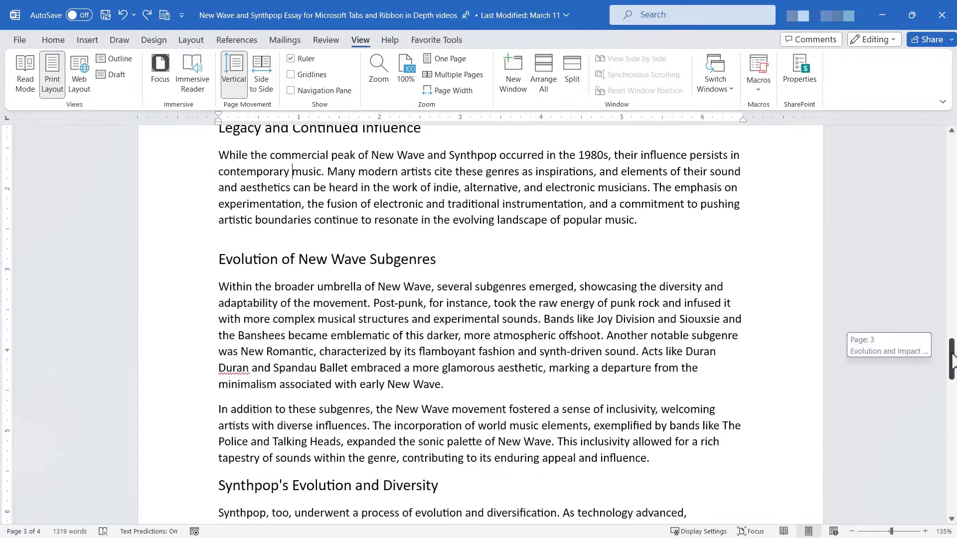
scroll(down, 3)
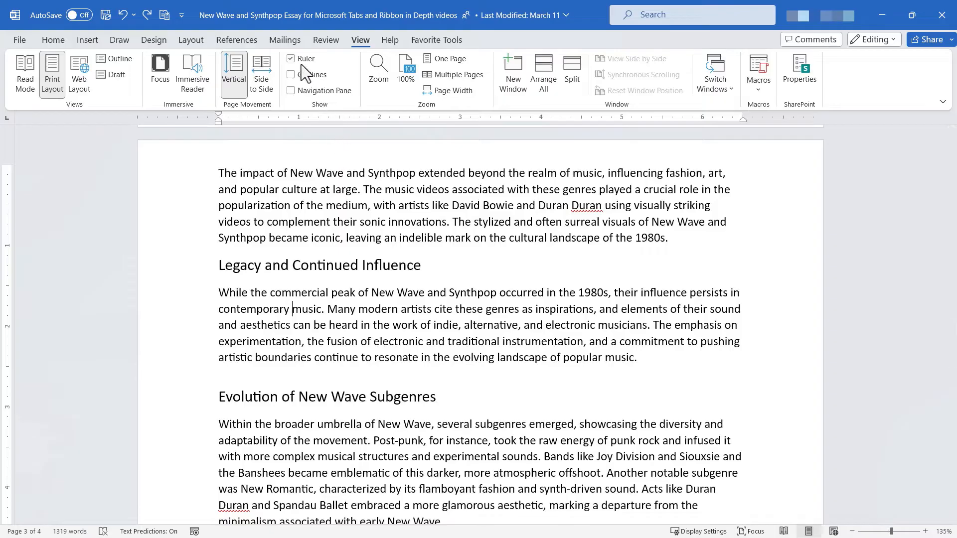
Toggle the ruler off and back on, then turn on page gridlines.
click(291, 74)
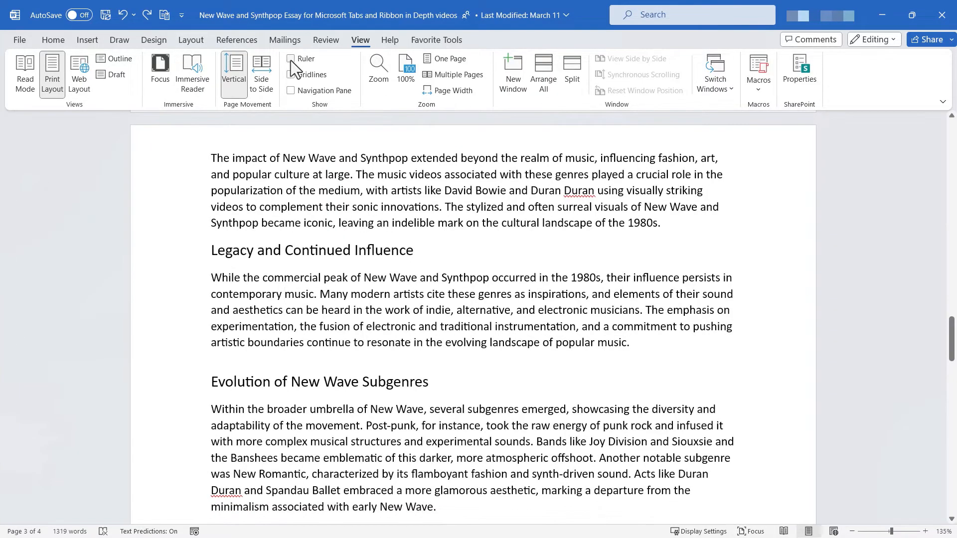
click(291, 59)
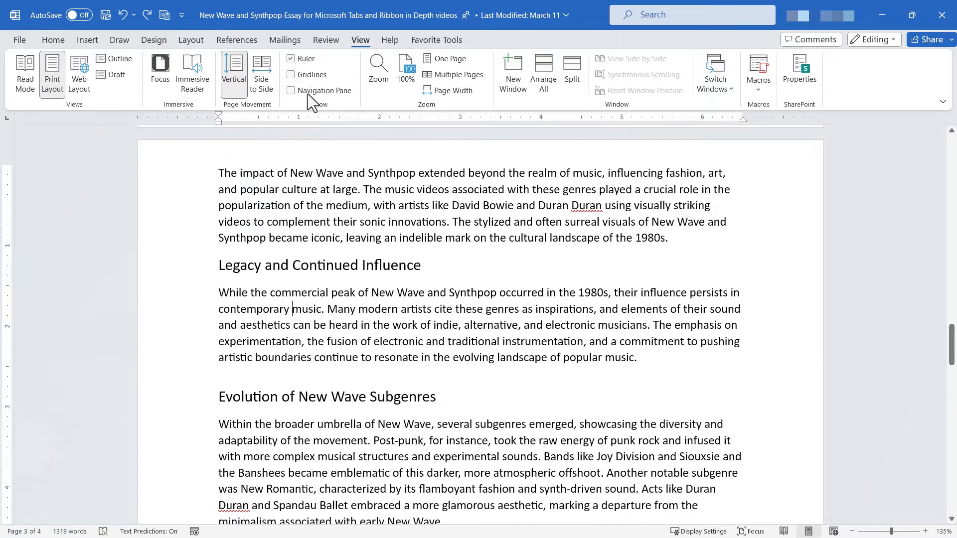
mouse_move(295, 81)
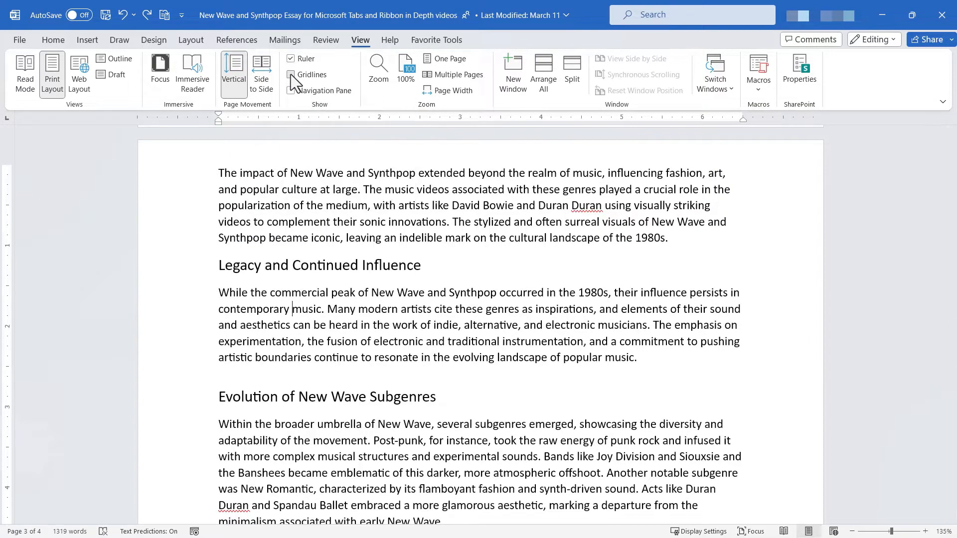
click(290, 75)
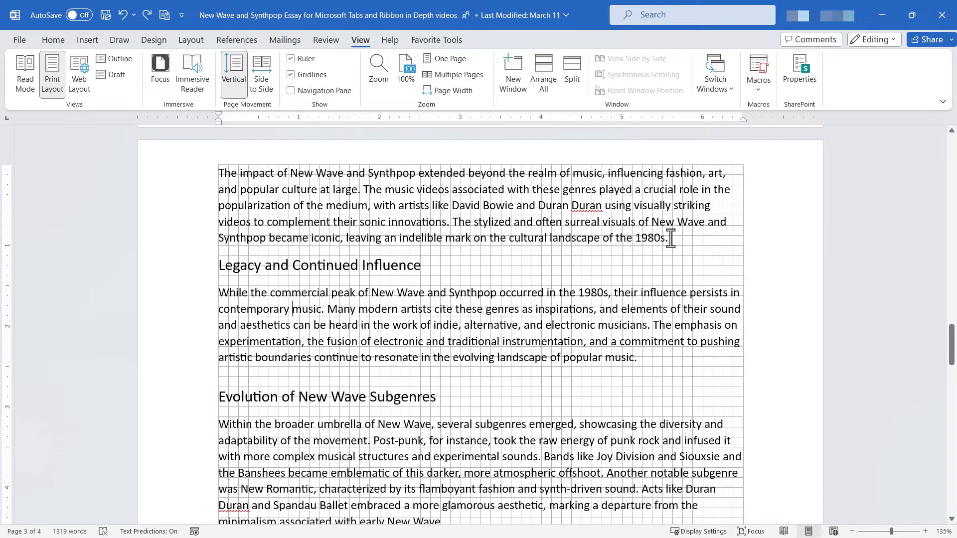
mouse_move(682, 297)
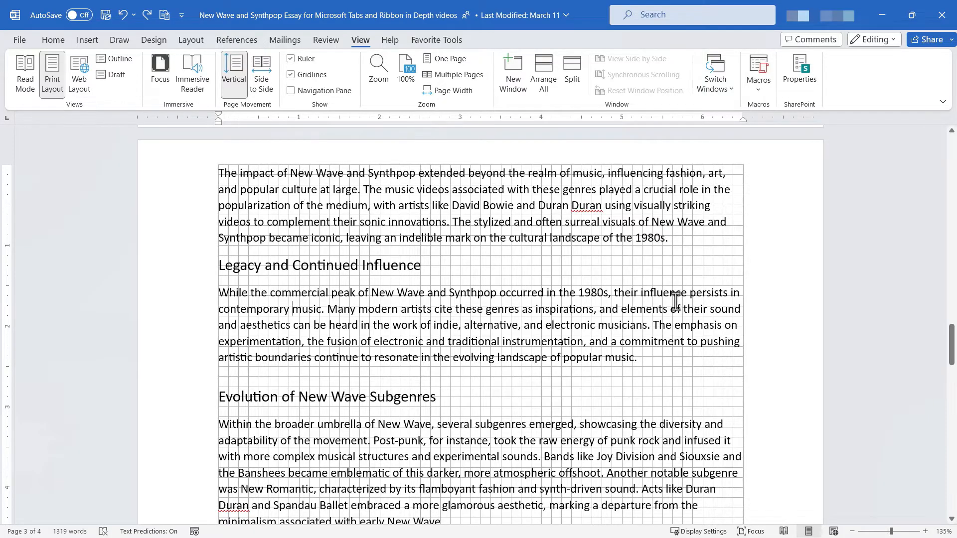
scroll(down, 3)
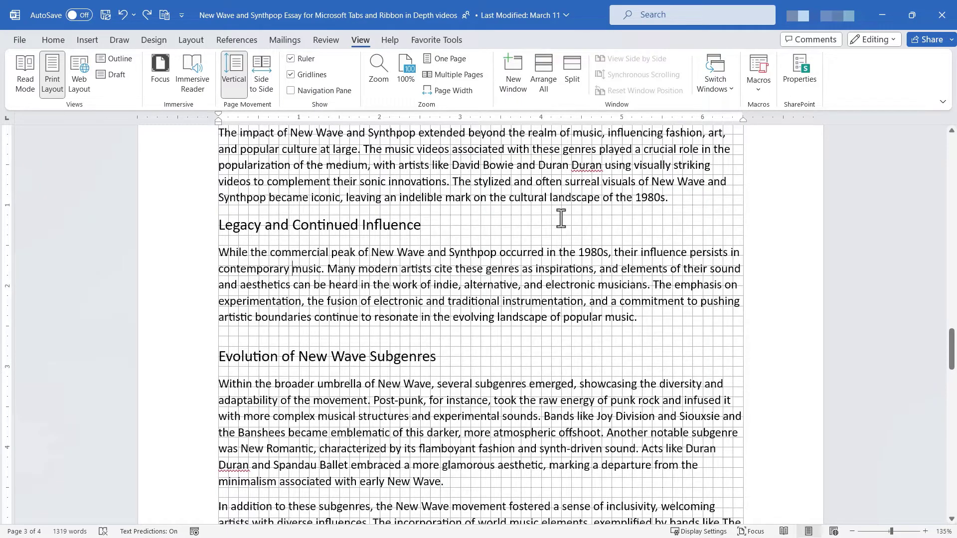
mouse_move(570, 217)
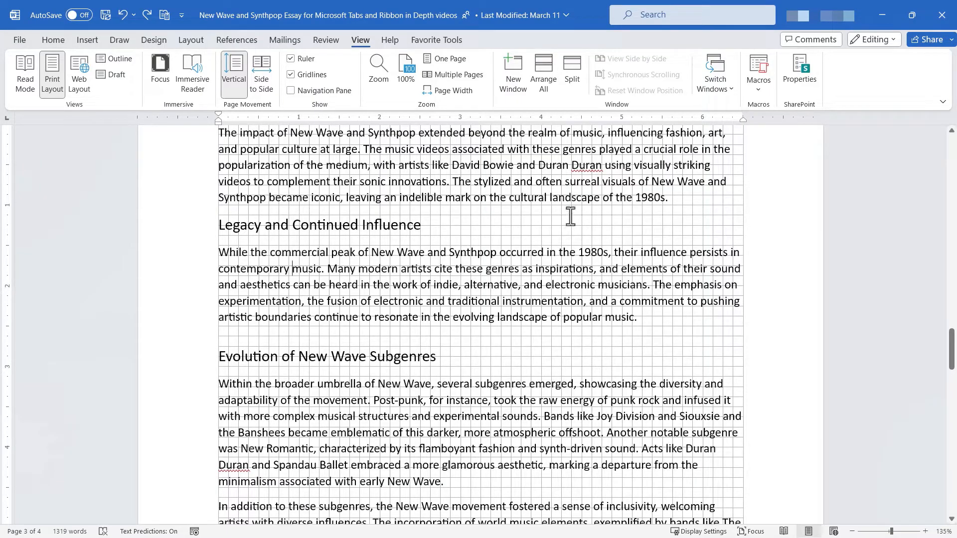
Turn off gridlines and open the Navigation Pane showing page thumbnails.
click(290, 74)
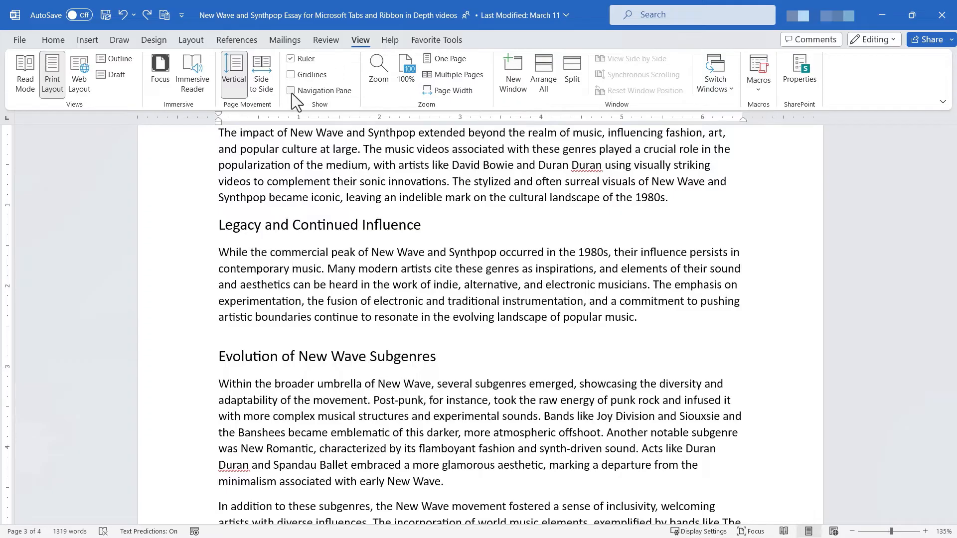
click(291, 90)
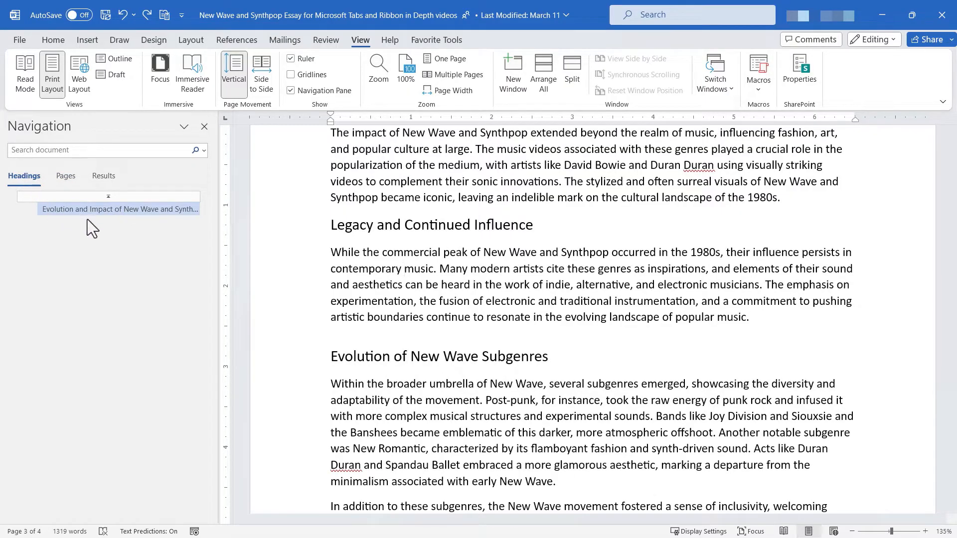
mouse_move(98, 225)
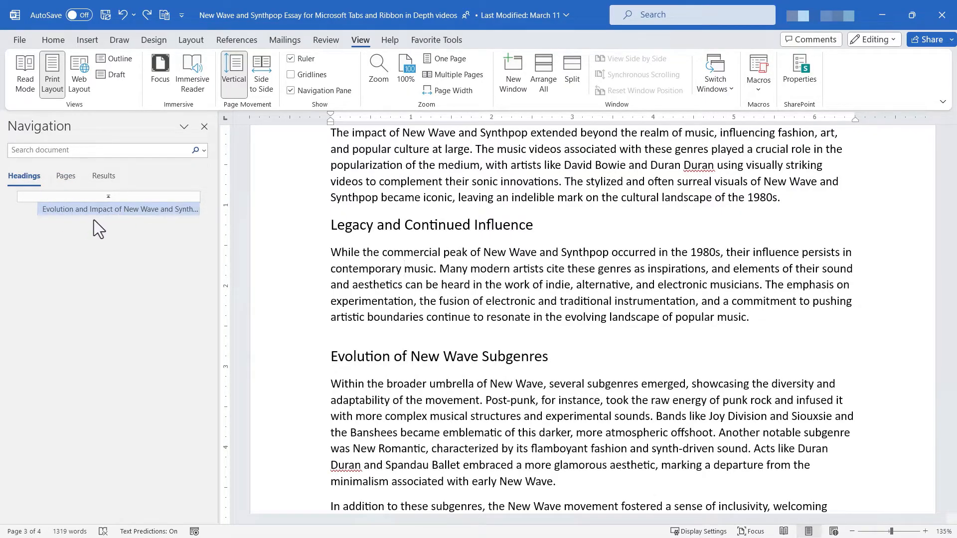
click(65, 175)
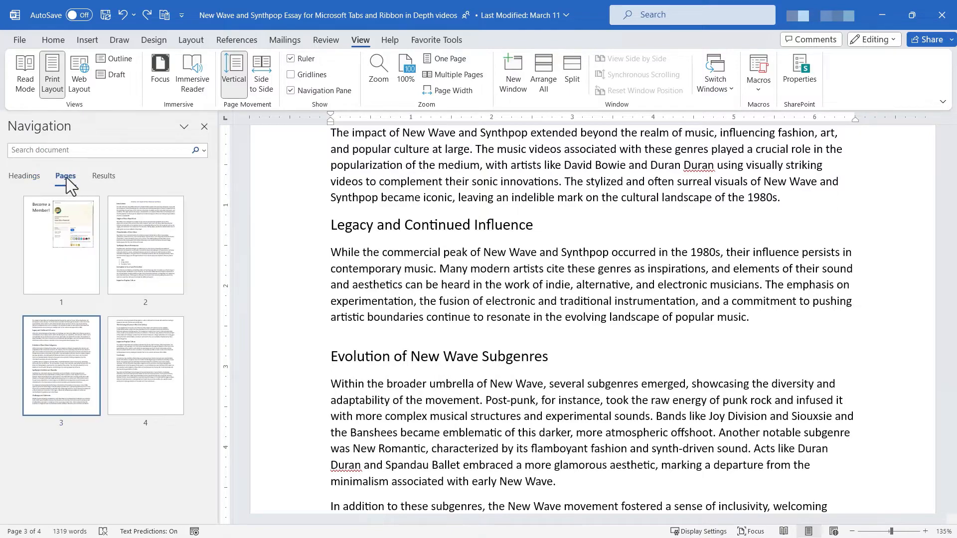
Search the essay for 'new wave' and jump to page 4.
click(103, 176)
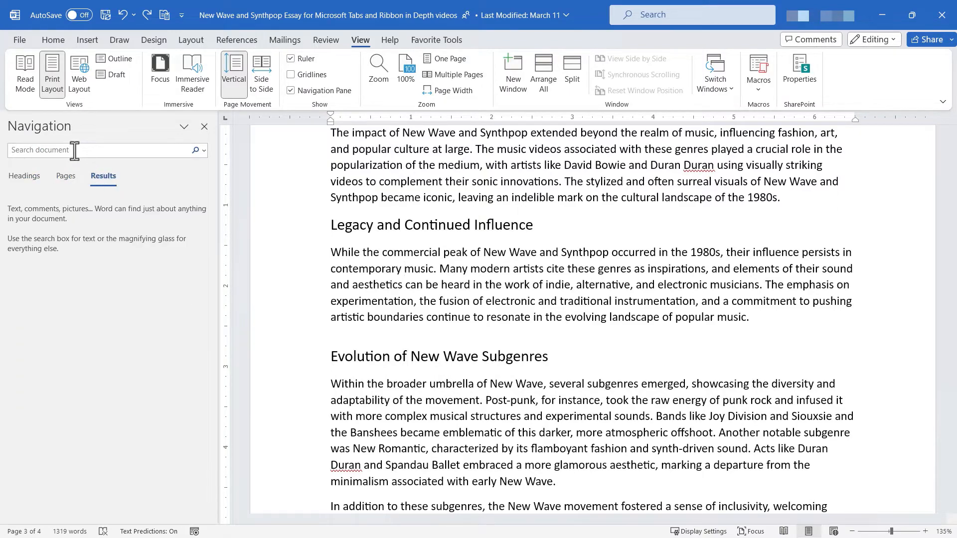
text(new wave)
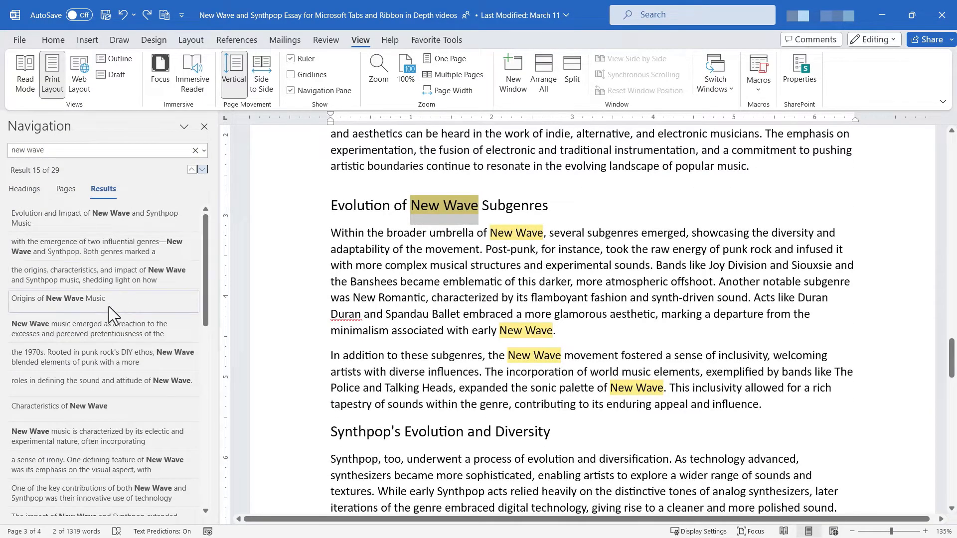
click(24, 189)
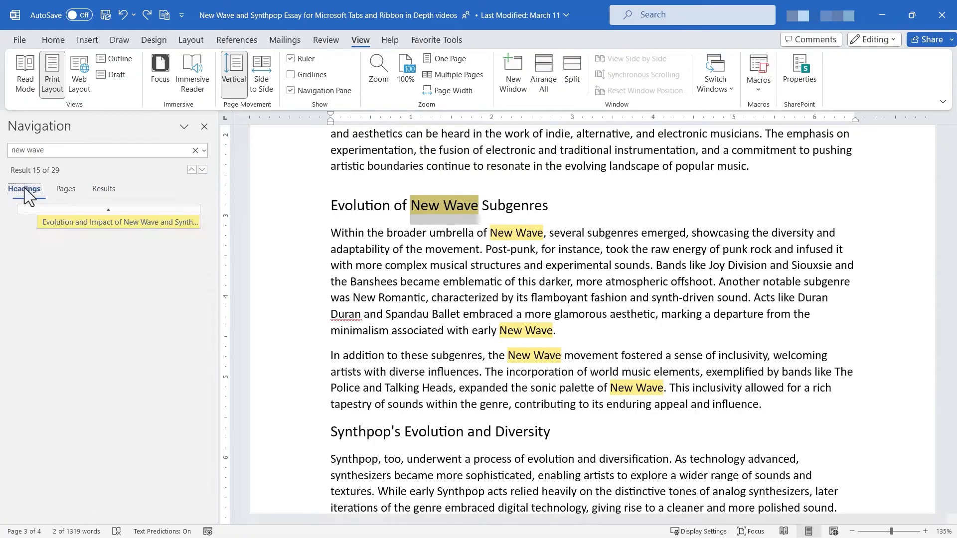
click(65, 188)
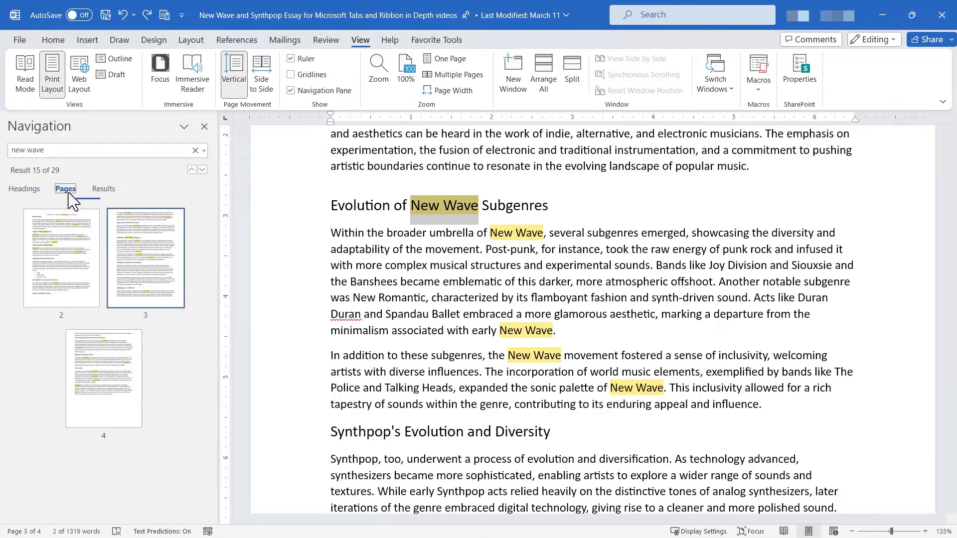
click(23, 188)
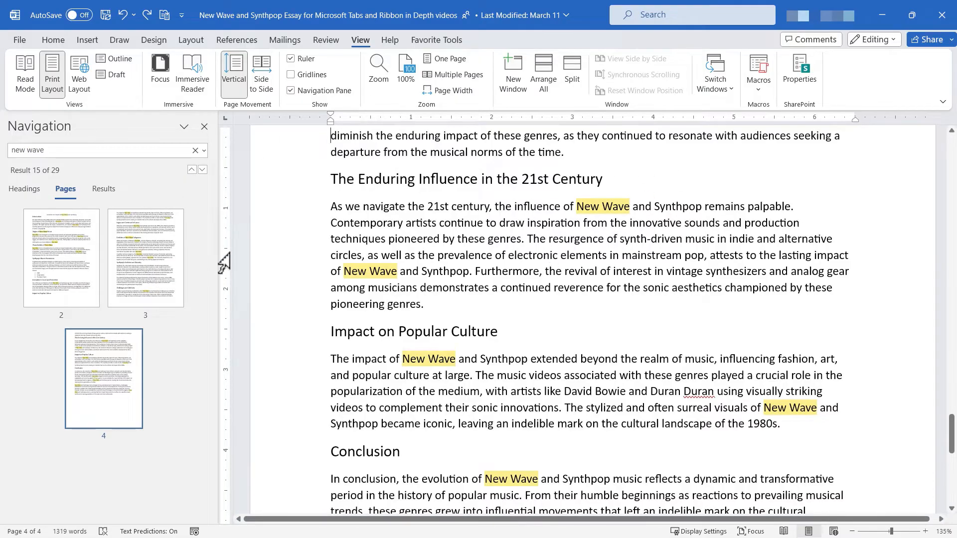
Jump to the title heading, then scroll through the 29 'new wave' results.
click(24, 189)
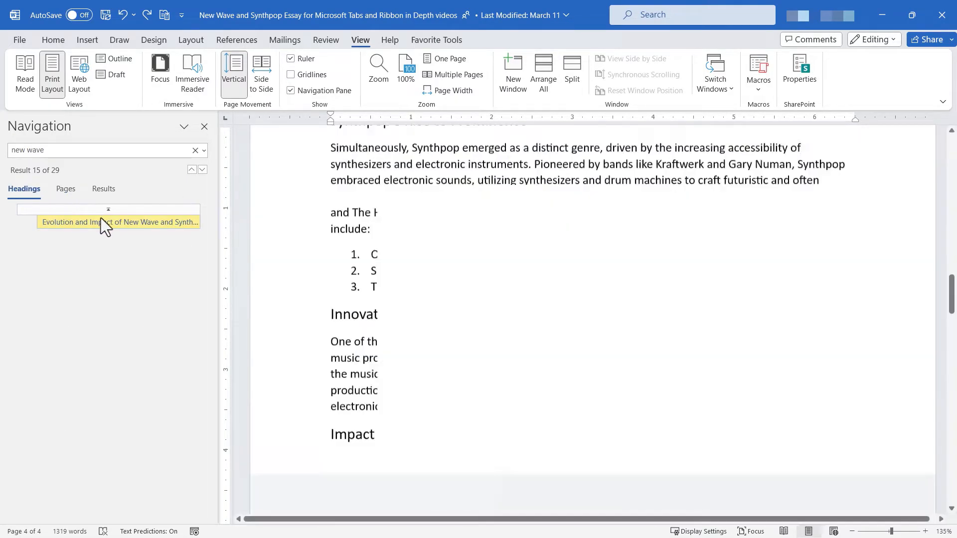
click(118, 222)
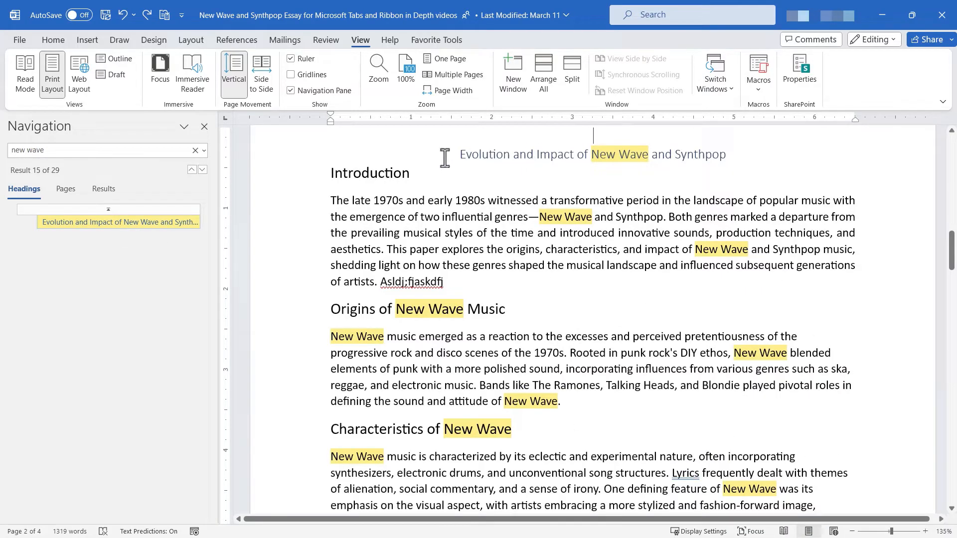
click(103, 189)
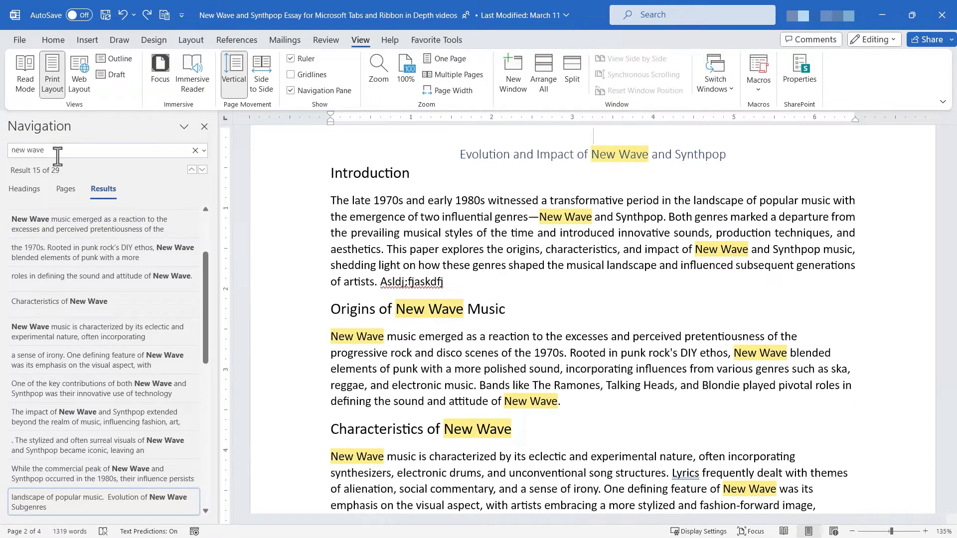
scroll(down, 3)
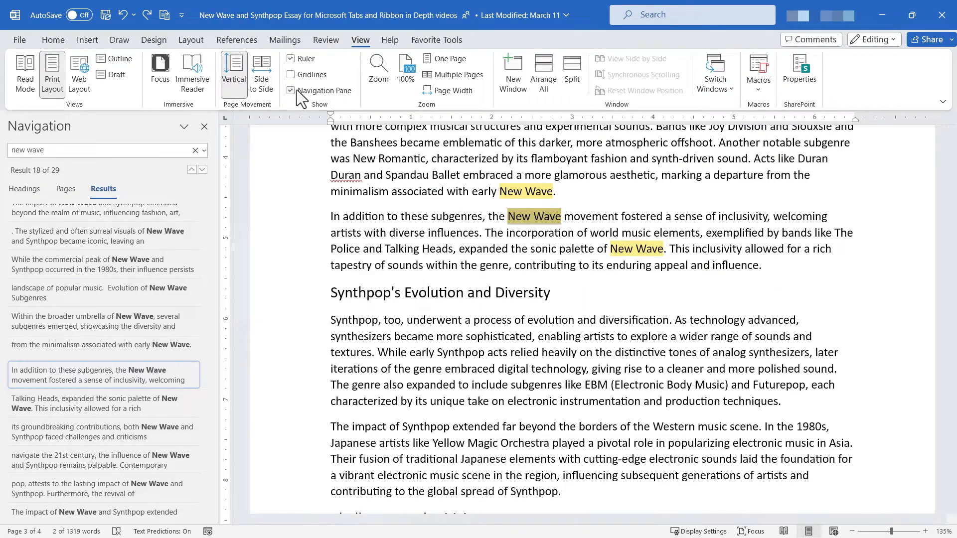
mouse_move(292, 91)
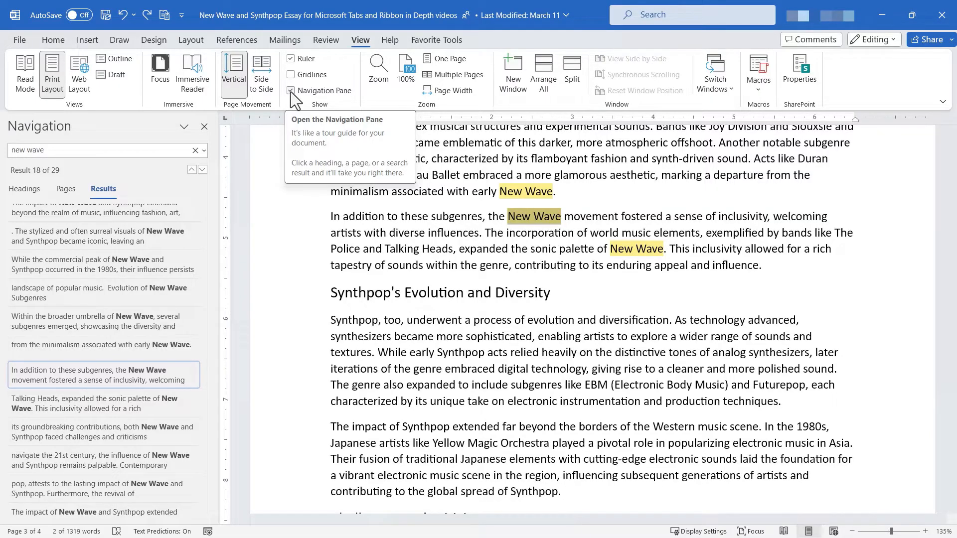
Close the Navigation Pane, return to the title, and zoom in strongly.
click(289, 90)
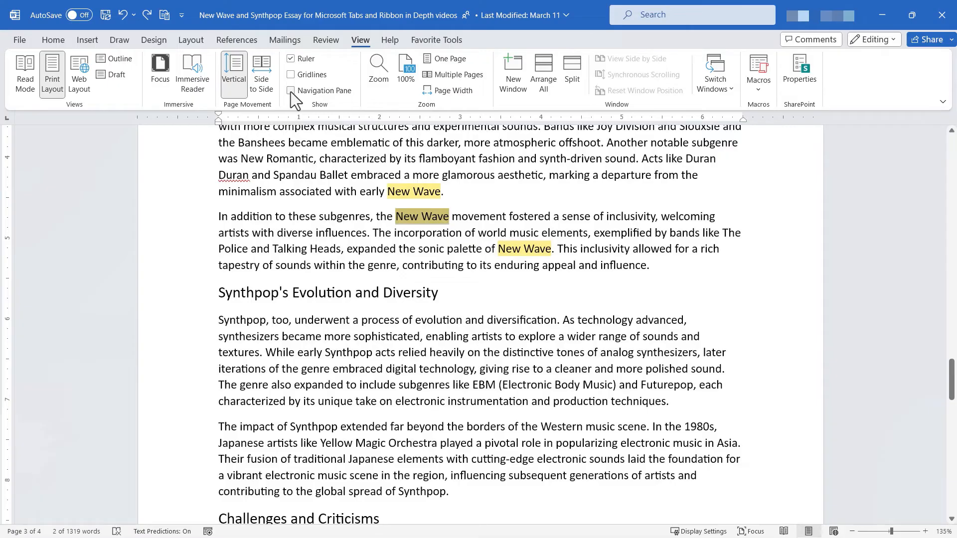
mouse_move(310, 108)
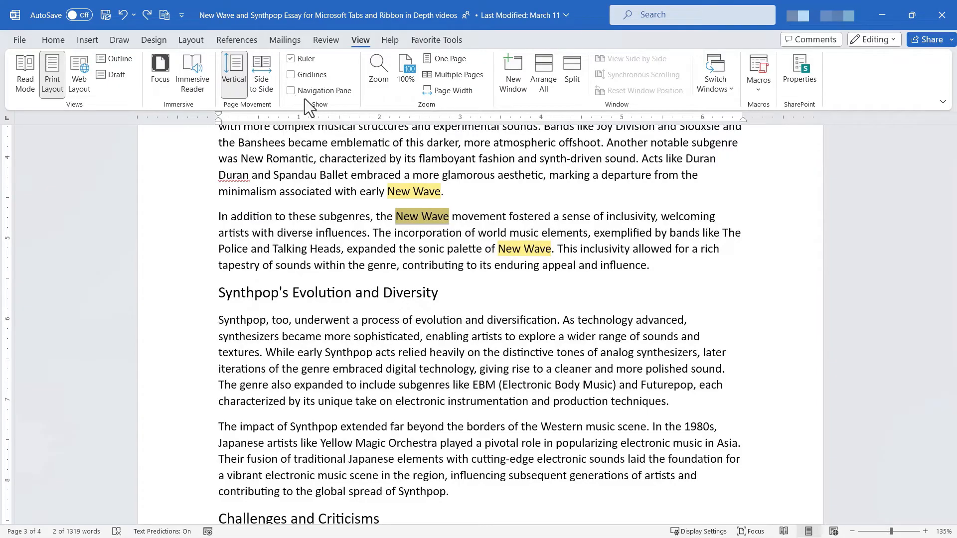
mouse_move(427, 105)
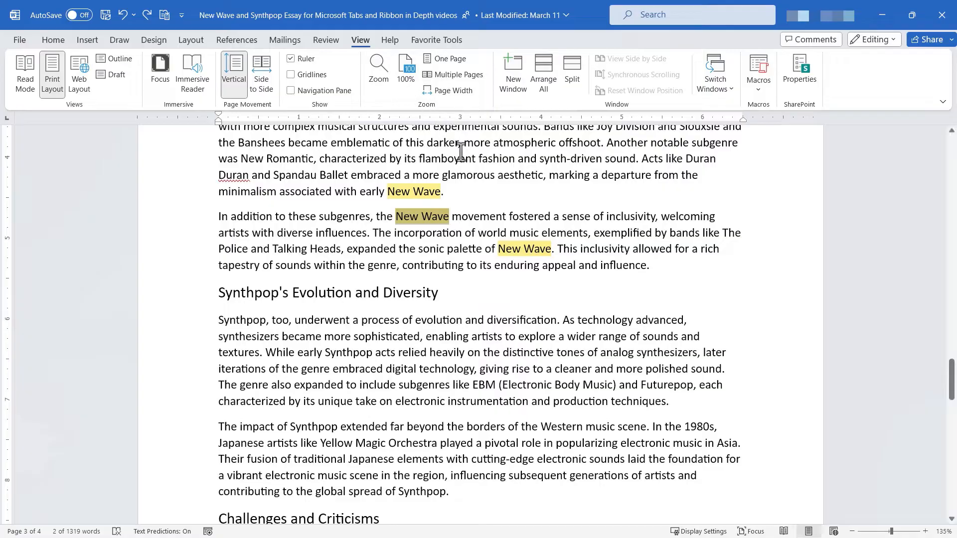
scroll(down, 3)
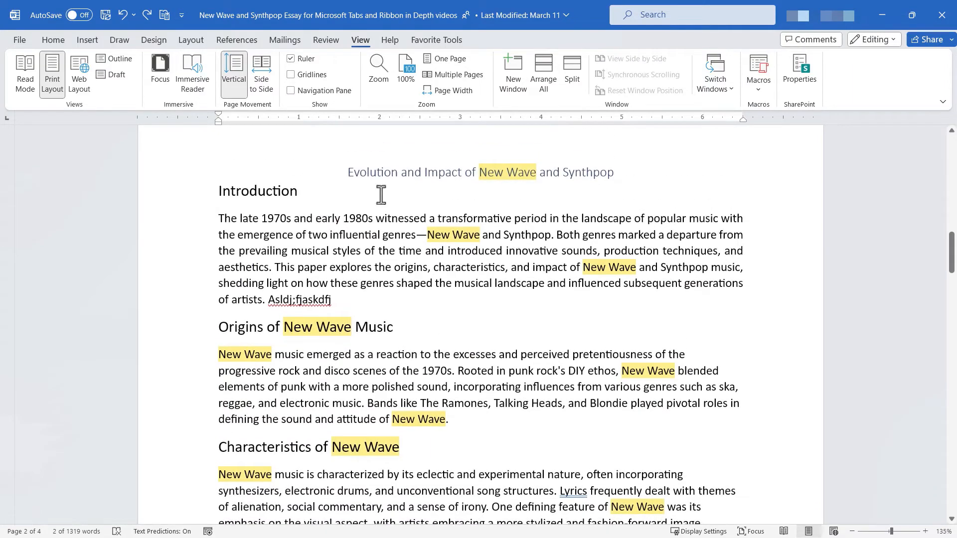
mouse_move(744, 387)
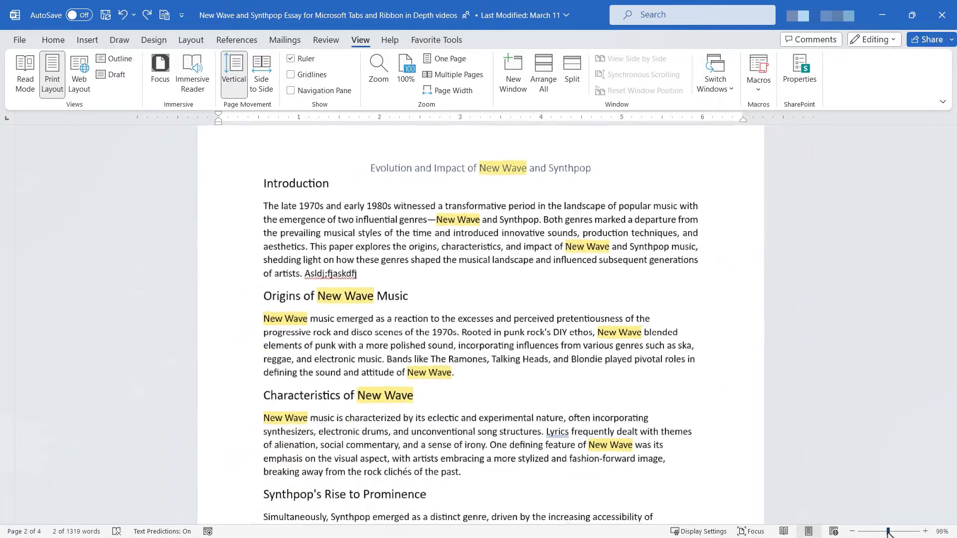
click(405, 66)
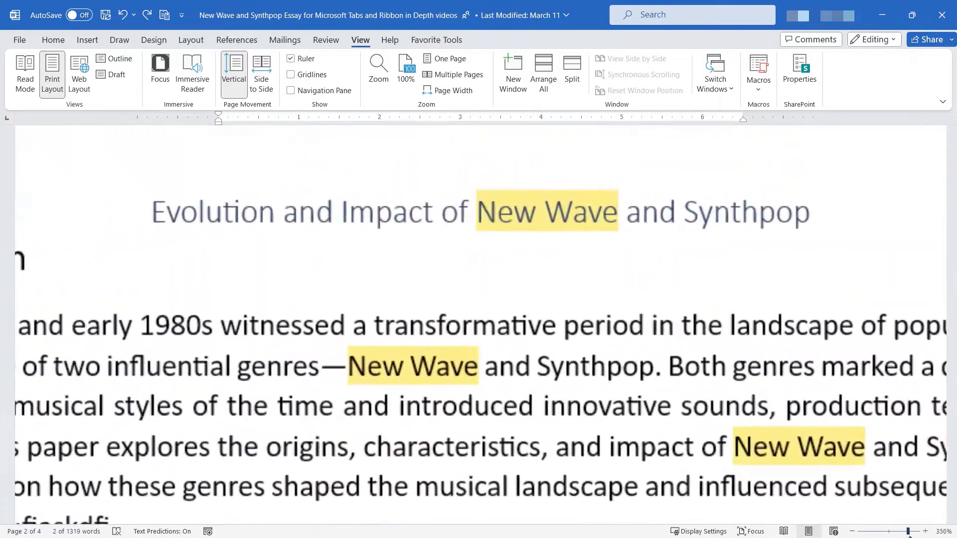
Enlarge the essay with the status-bar zoom slider, then return it to 100%.
click(406, 66)
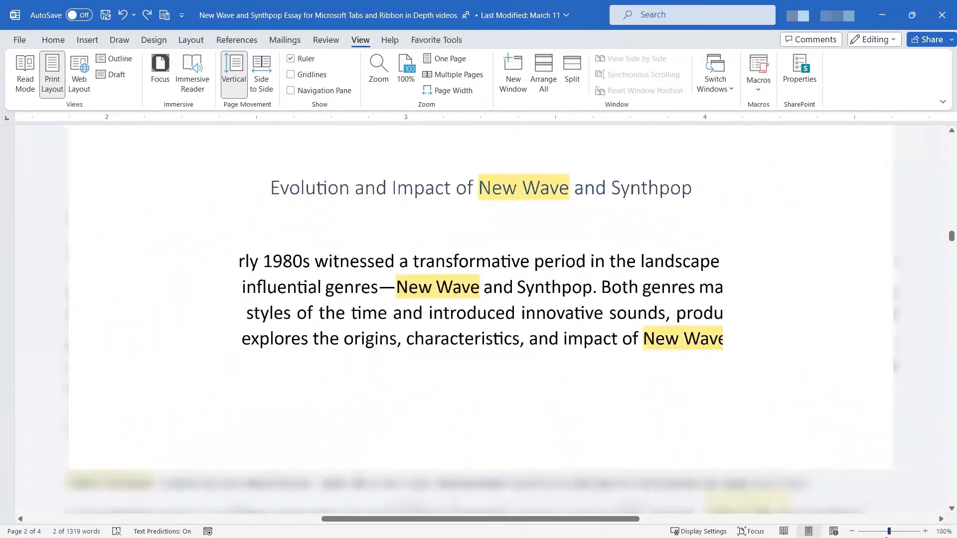
click(429, 75)
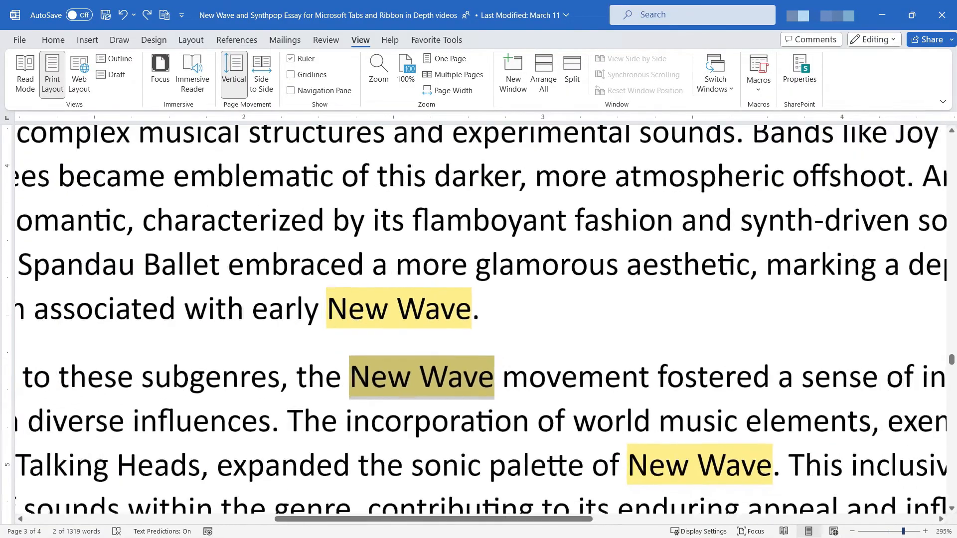
click(405, 67)
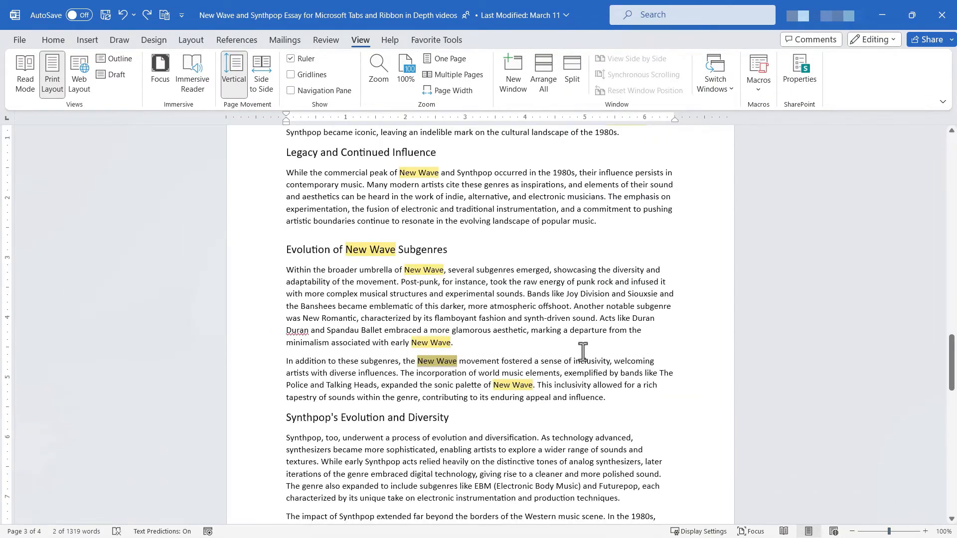
mouse_move(350, 55)
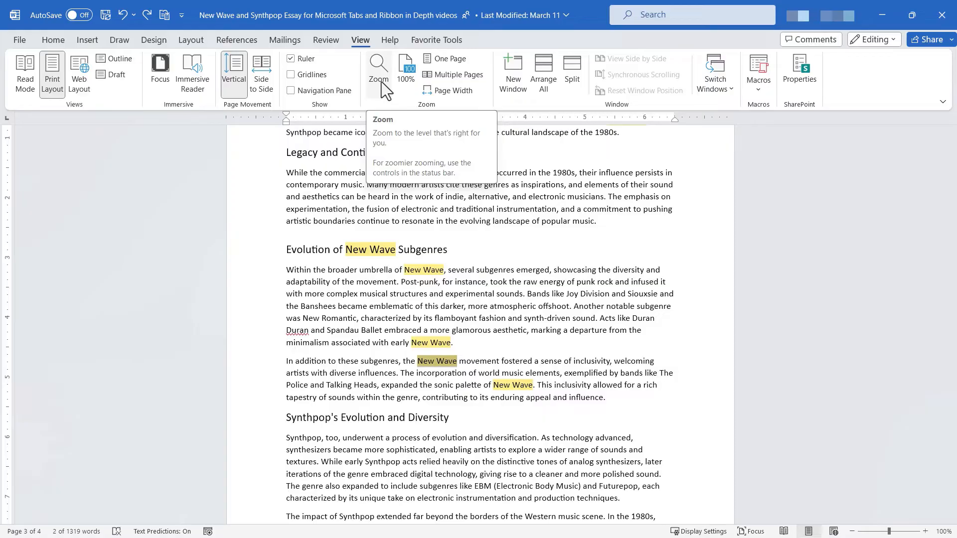
Preview the essay at 75% and then at 200% through the Zoom dialog.
click(379, 65)
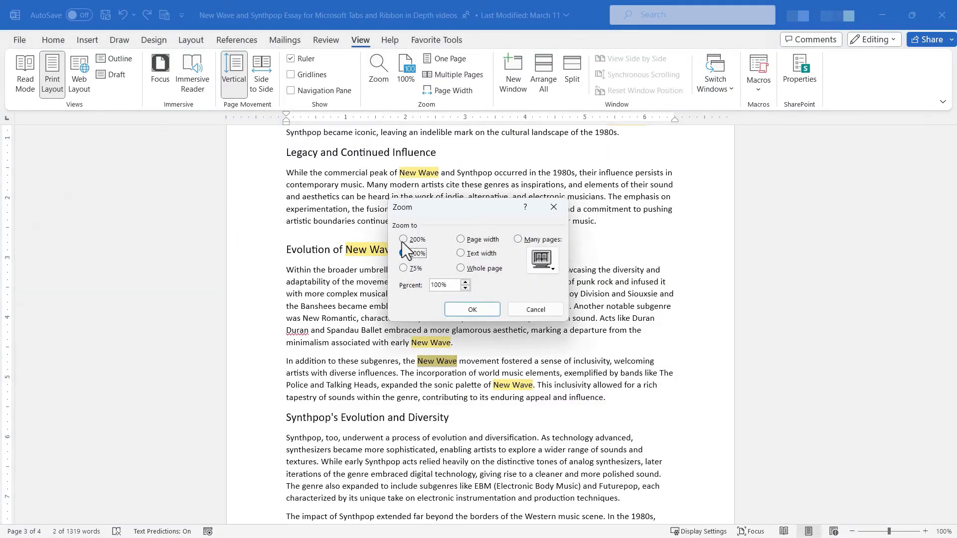
click(404, 253)
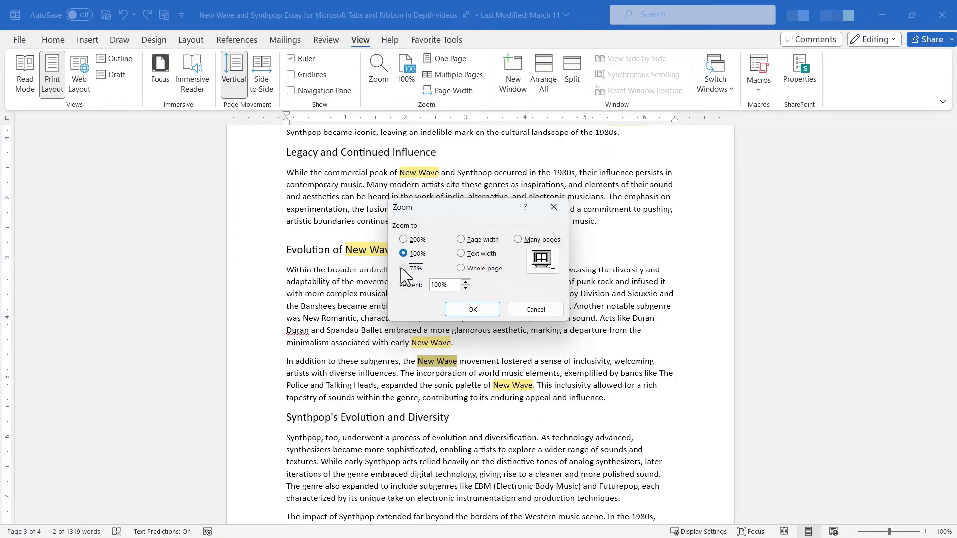
click(473, 309)
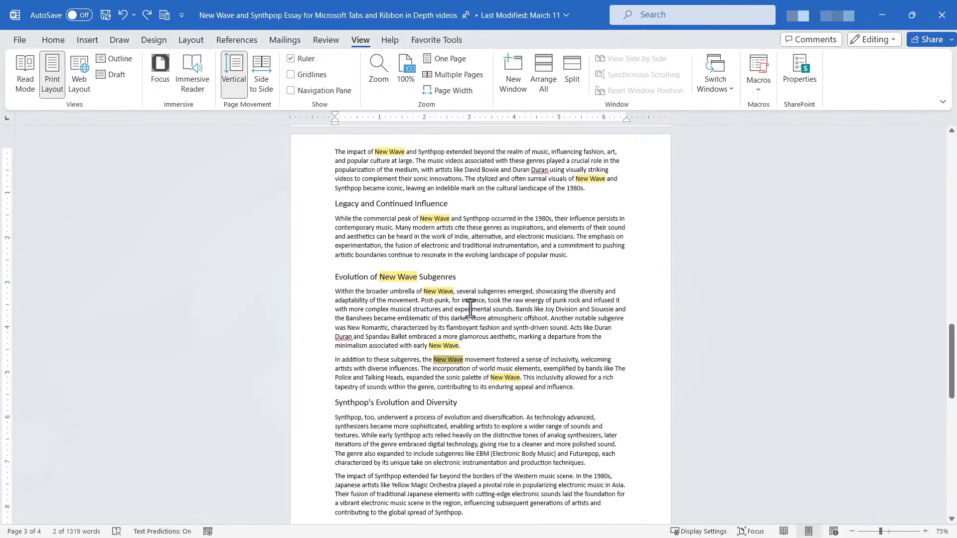
click(379, 67)
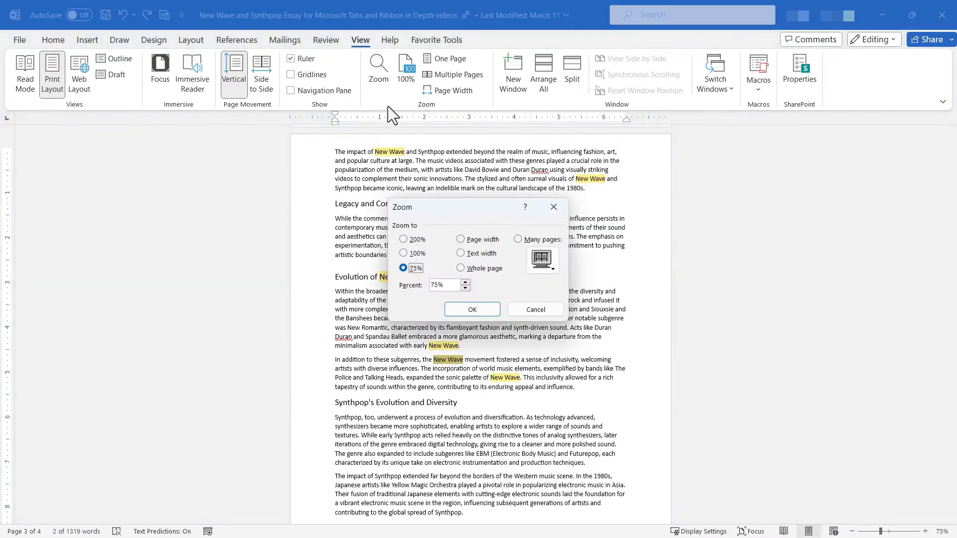
click(403, 239)
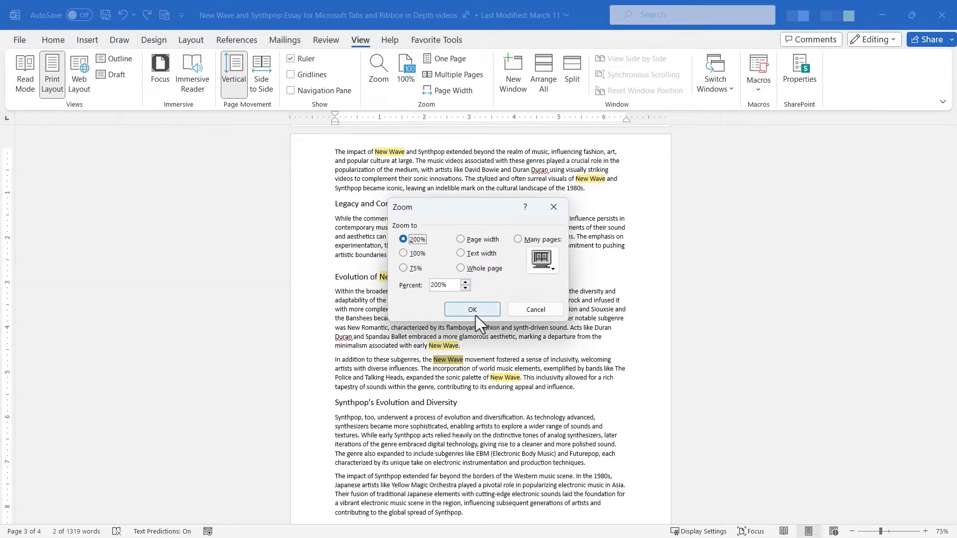
click(473, 309)
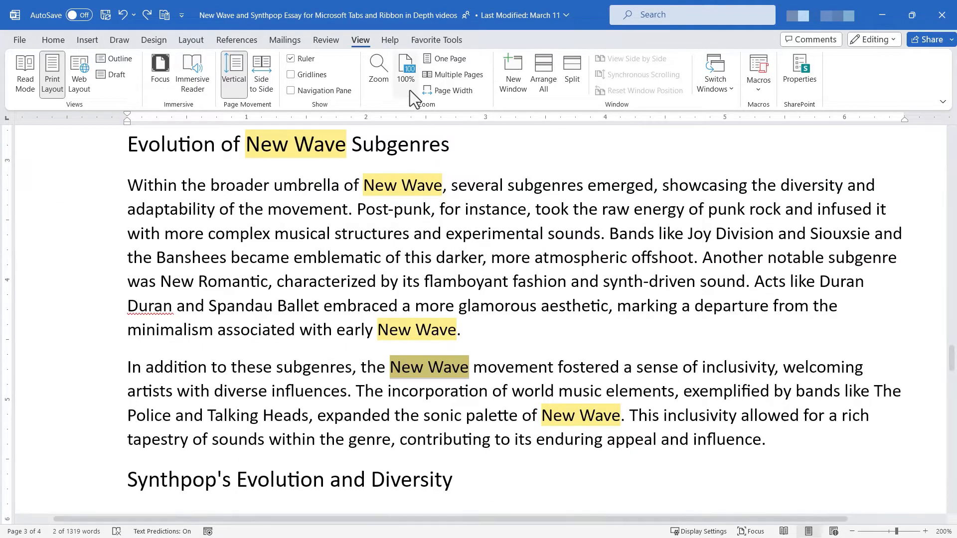
Apply a custom 124% magnification in the Zoom dialog.
click(378, 67)
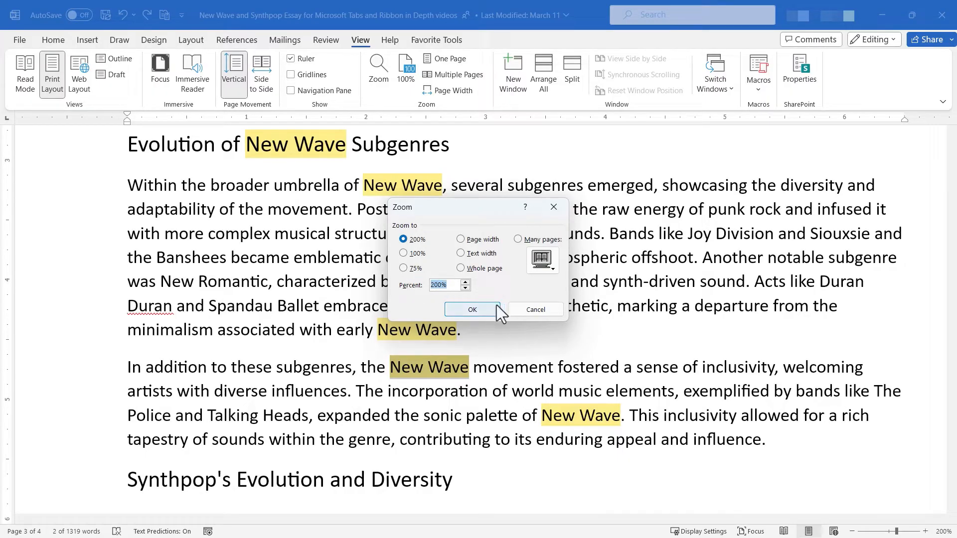
text(124)
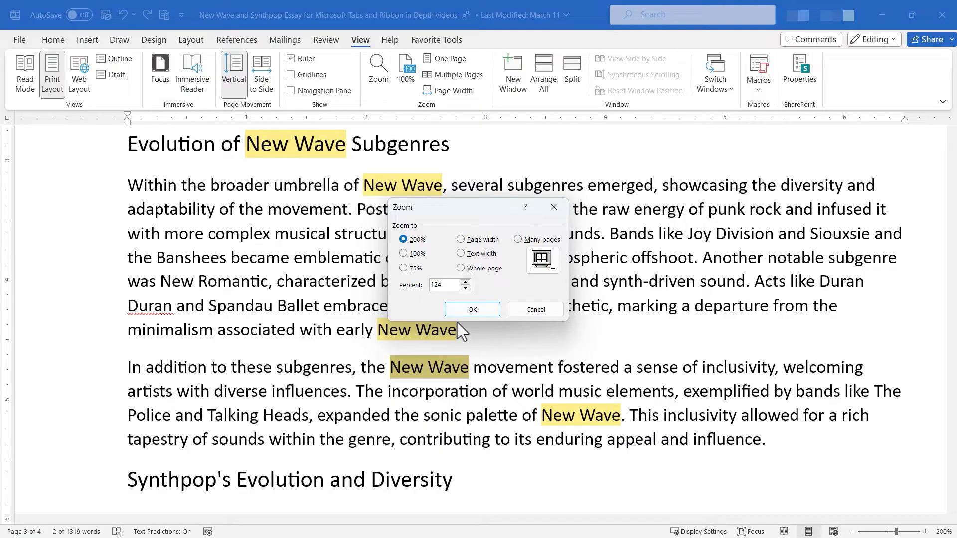
click(473, 309)
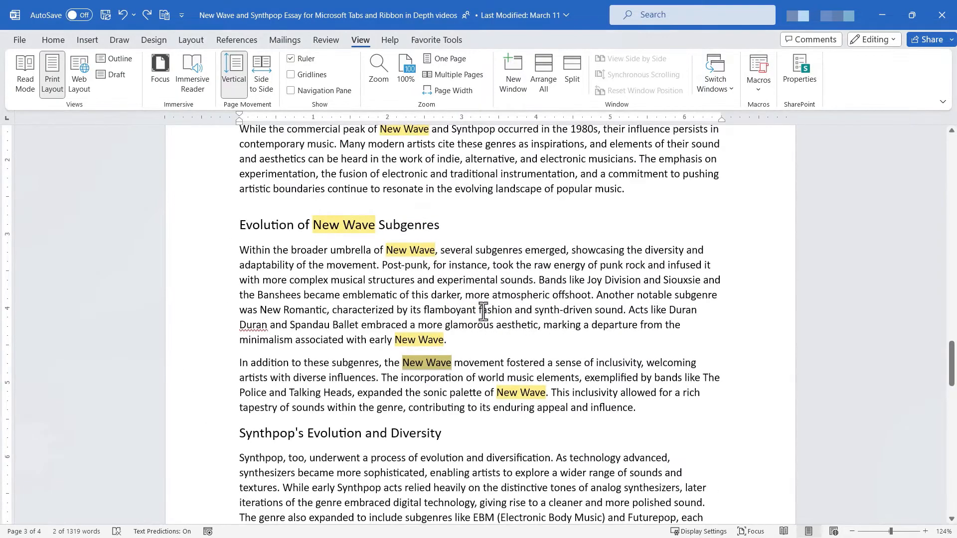
mouse_move(413, 203)
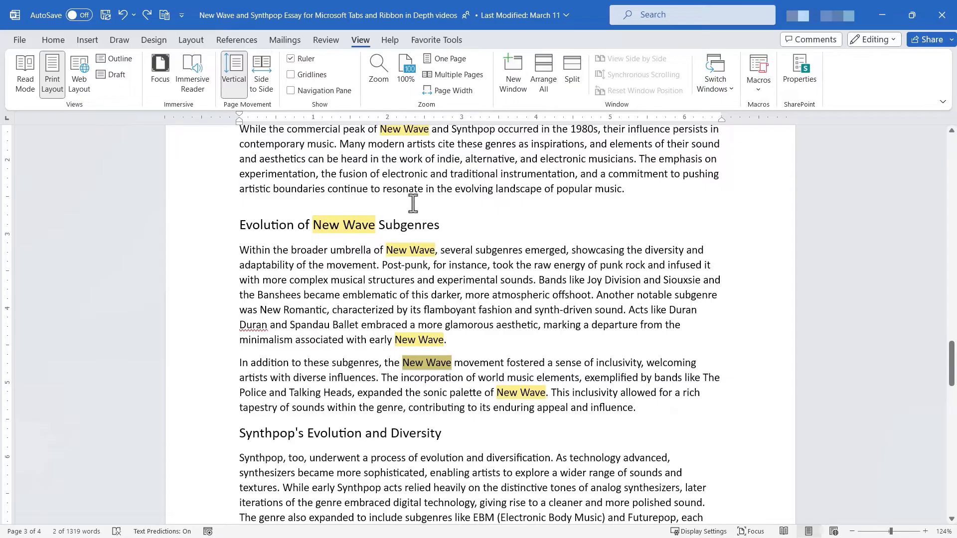
Try Page width and Text width, then apply Whole page zoom.
click(378, 65)
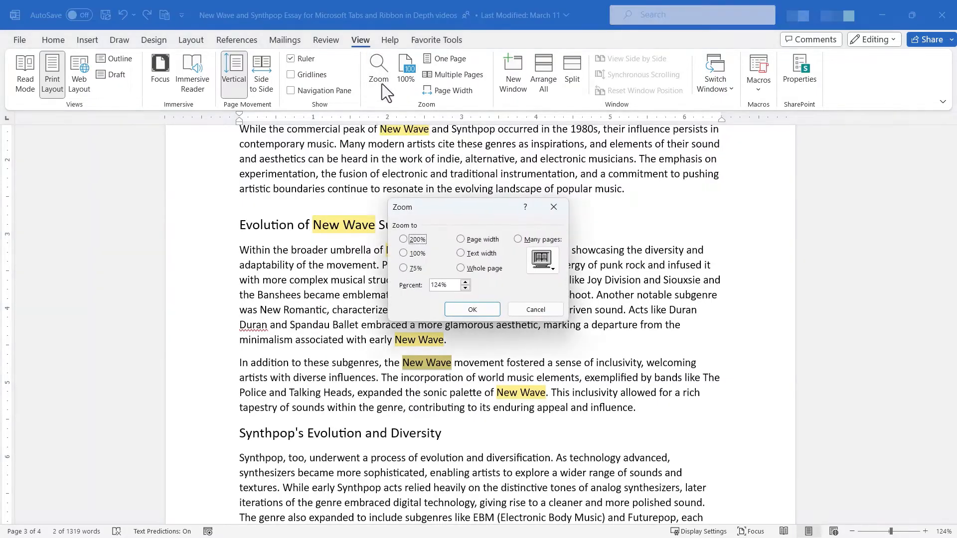
click(460, 240)
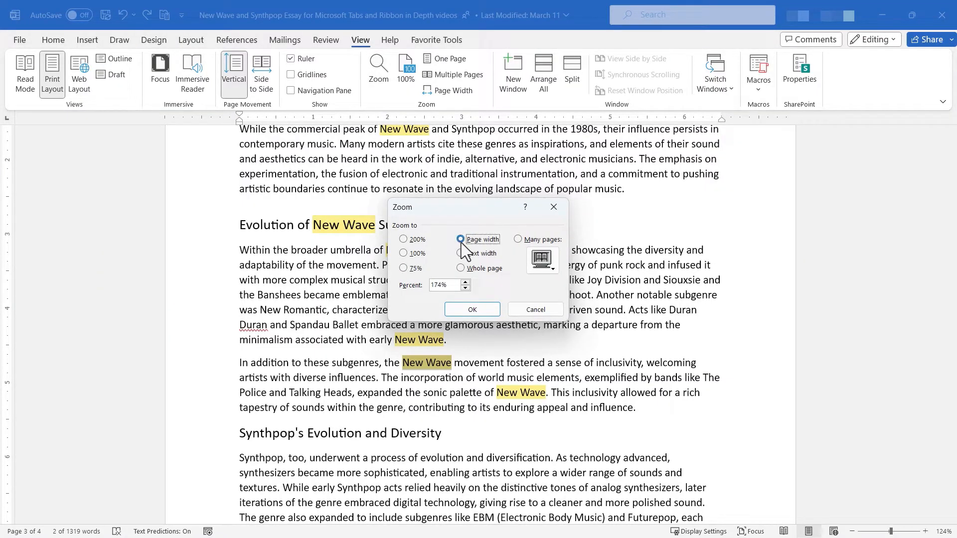
click(461, 253)
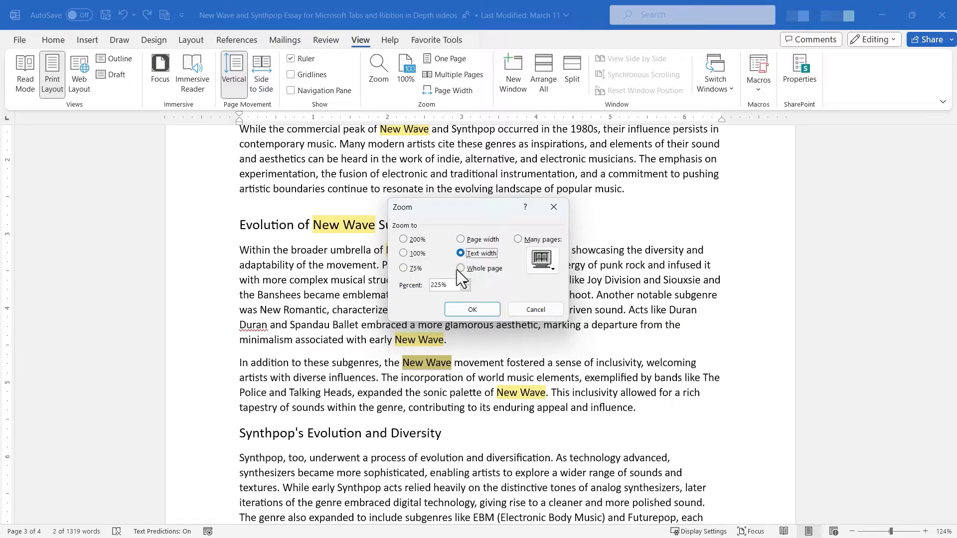
click(460, 268)
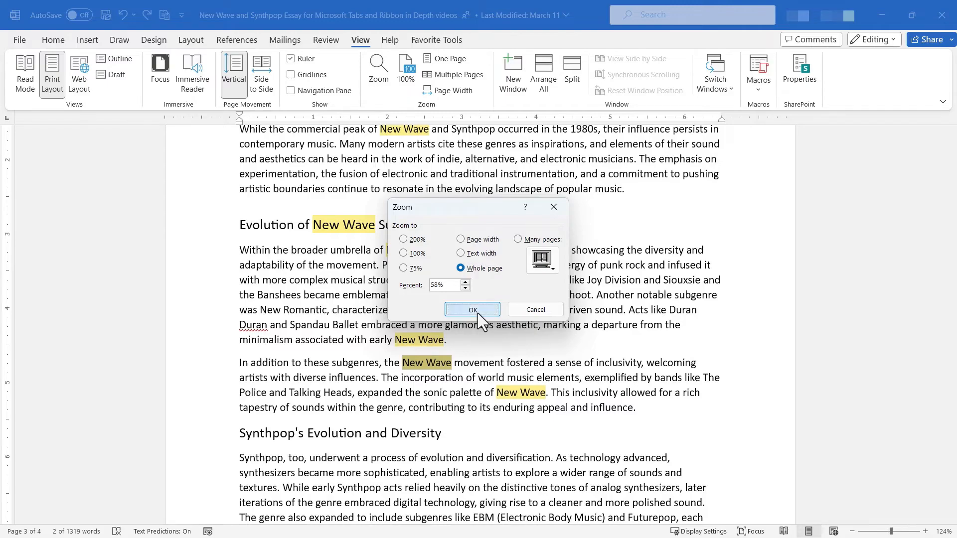
click(472, 309)
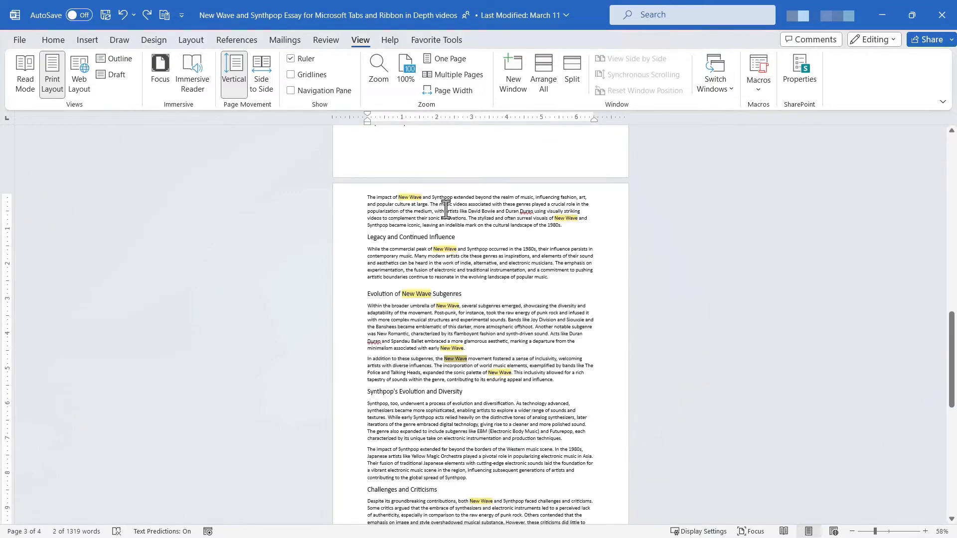
Display three essay pages side by side with the Many pages zoom option.
click(378, 67)
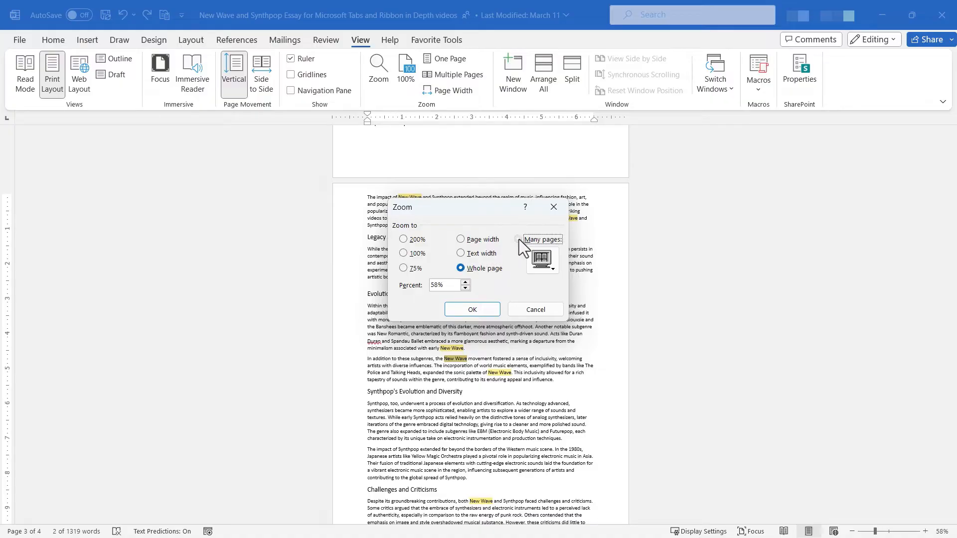
click(519, 239)
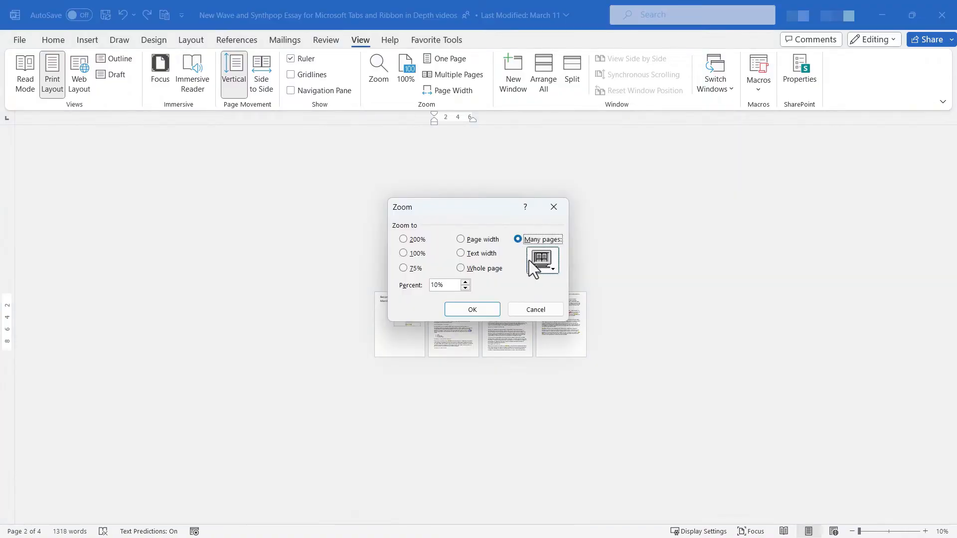
click(543, 261)
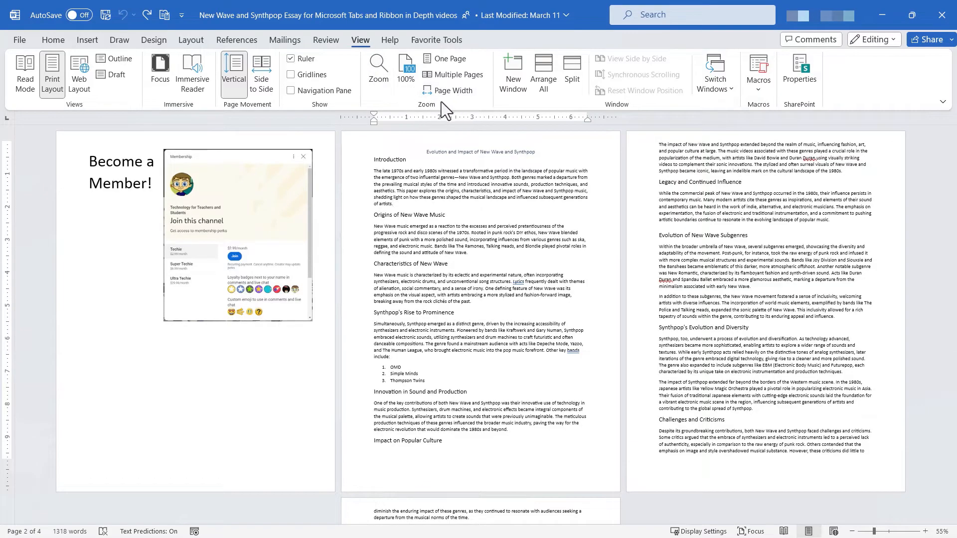
mouse_move(449, 58)
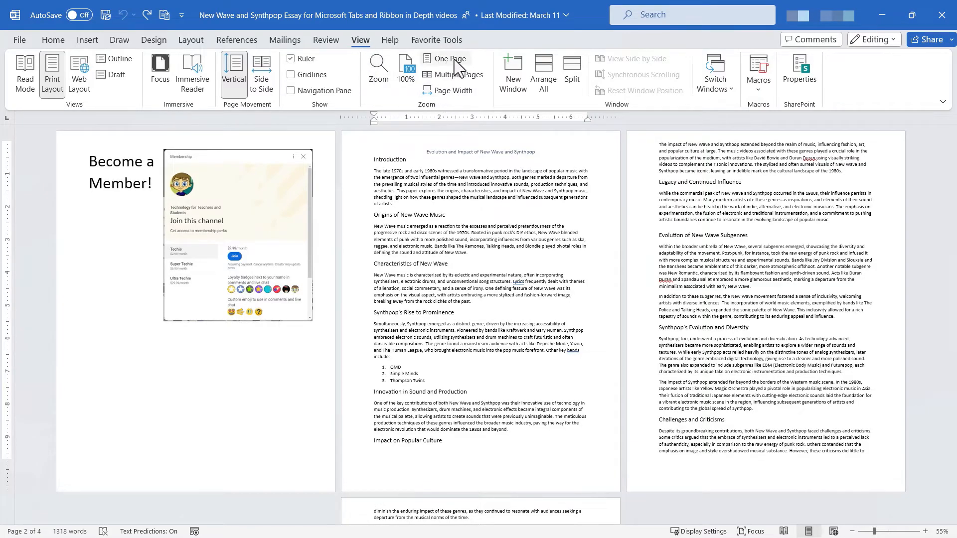
Cycle through One Page, Multiple Pages and Page Width views, ending at 100%.
click(445, 59)
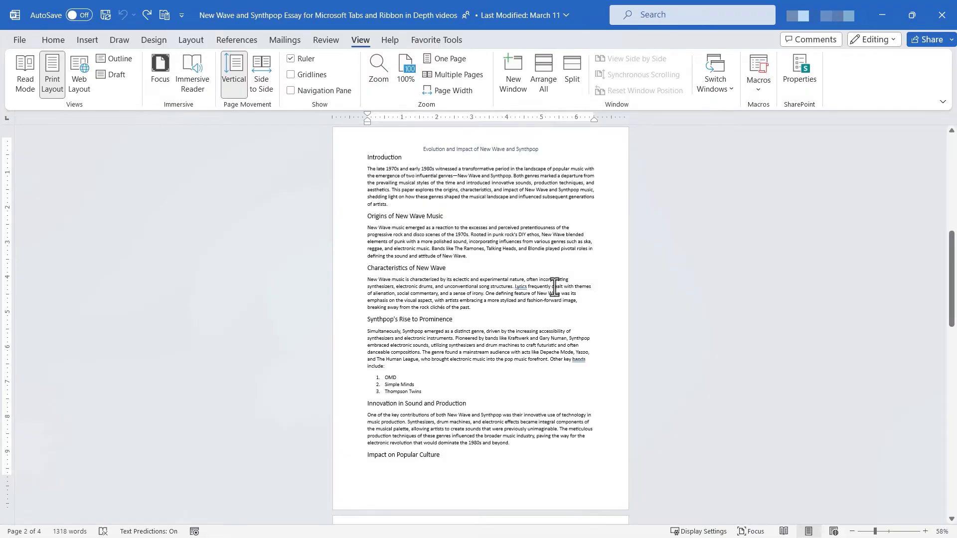
mouse_move(452, 105)
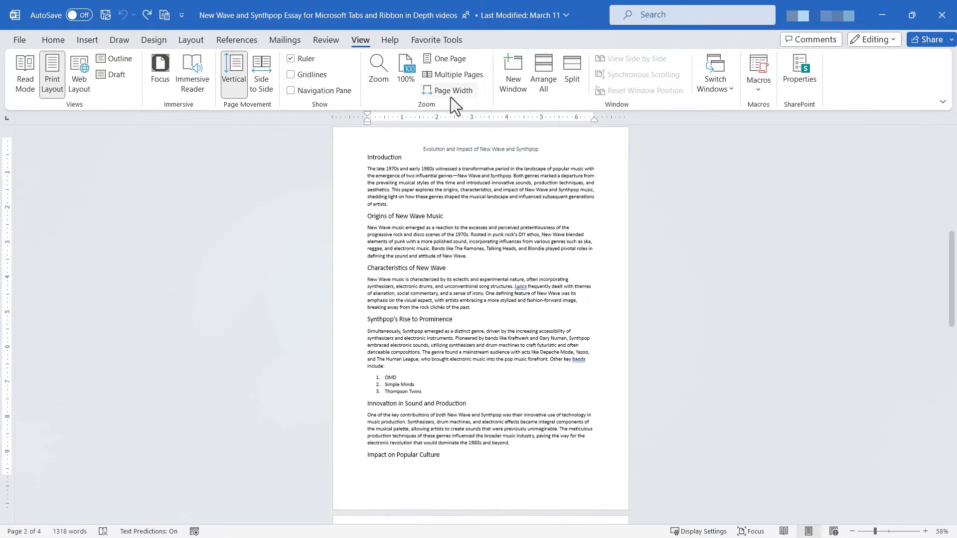
click(454, 74)
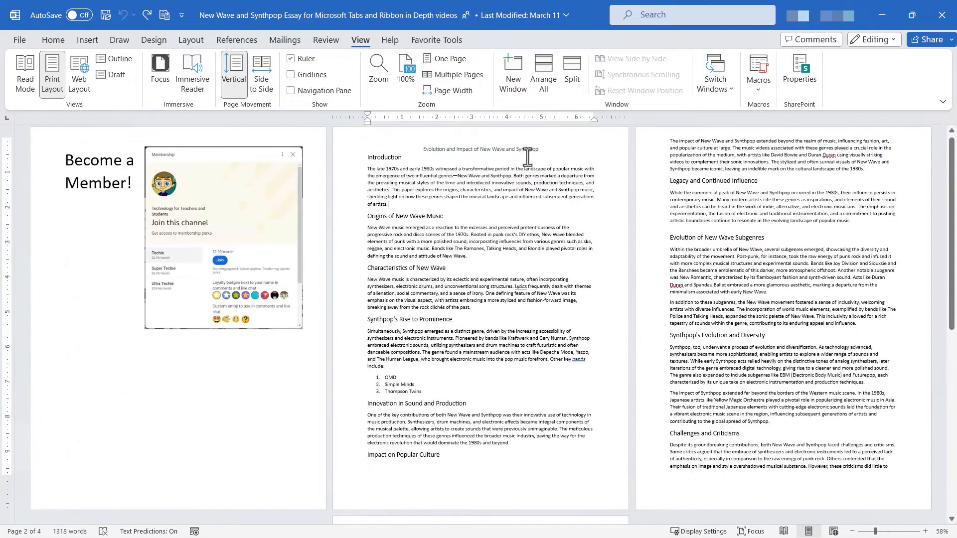
click(378, 67)
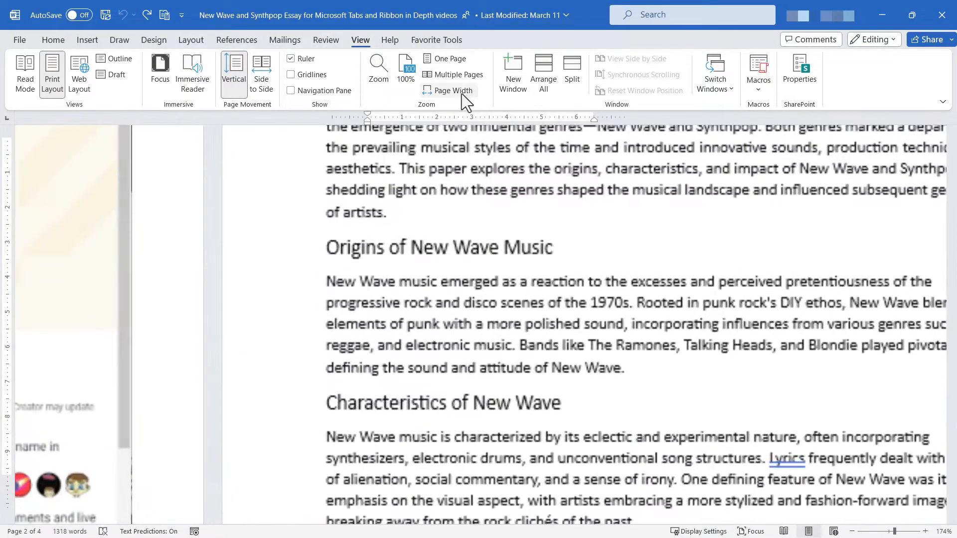
click(448, 90)
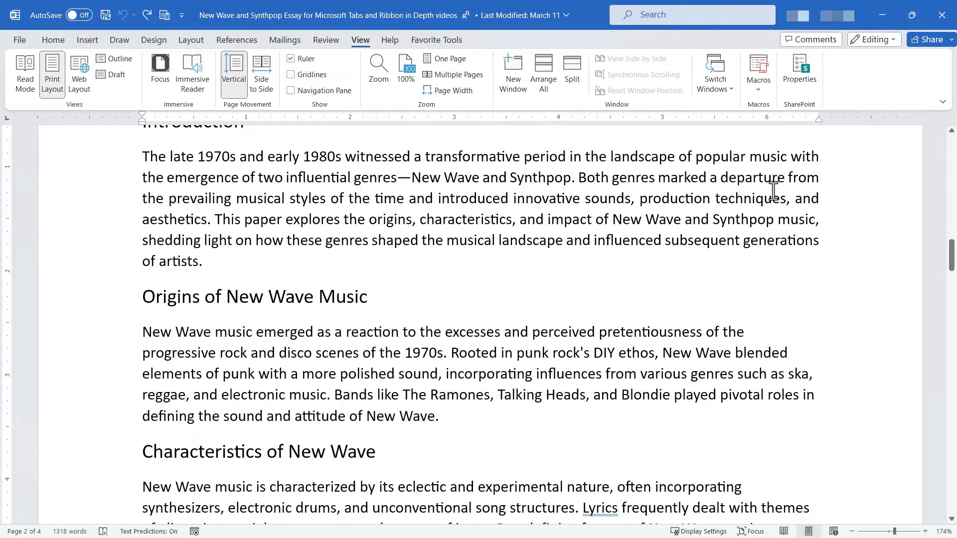
click(406, 67)
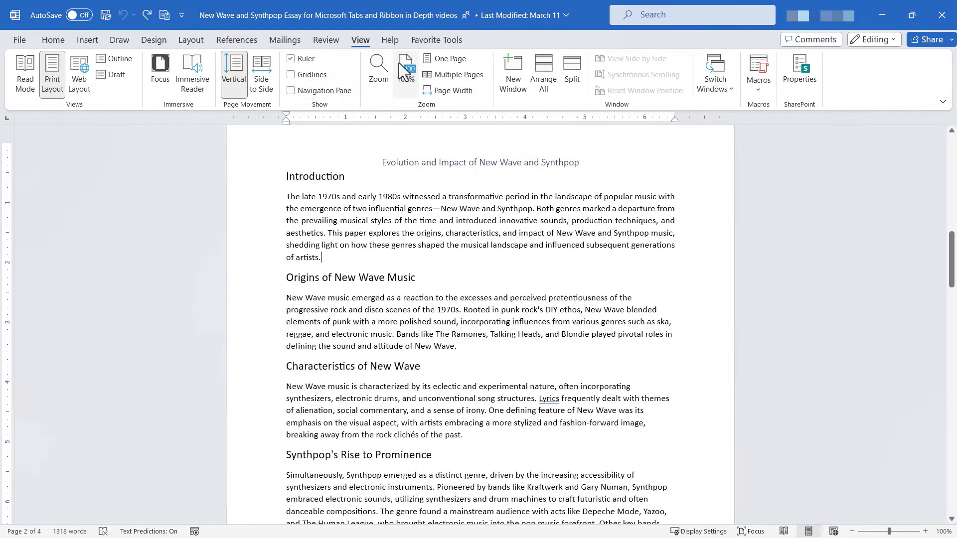
mouse_move(413, 101)
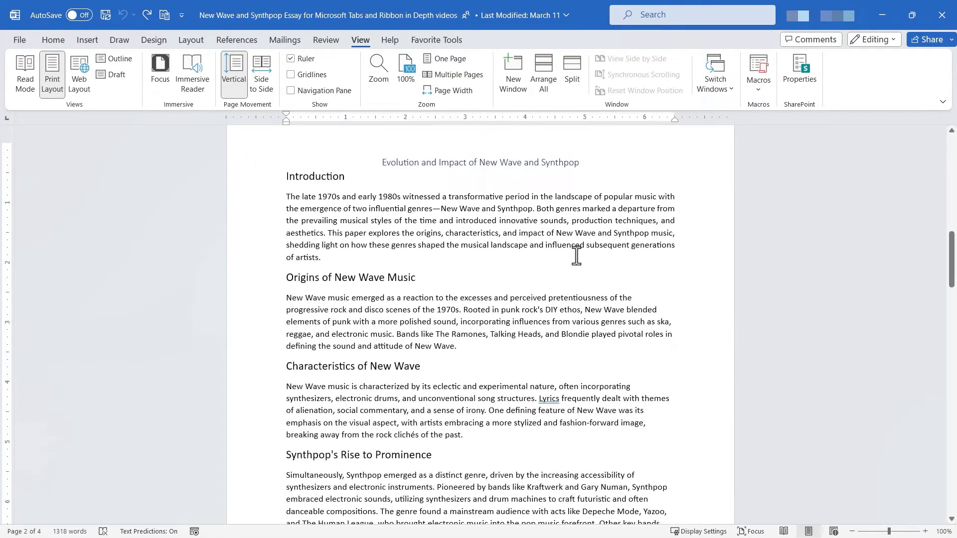
mouse_move(695, 218)
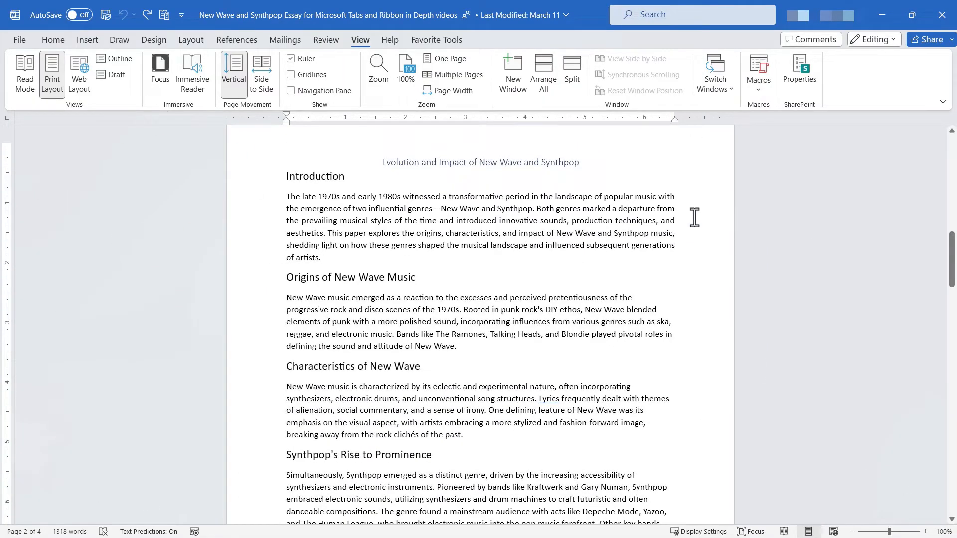
mouse_move(641, 107)
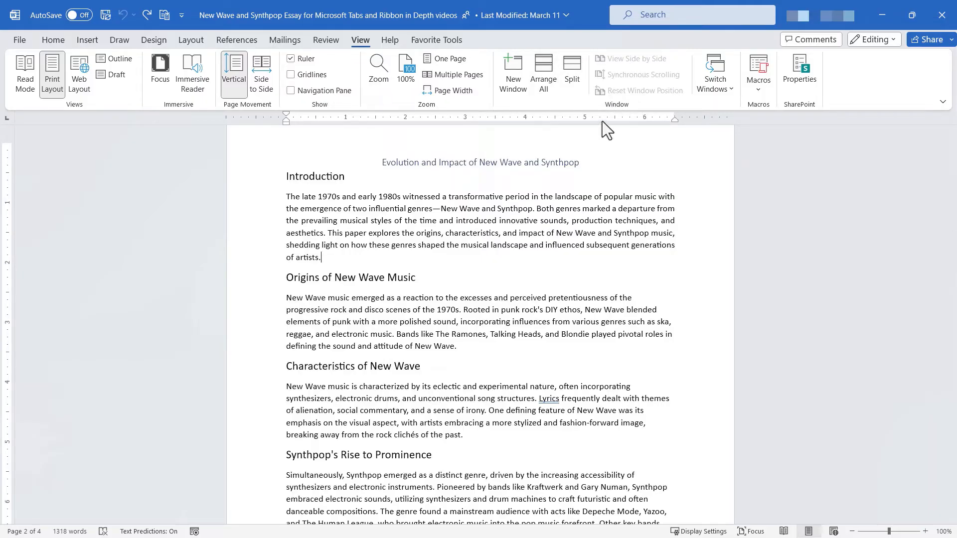
Scroll down in the new essay window to the Origins section.
scroll(down, 3)
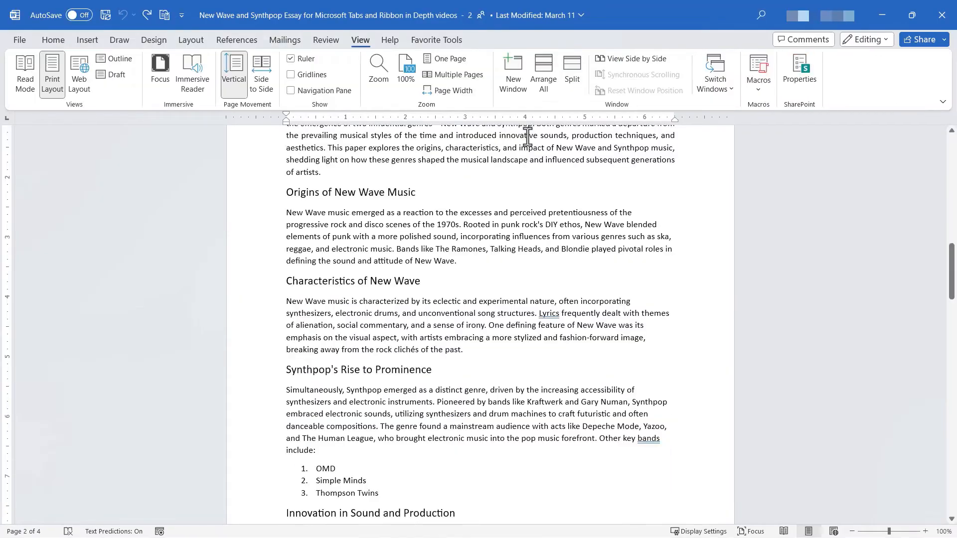
mouse_move(513, 70)
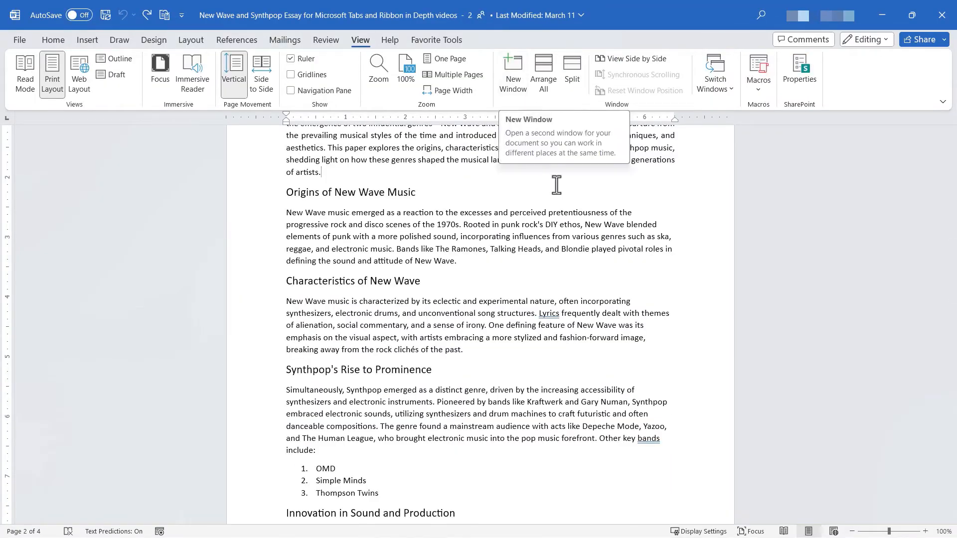
mouse_move(360, 47)
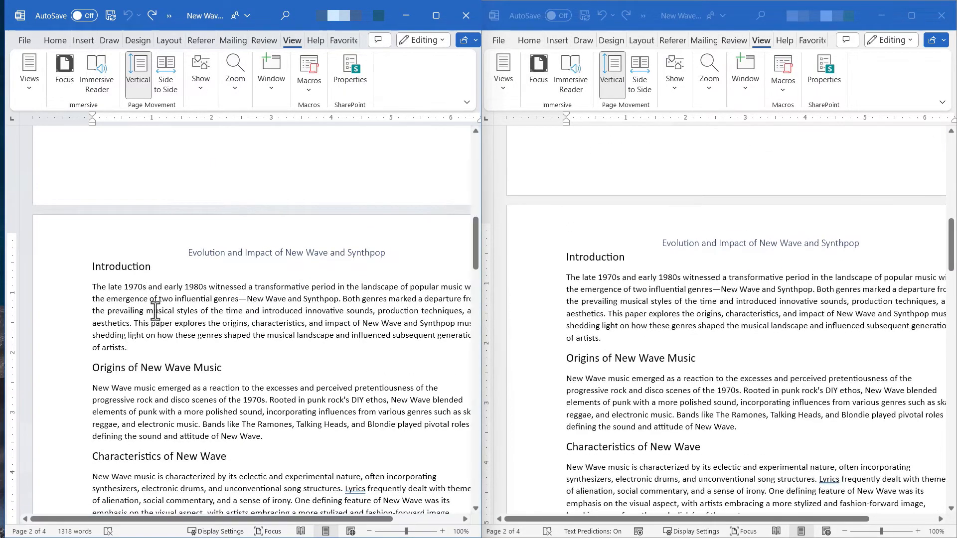
Delete and retype the word 'witnessed' in the Introduction.
double_click(228, 287)
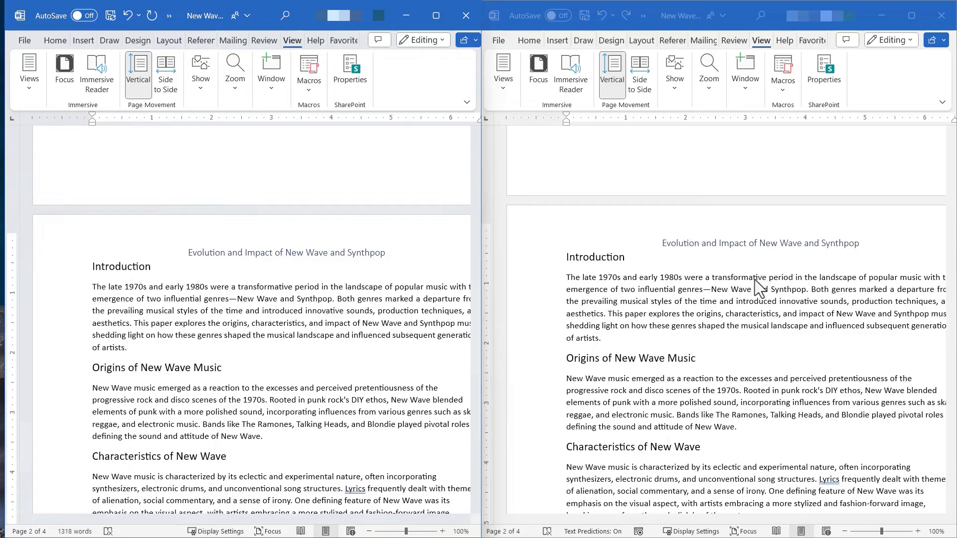
mouse_move(445, 96)
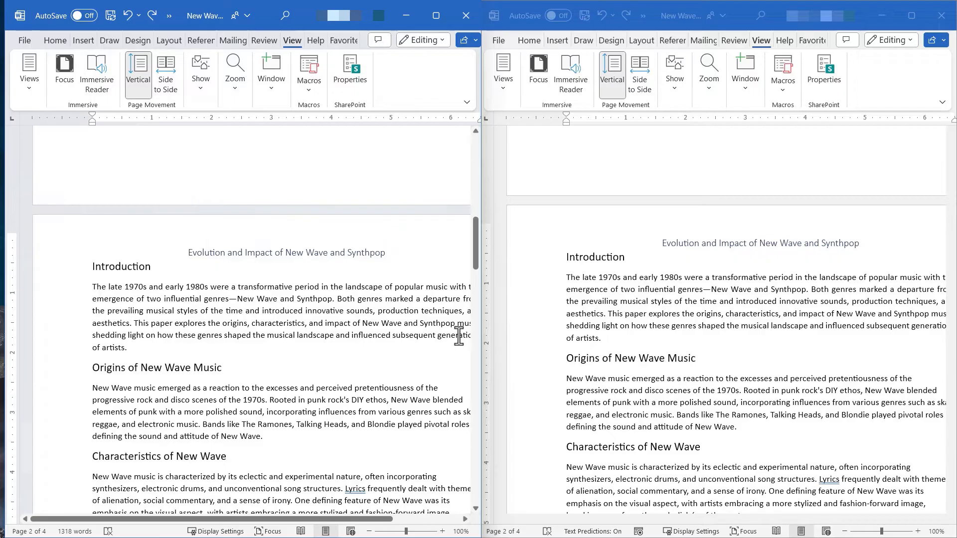
key(Backspace)
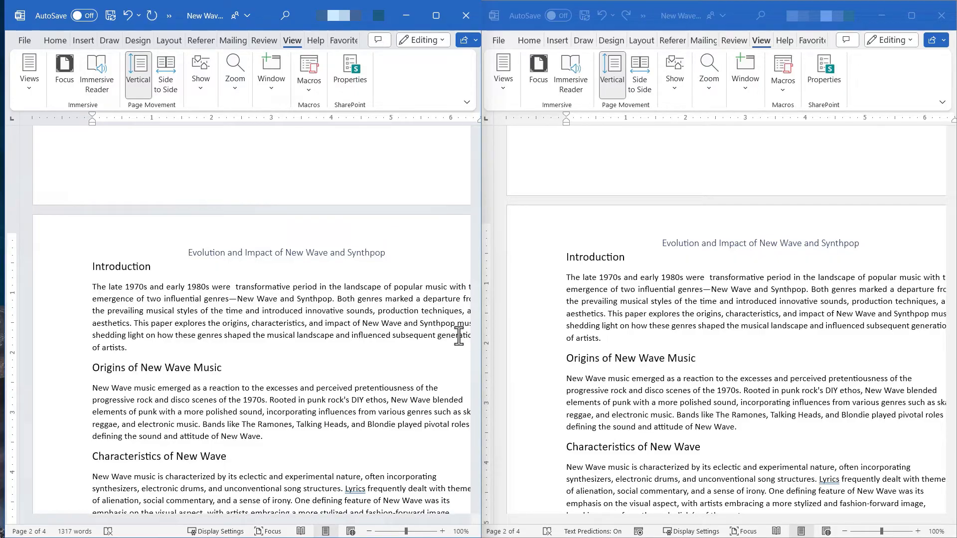
text(witnessed)
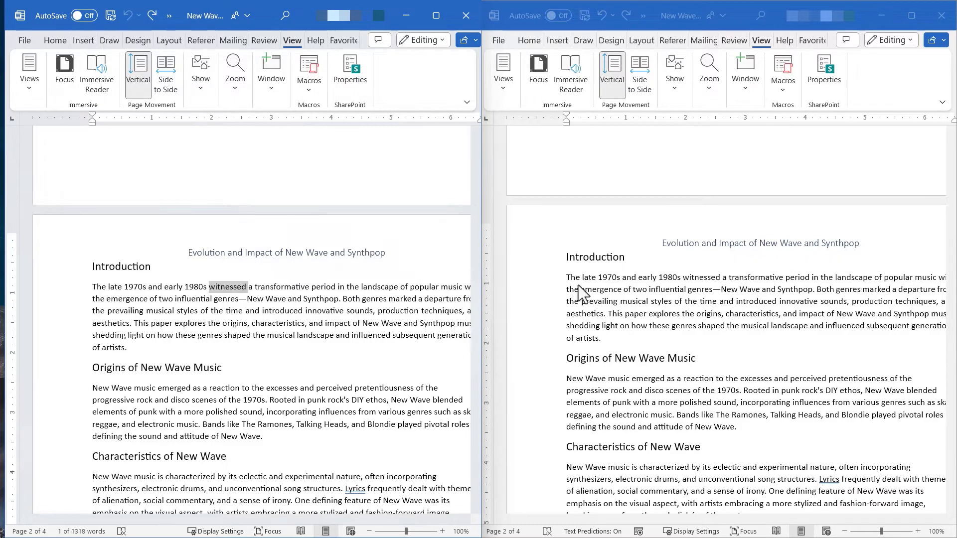
mouse_move(668, 217)
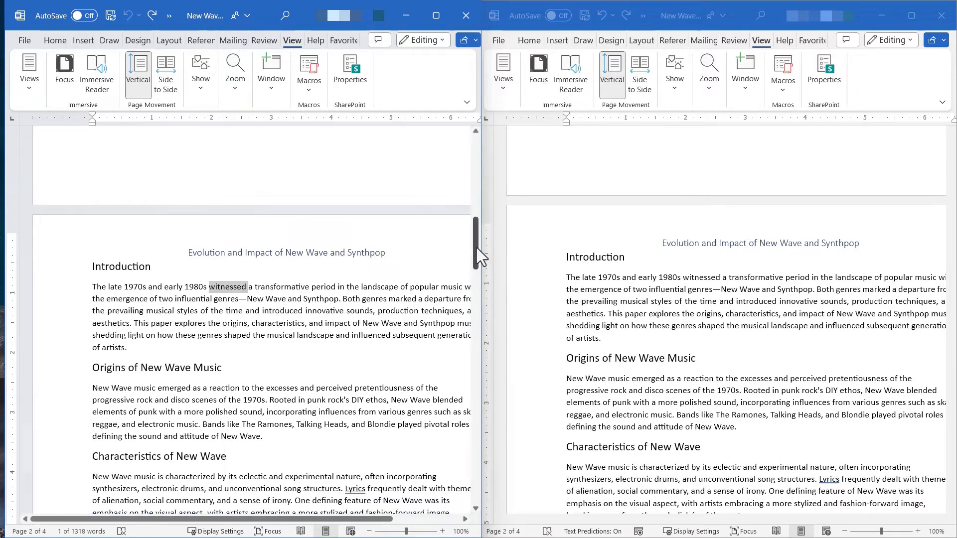
Add test letters 'jklasf' after the first paragraph and scroll the second window.
scroll(down, 3)
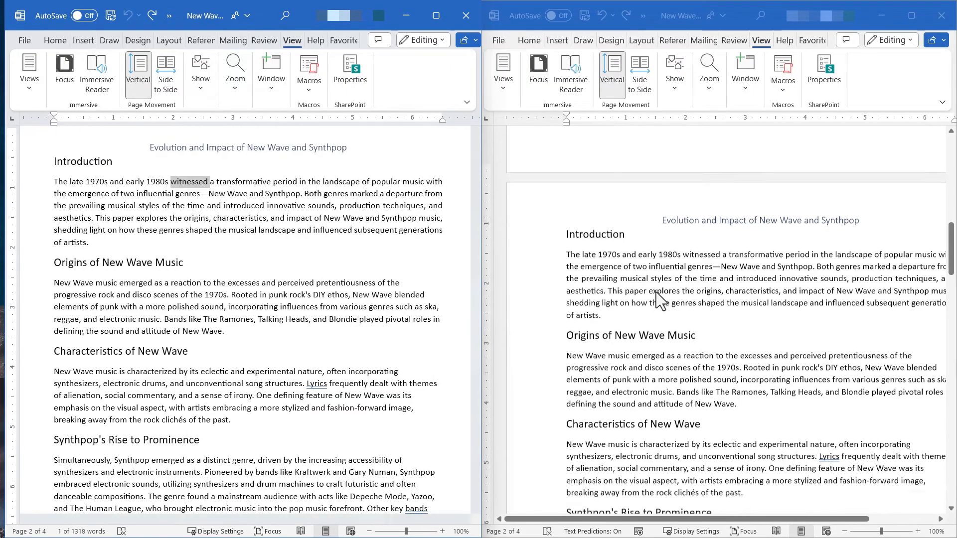
scroll(down, 3)
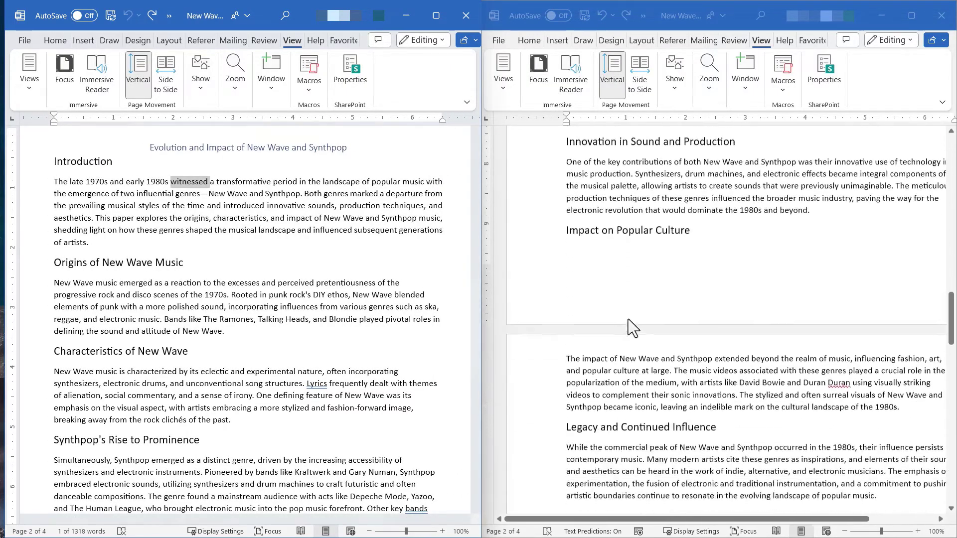
scroll(down, 3)
text( Sajfklja;lksdjf;kasj dflkjasklf)
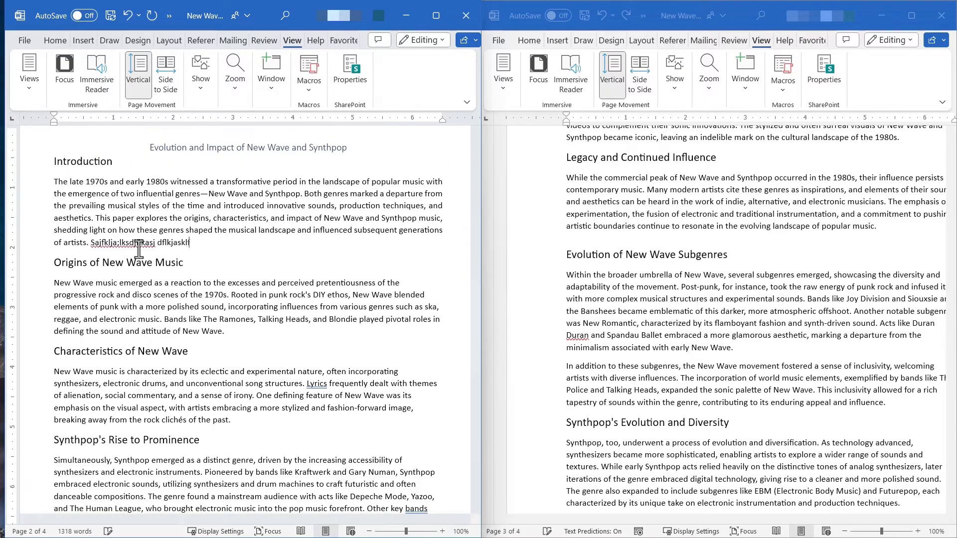
text(jklasf)
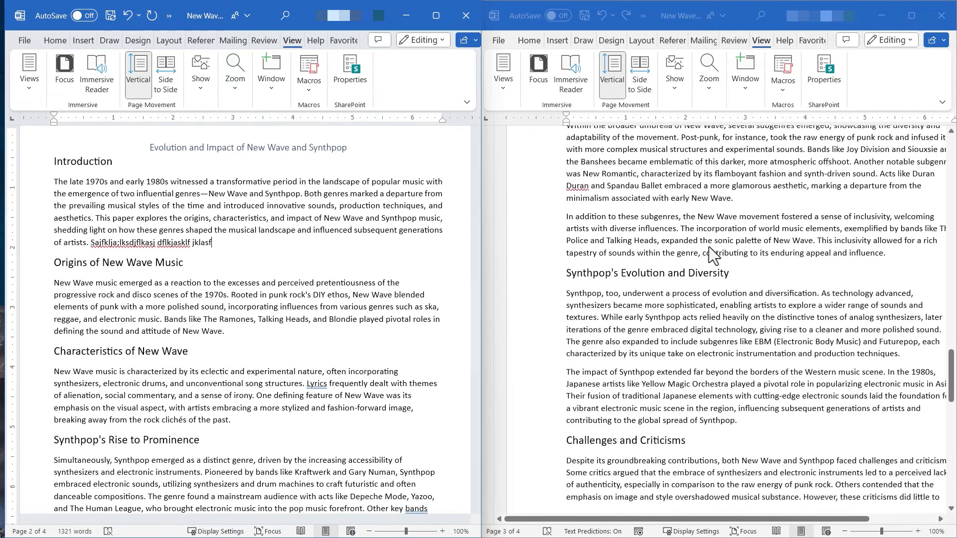
scroll(down, 3)
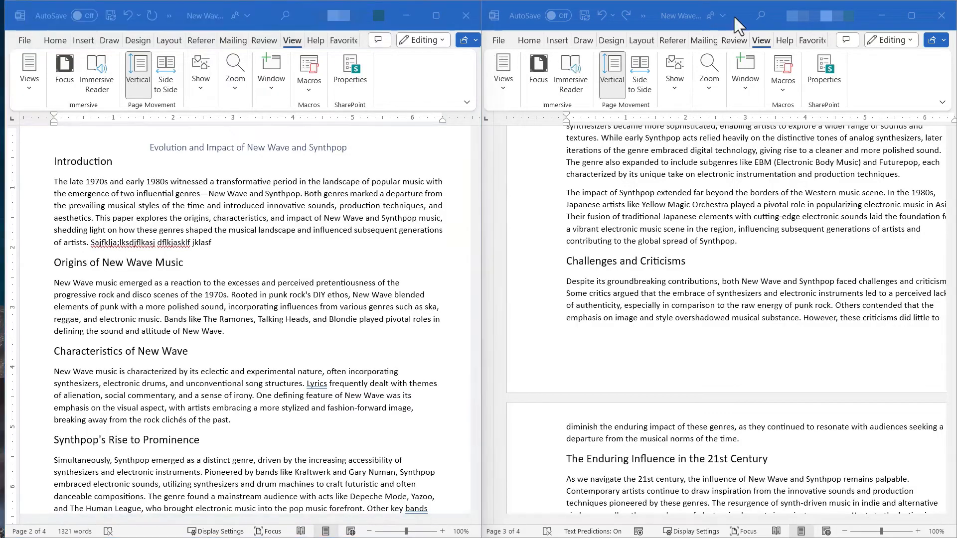
Close the second window, open and arrange a third, then close it.
click(939, 27)
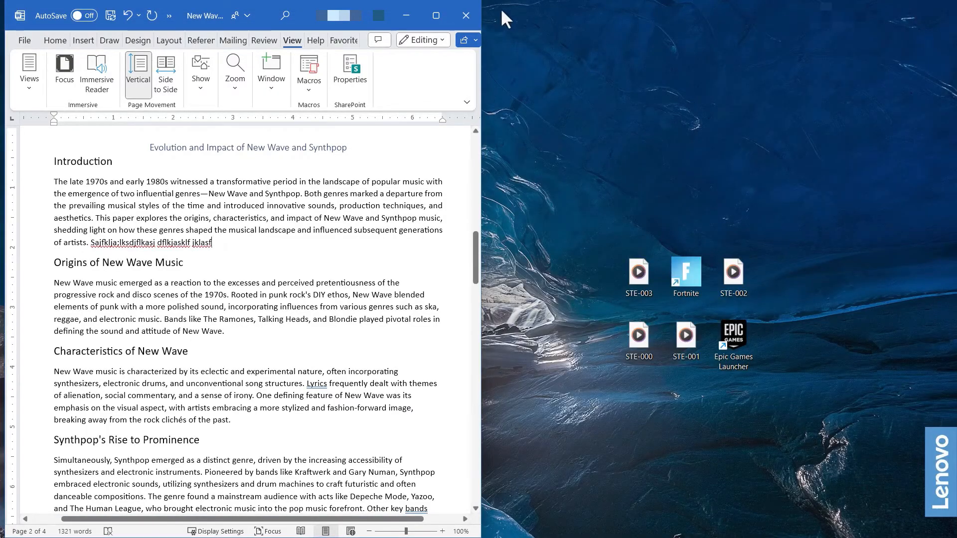
click(436, 15)
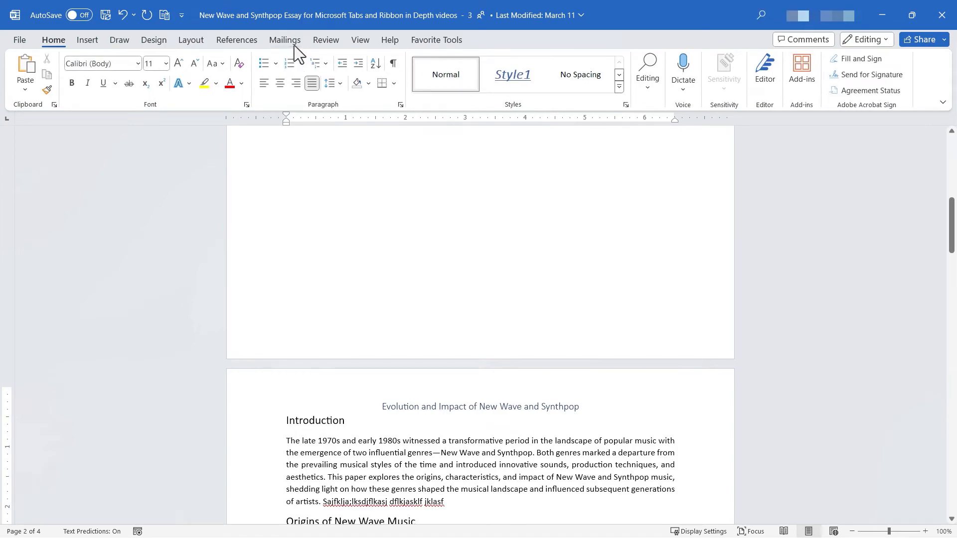
click(359, 40)
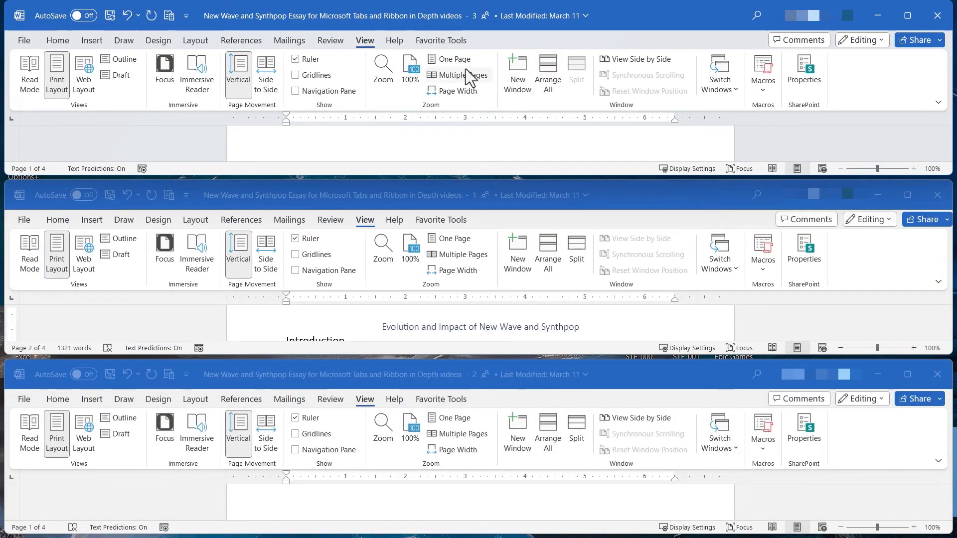
mouse_move(598, 147)
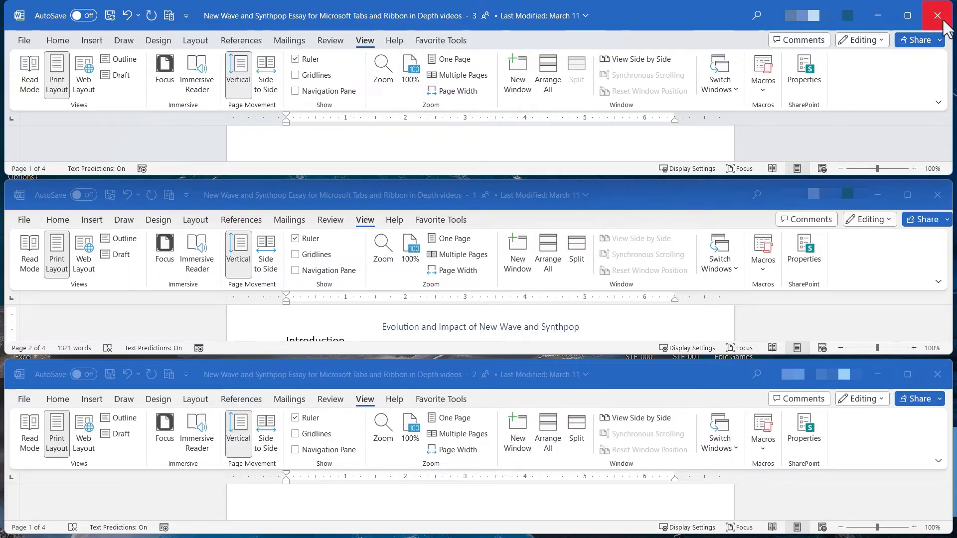
click(935, 13)
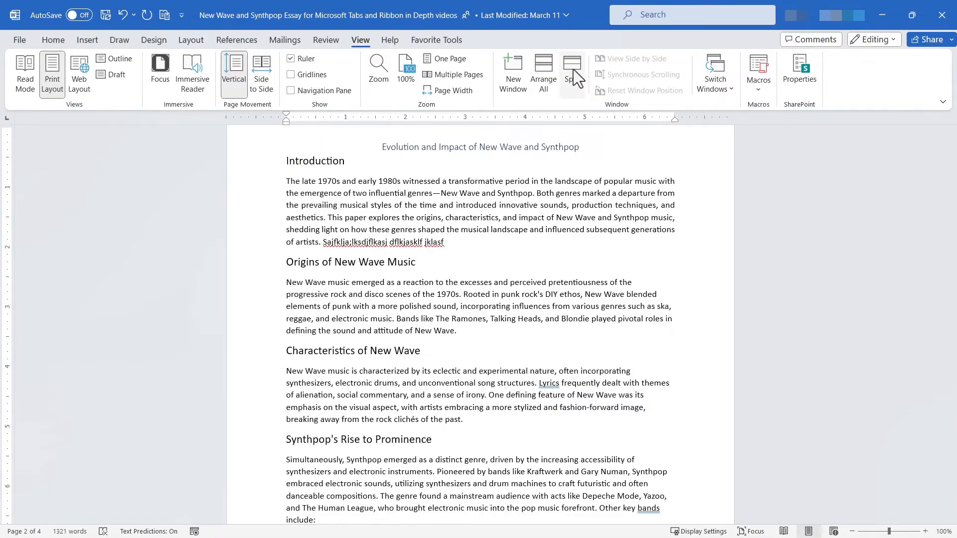
click(573, 68)
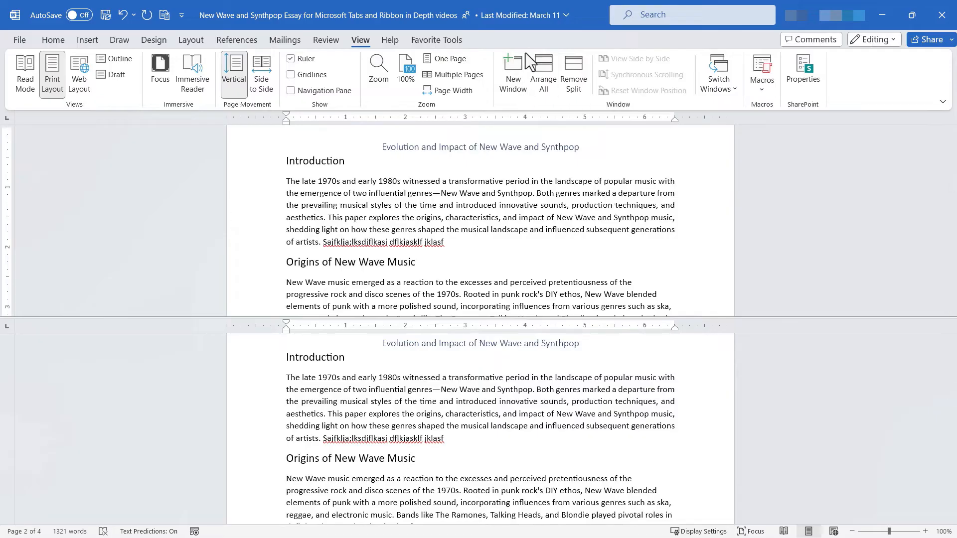
mouse_move(531, 127)
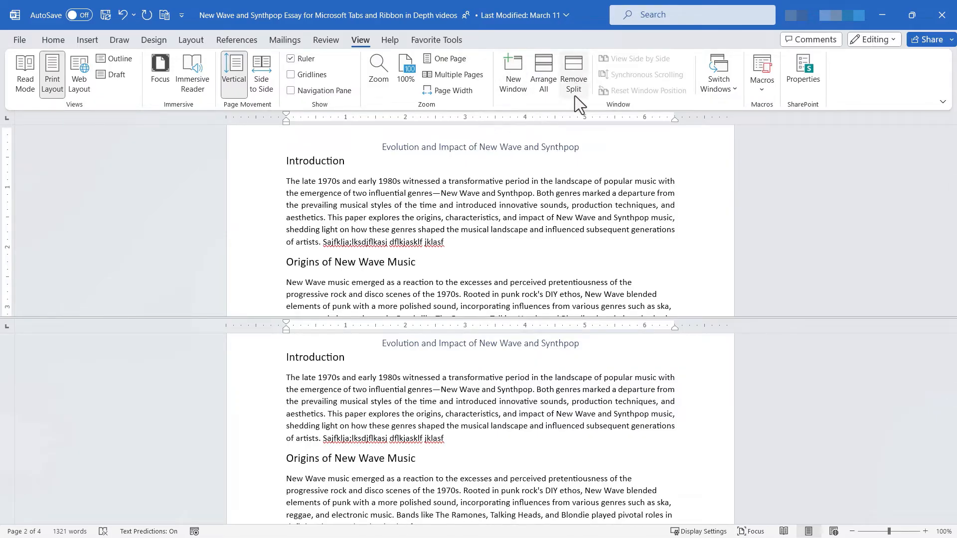
scroll(down, 3)
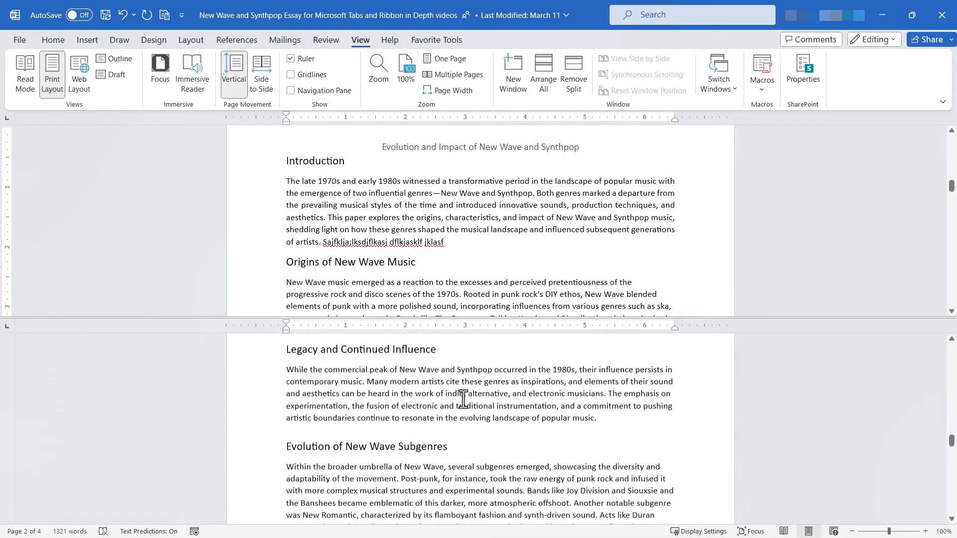
scroll(down, 3)
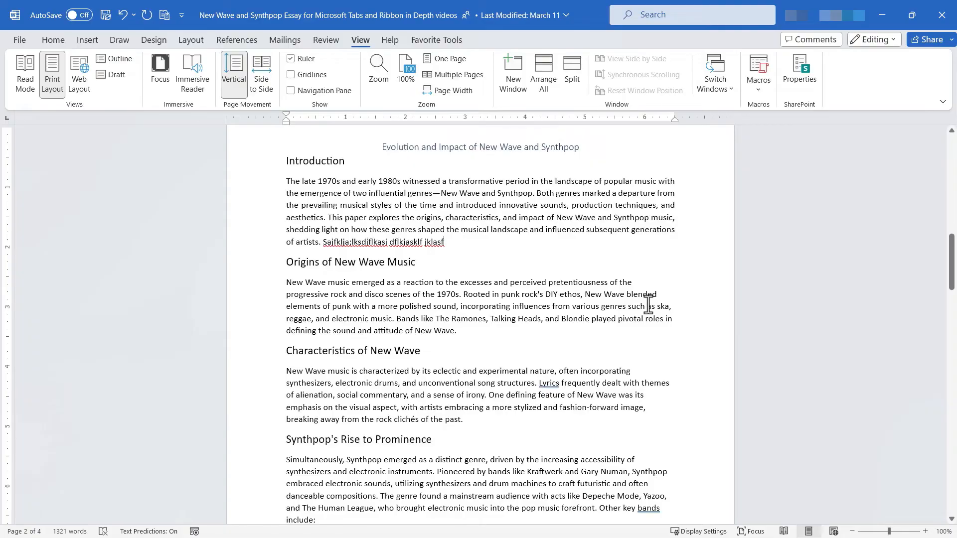
mouse_move(523, 79)
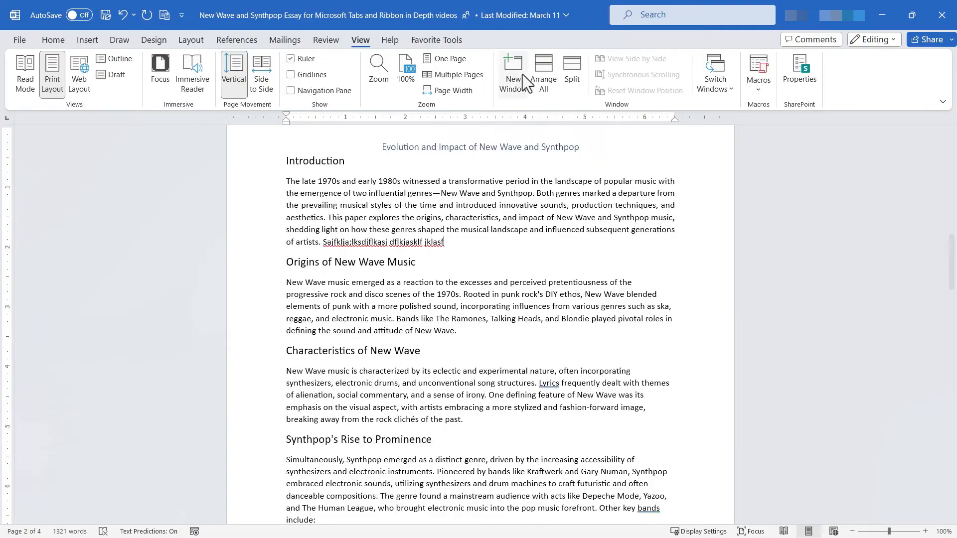
Open a second essay window, view both side by side, and scroll them.
click(53, 40)
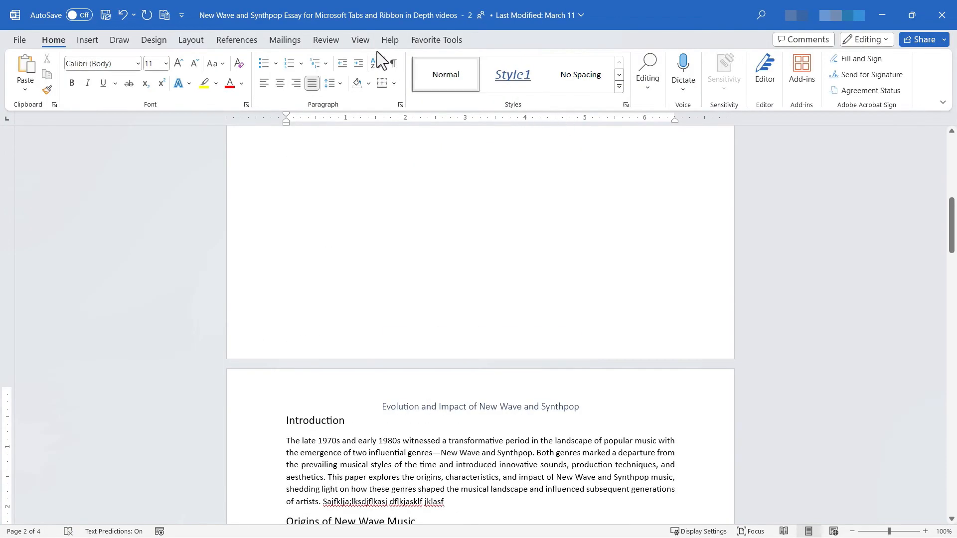
click(360, 40)
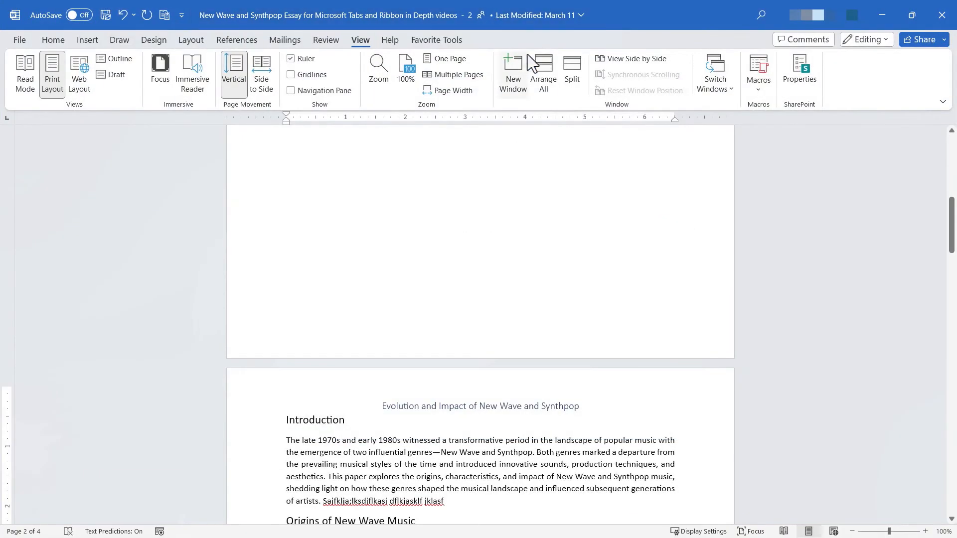
mouse_move(623, 68)
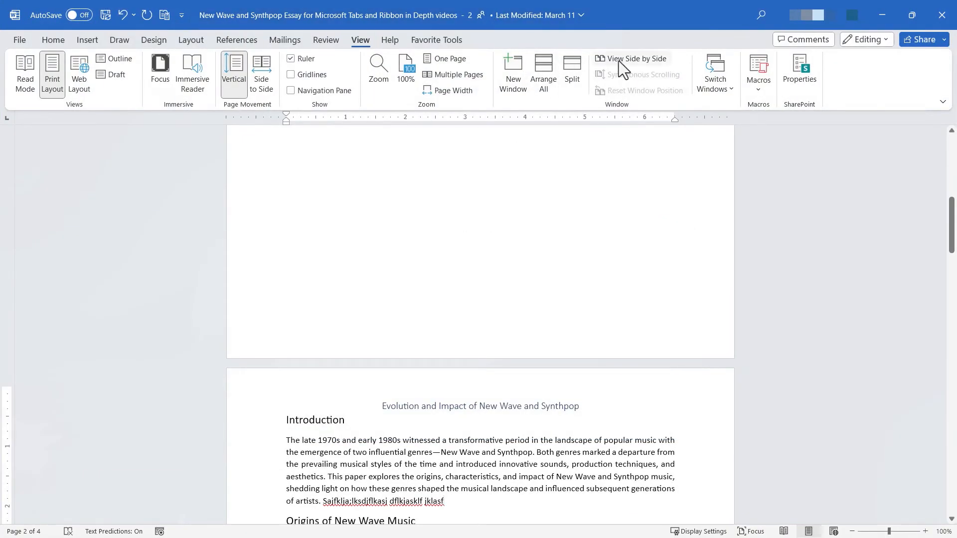
click(630, 58)
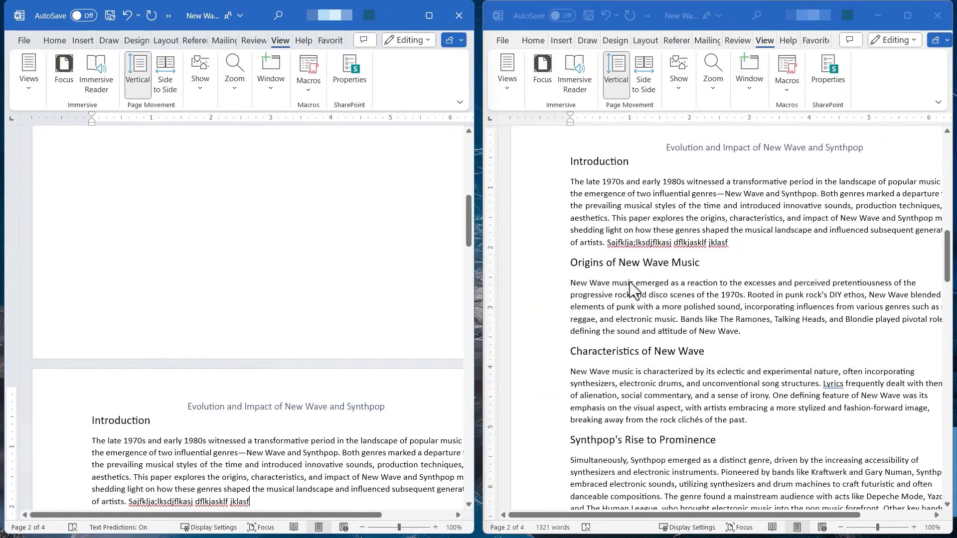
mouse_move(710, 325)
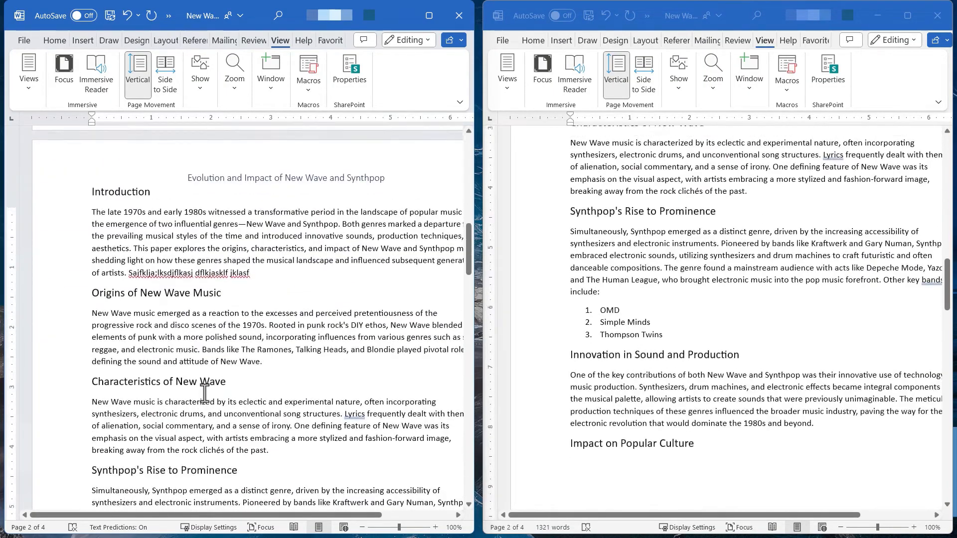
scroll(down, 3)
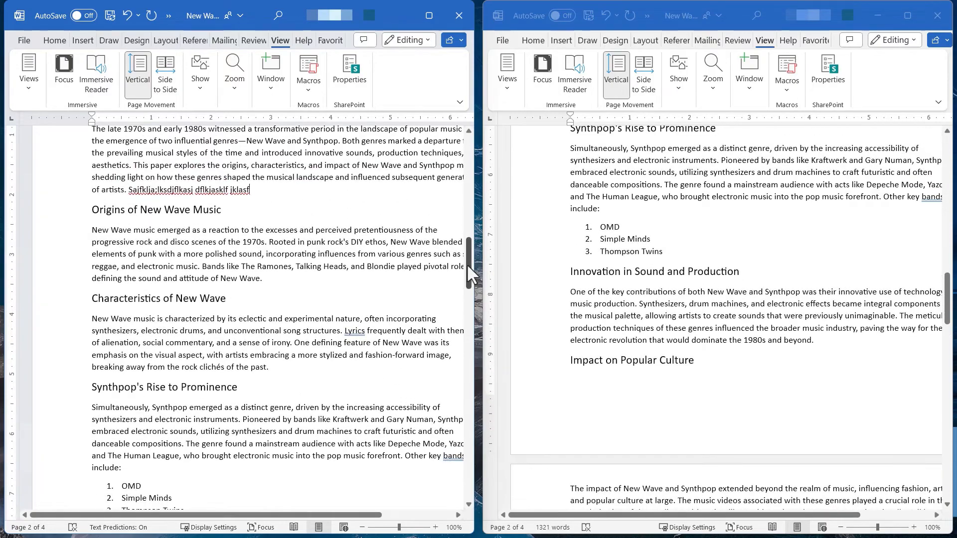
scroll(down, 3)
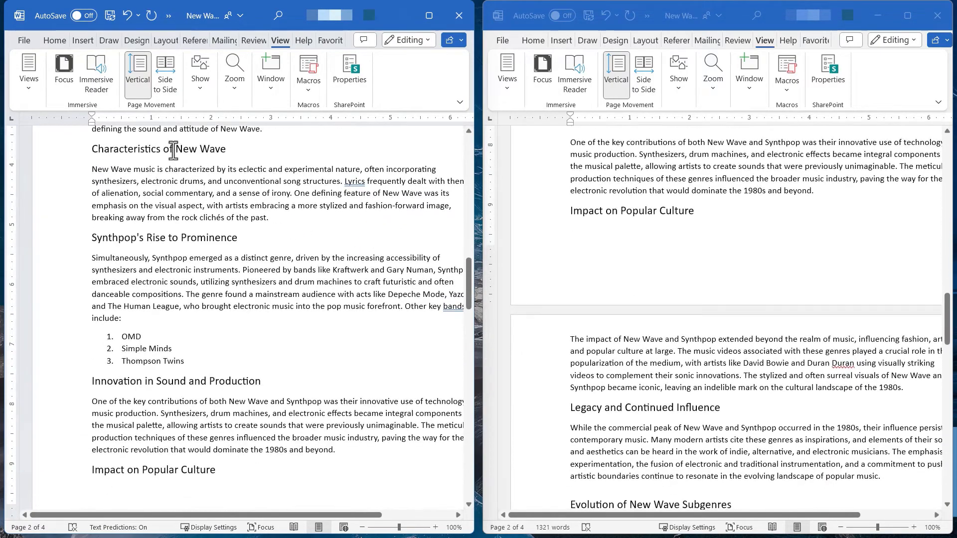
mouse_move(271, 281)
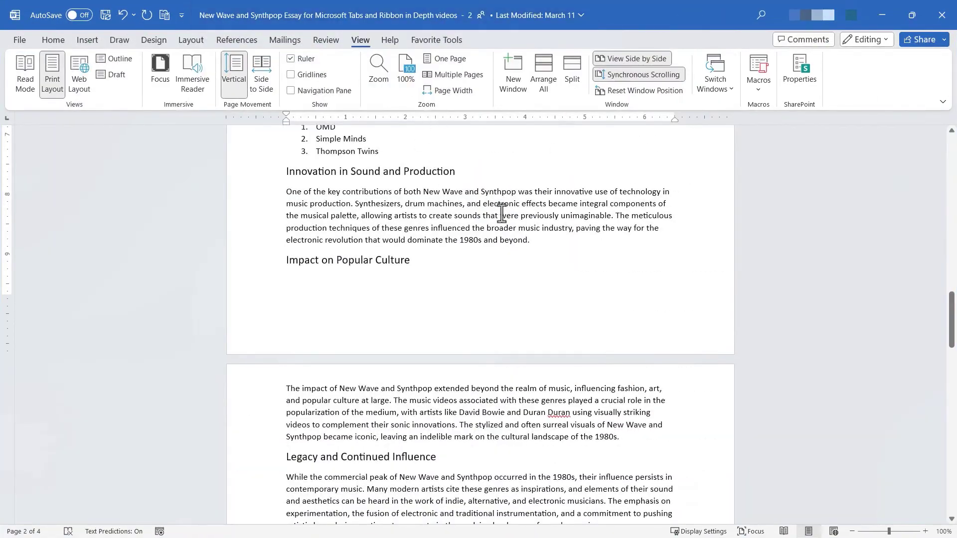
mouse_move(372, 35)
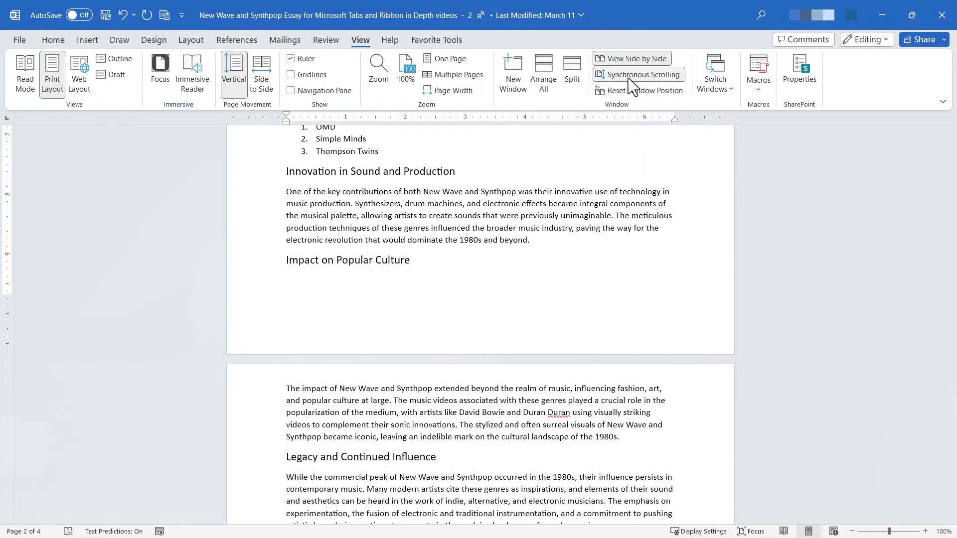
Turn off Synchronous Scrolling, scroll each window, reset positions, and maximize one window.
click(631, 58)
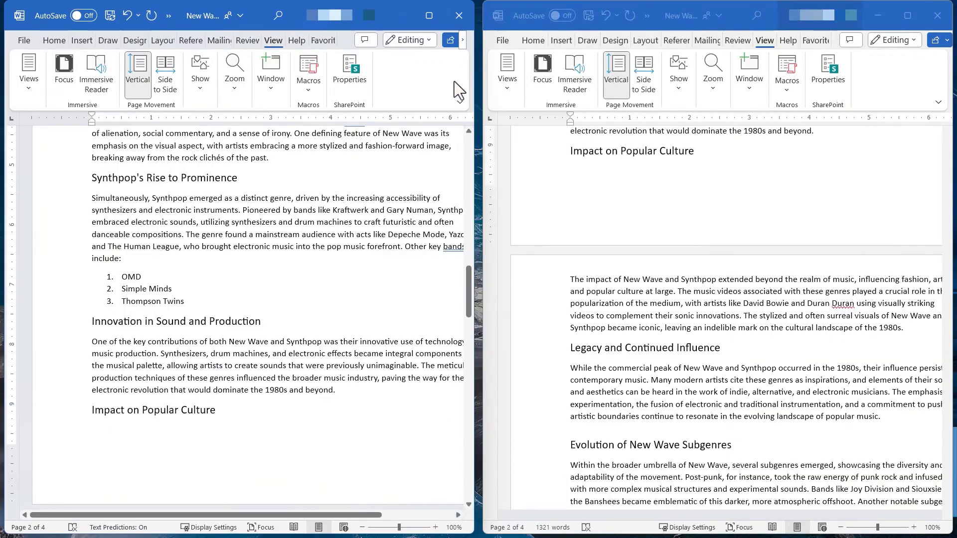
scroll(down, 3)
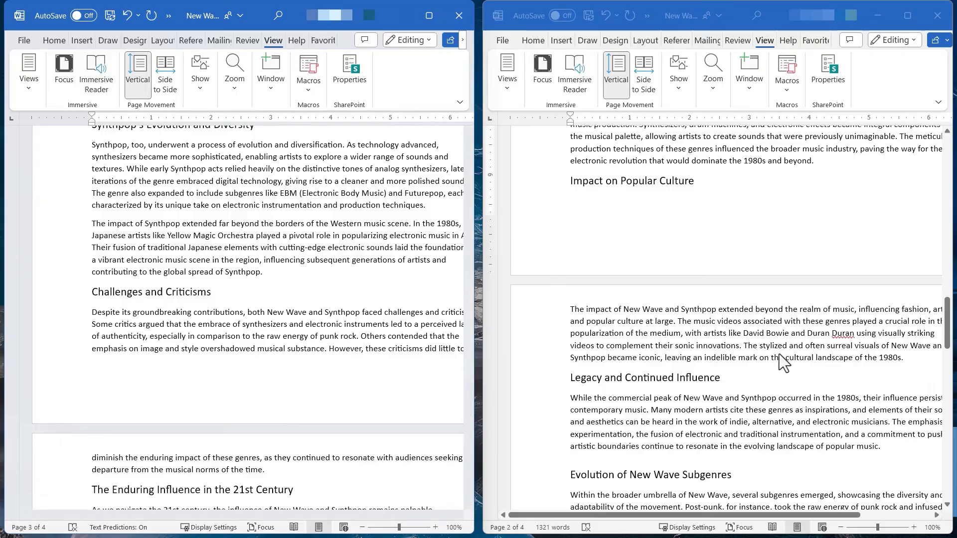
scroll(up, 3)
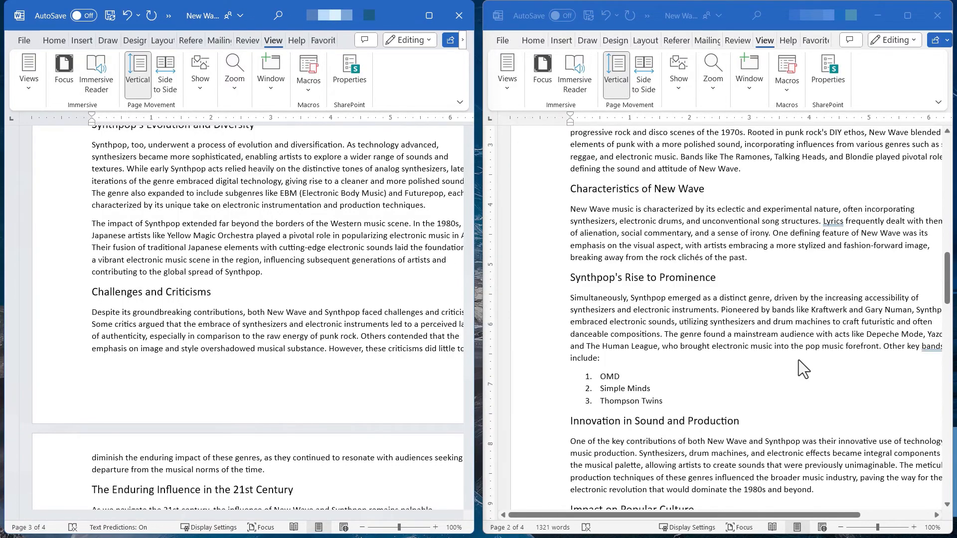
scroll(down, 3)
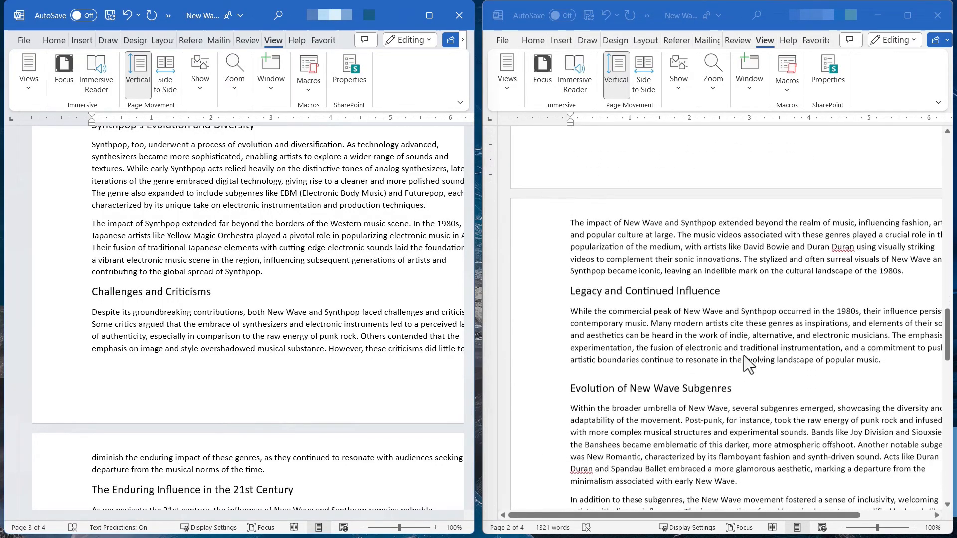
scroll(down, 3)
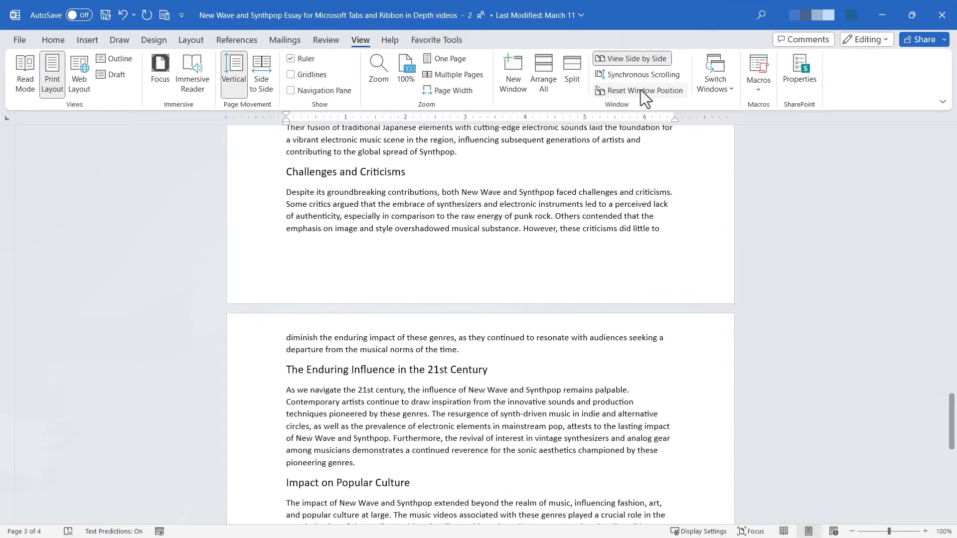
click(631, 58)
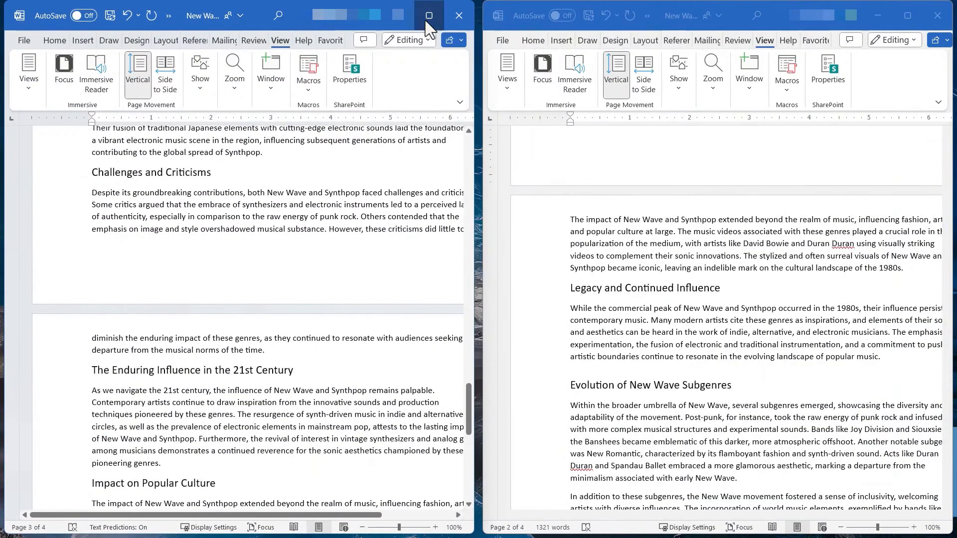
click(429, 15)
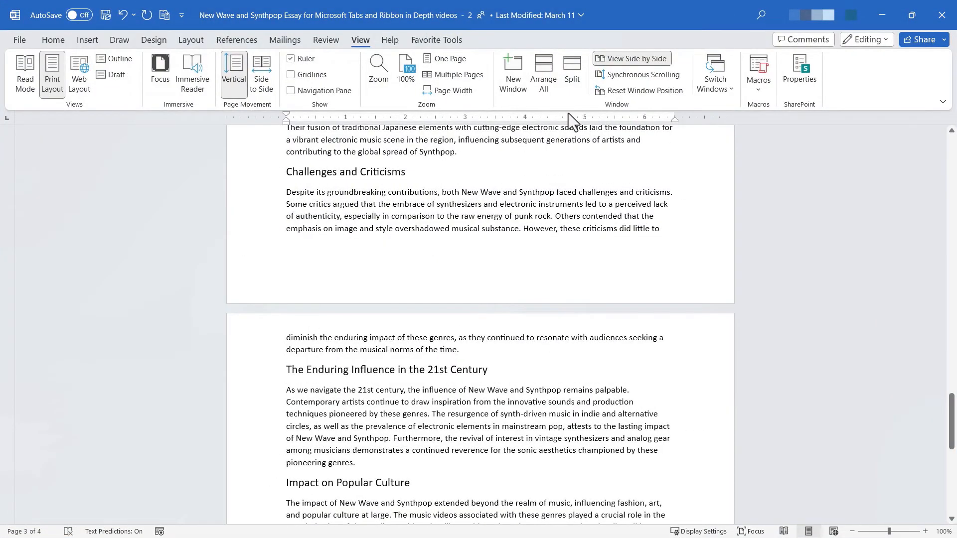
mouse_move(720, 94)
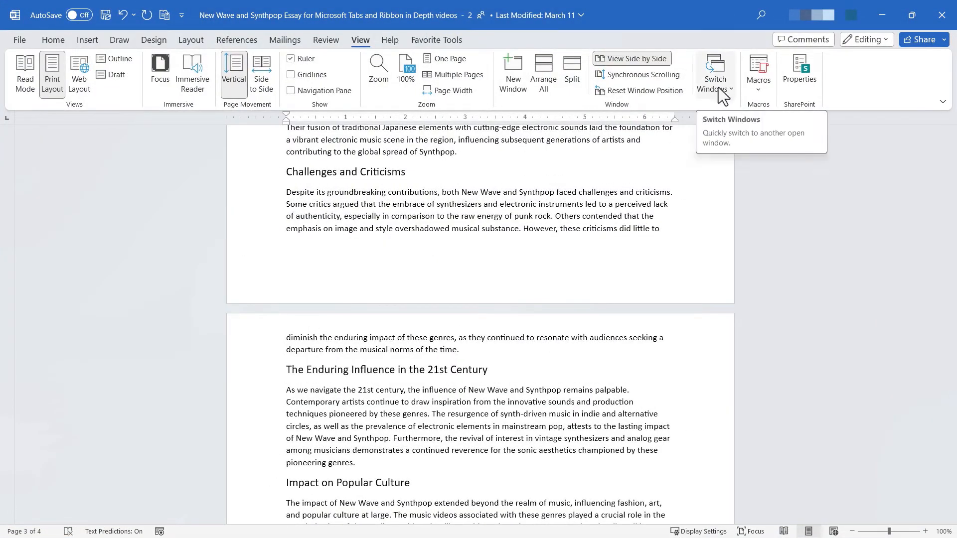
click(715, 71)
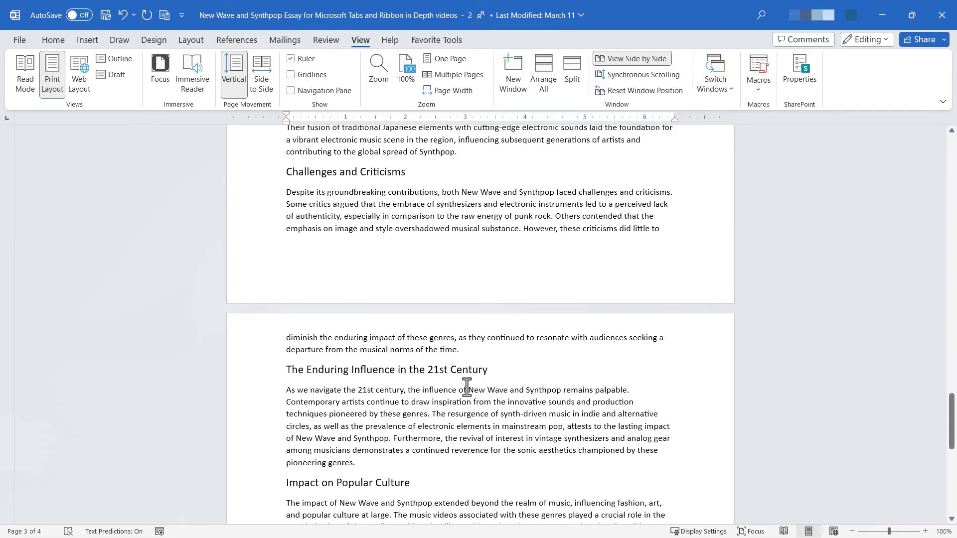
scroll(down, 3)
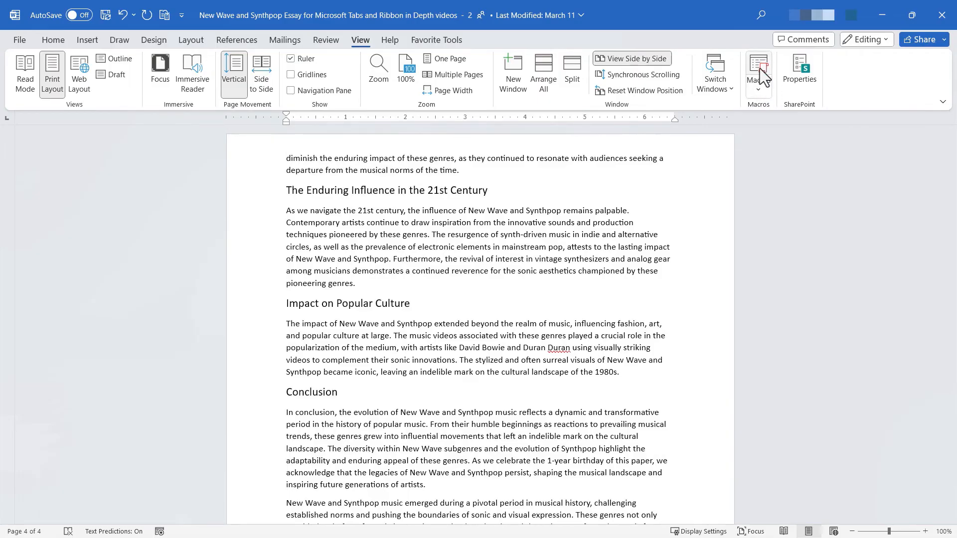
Cancel the macro list, then start recording a macro under the default name Macro1.
click(759, 65)
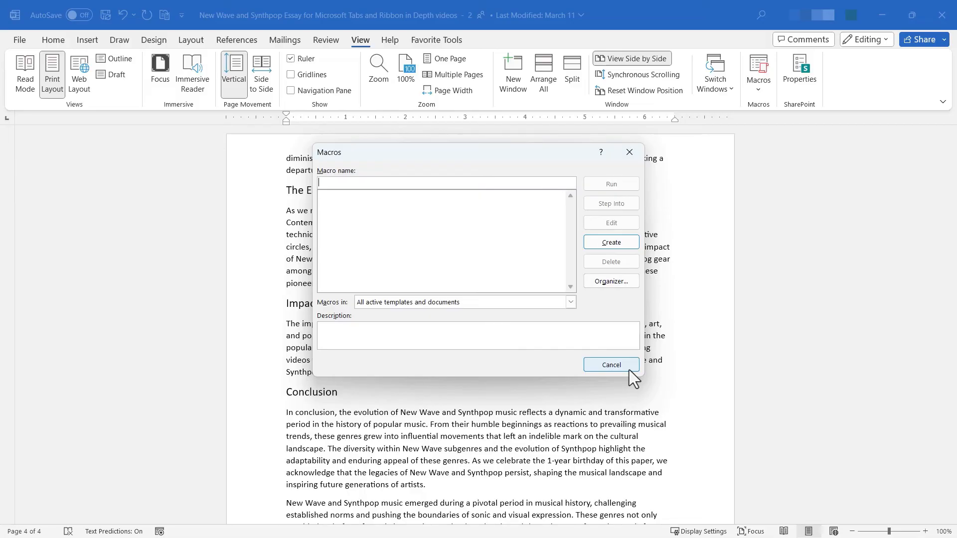
mouse_move(625, 386)
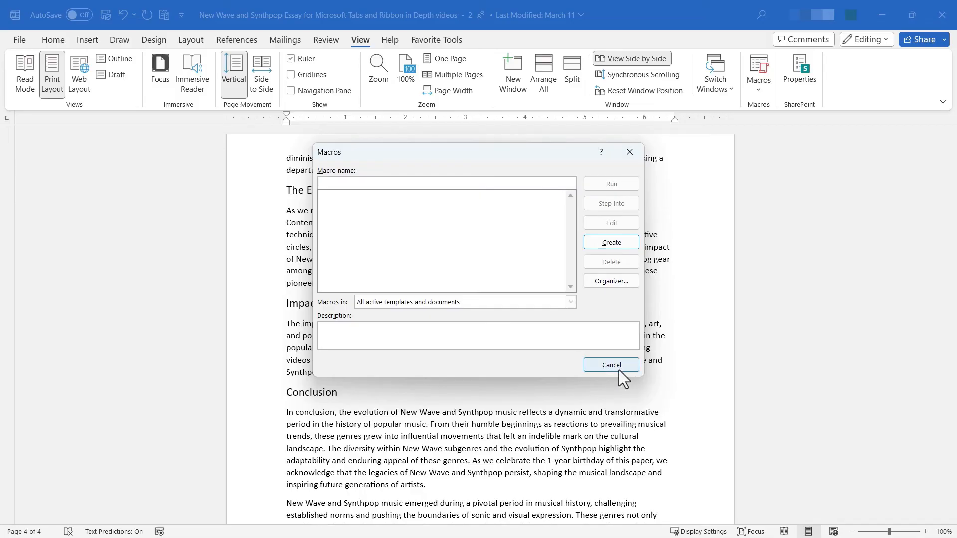
click(611, 365)
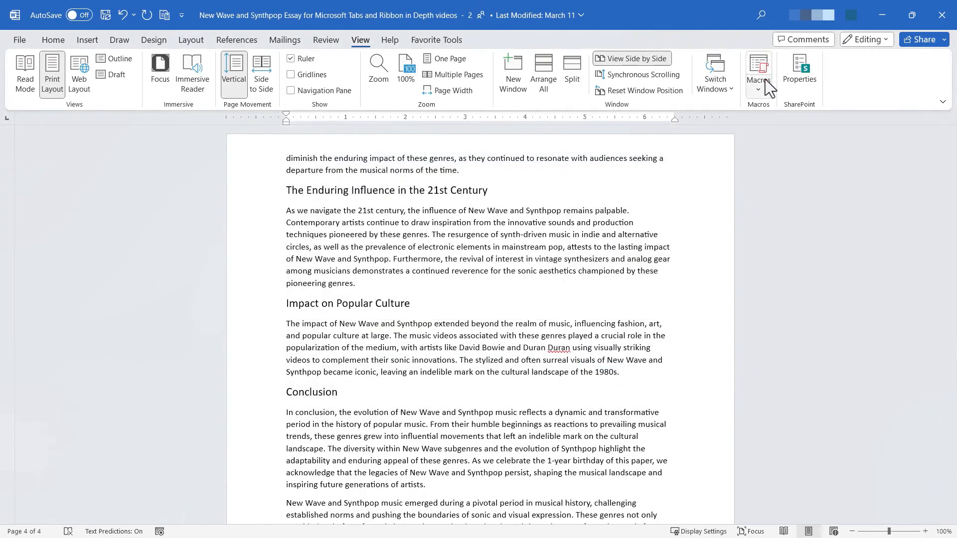
click(758, 72)
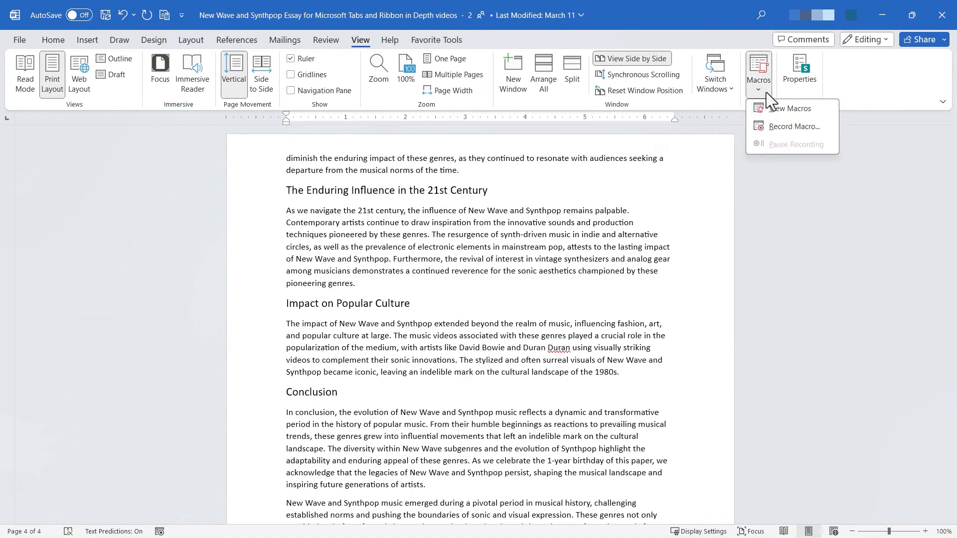
mouse_move(815, 111)
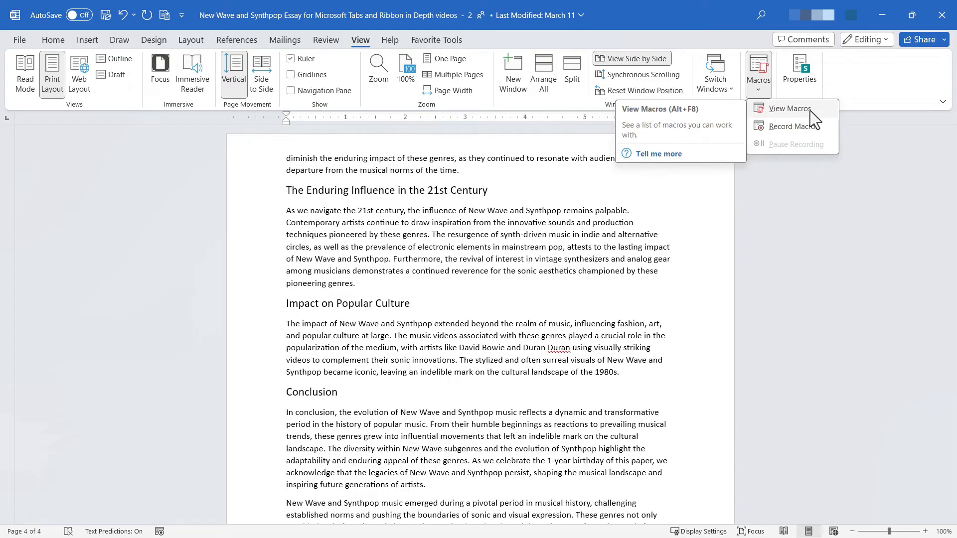
mouse_move(805, 137)
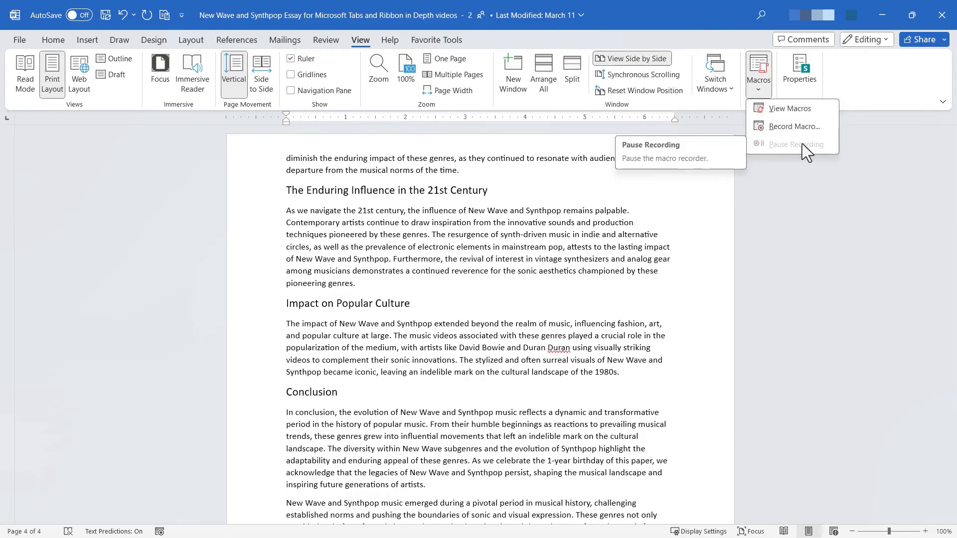
click(796, 126)
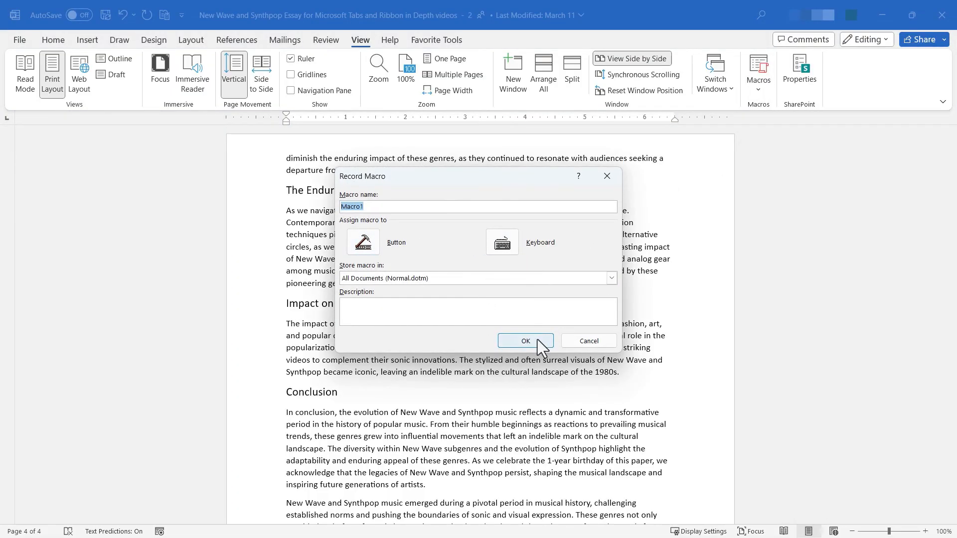
click(526, 341)
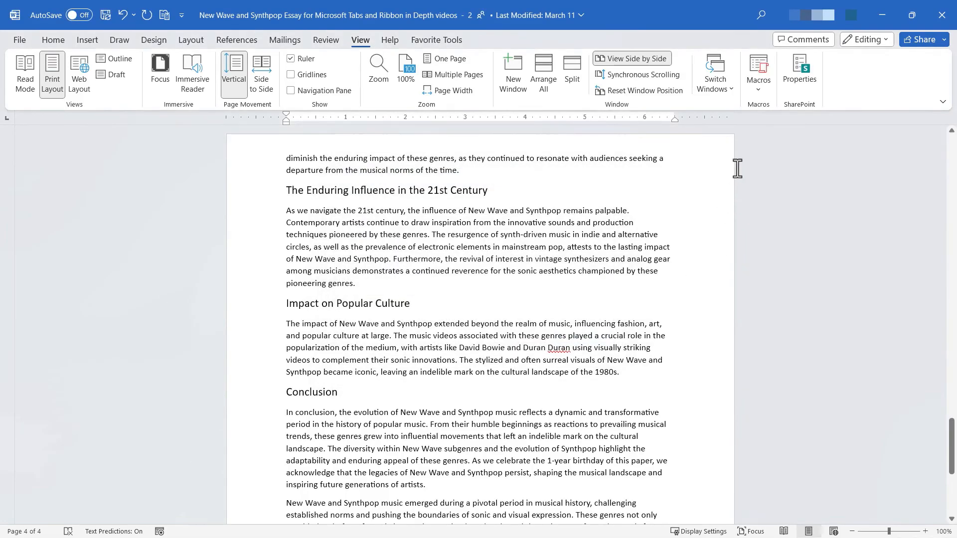
mouse_move(822, 114)
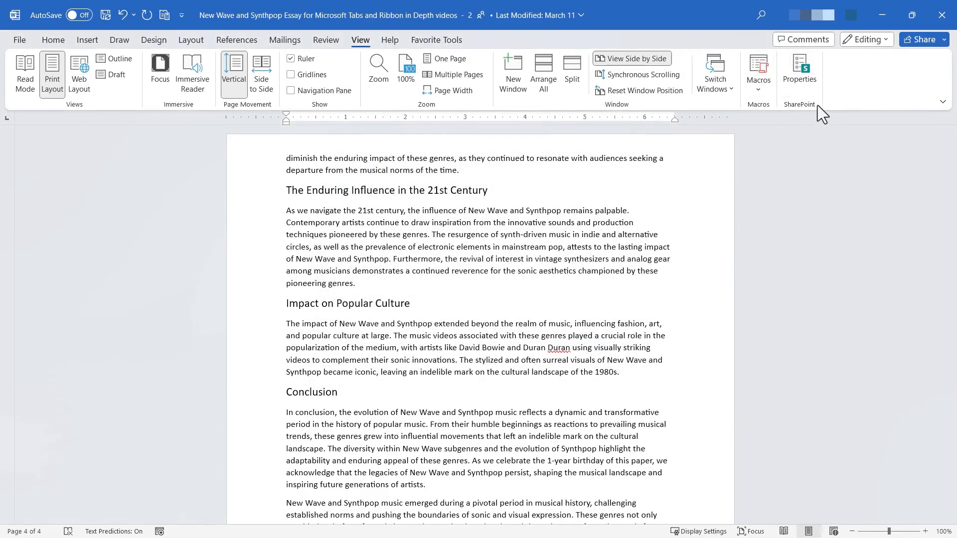
click(19, 40)
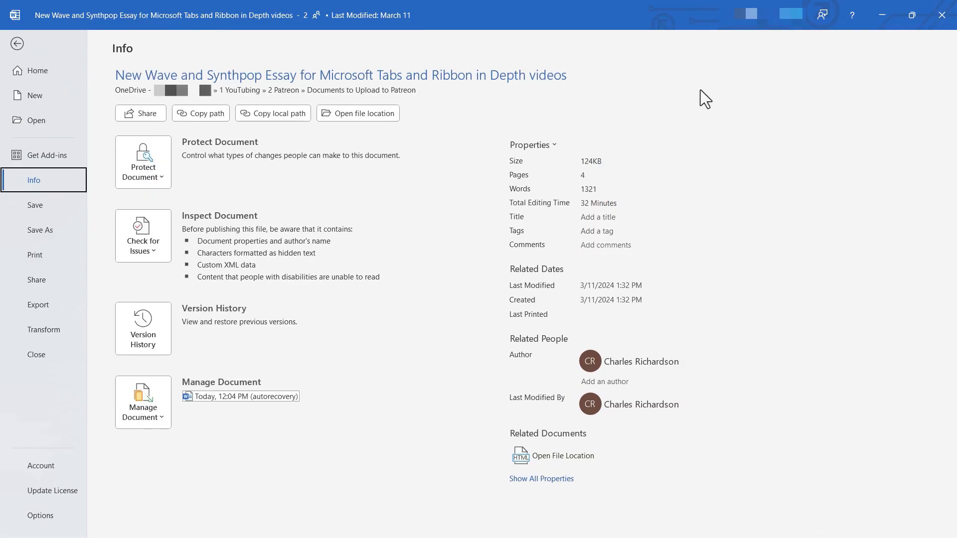
click(17, 44)
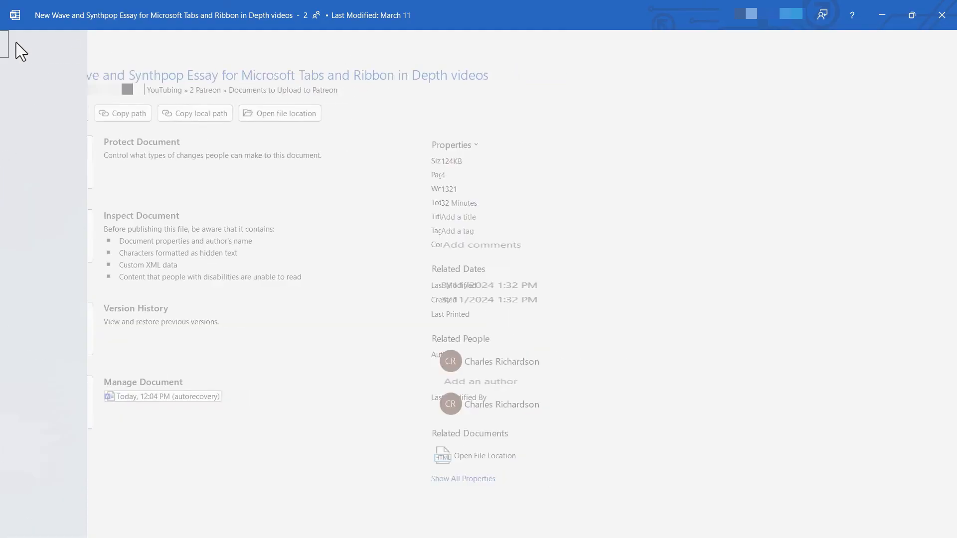
click(4, 40)
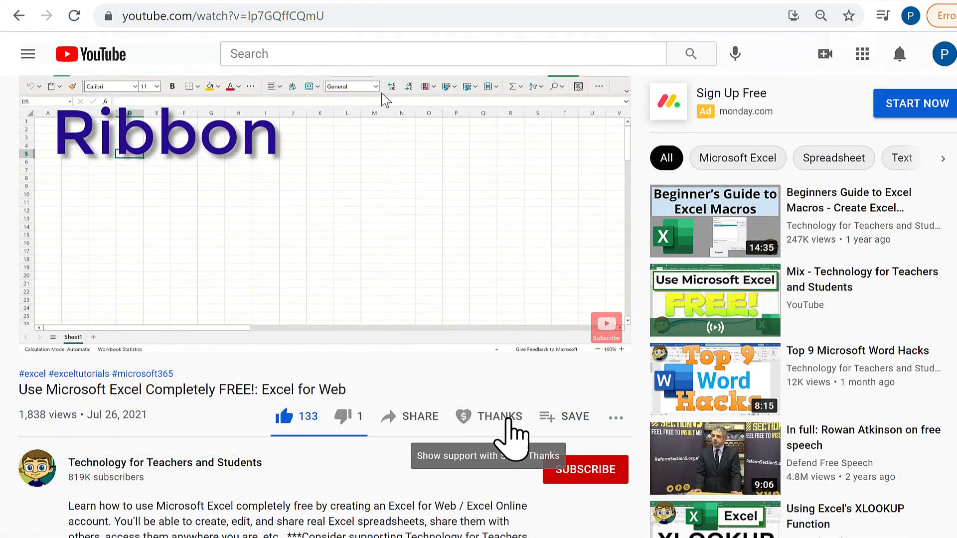
Open the Super Thanks panel for Technology for Teachers and Students, offering $2 to $50.
click(500, 417)
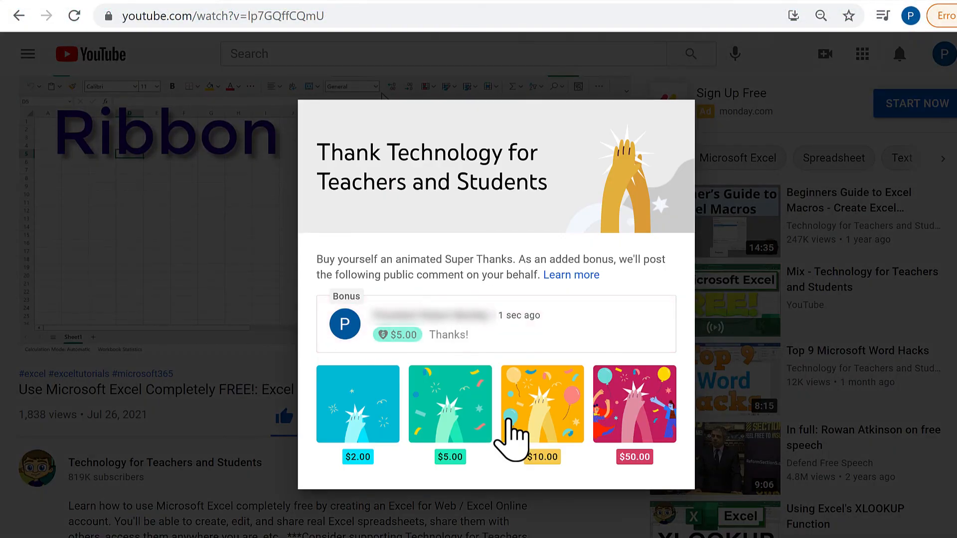